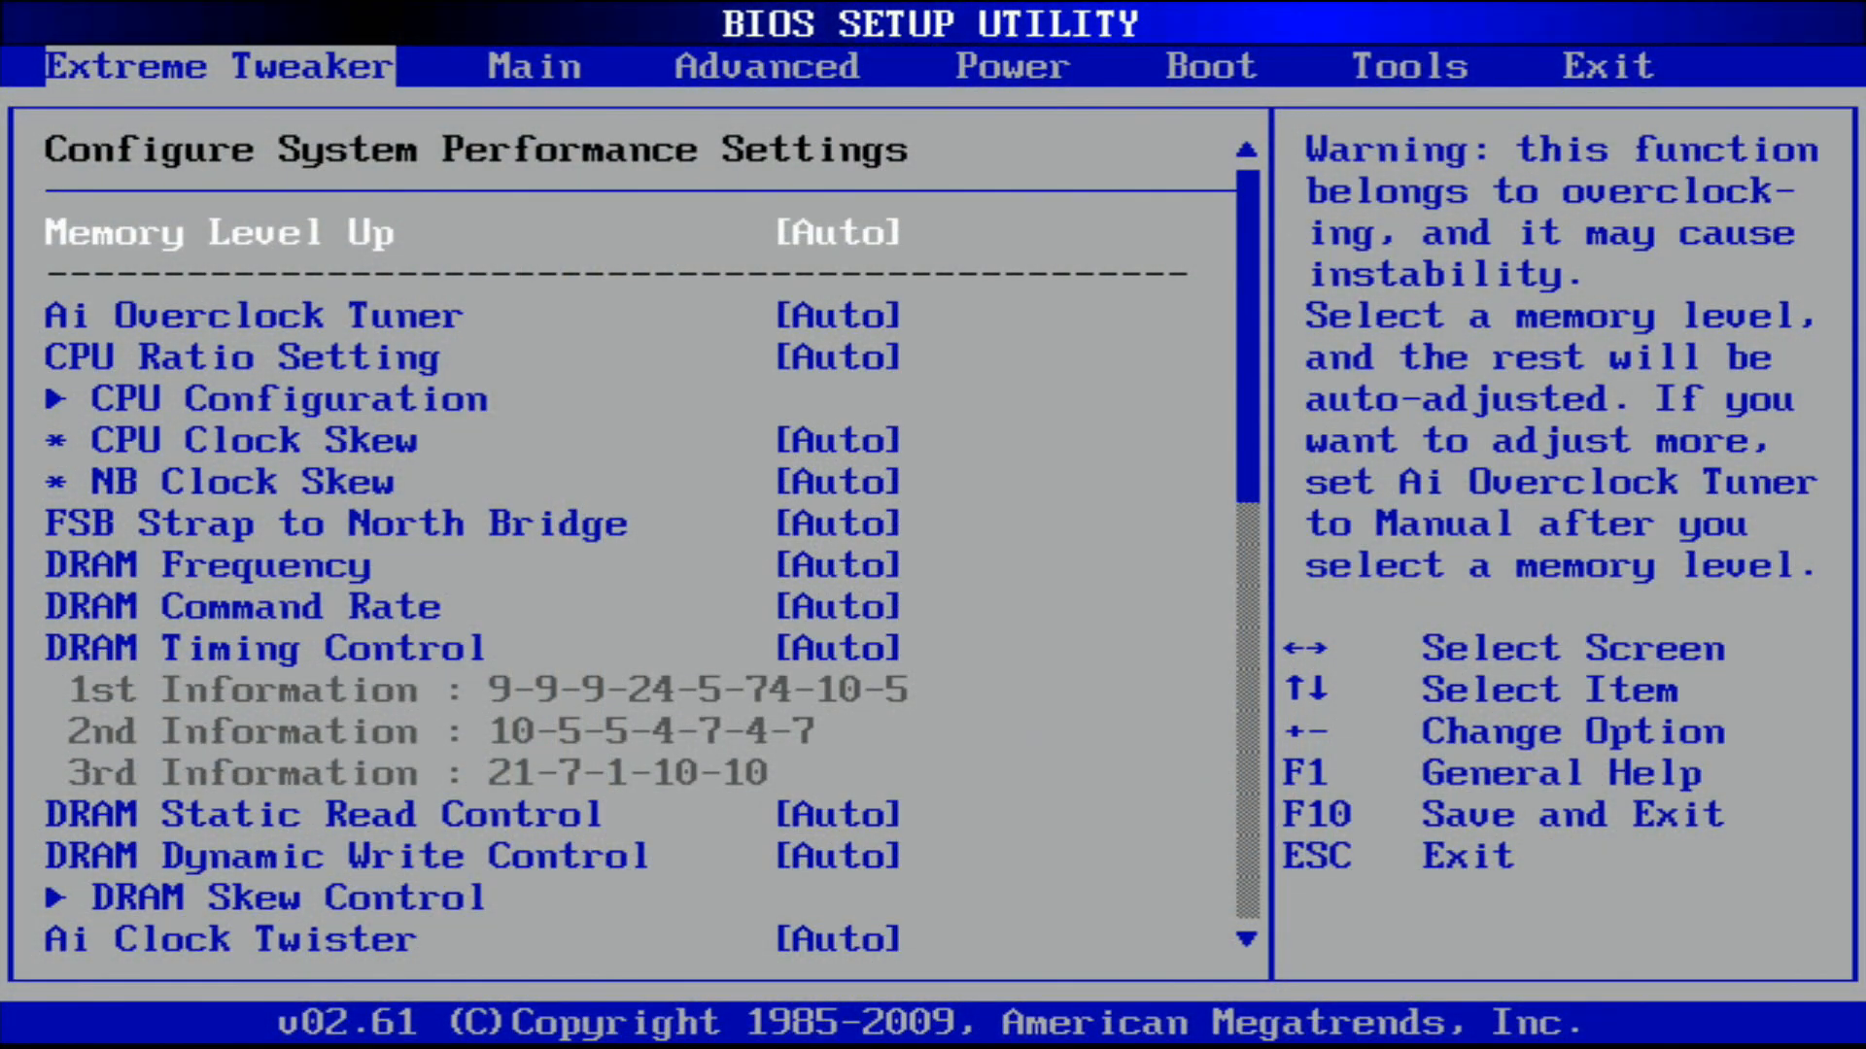
# Step: Move through the Extreme Tweaker overclock, DRAM command rate and memory timing settings
pyautogui.click(1407, 66)
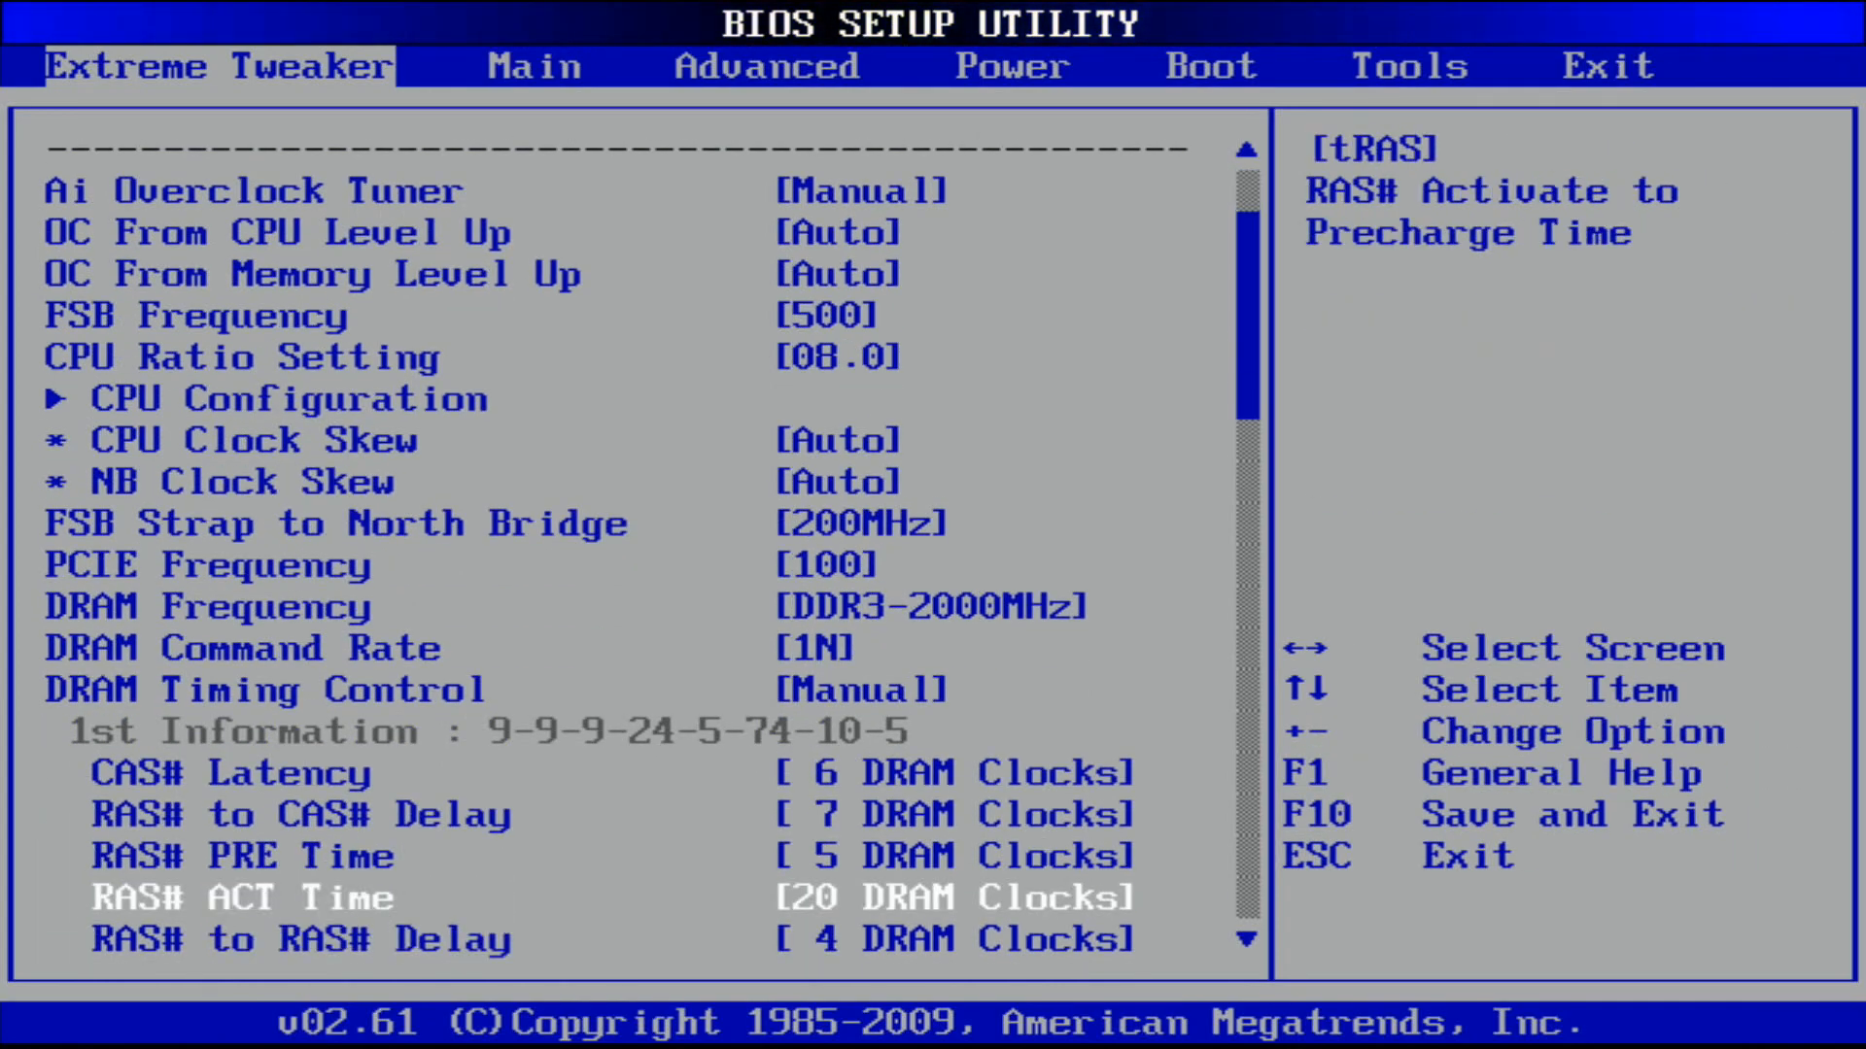
pyautogui.press('Up')
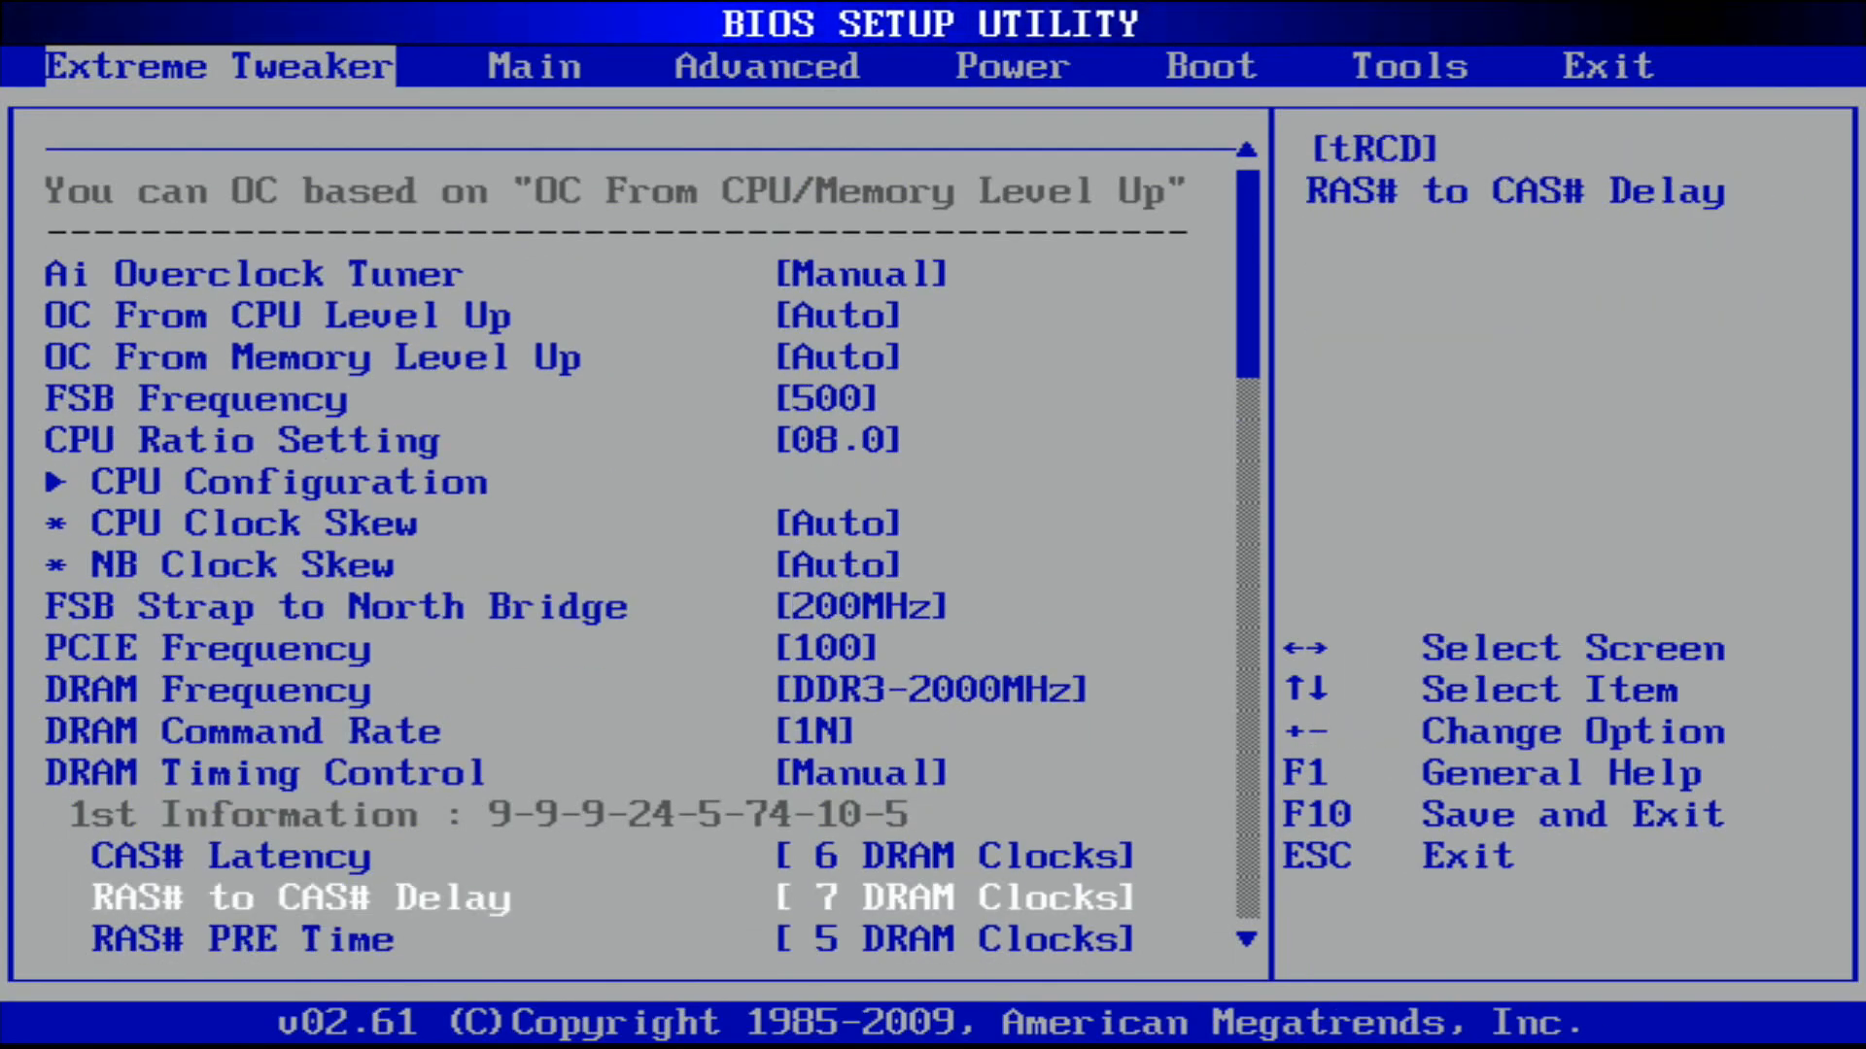
pyautogui.press('up')
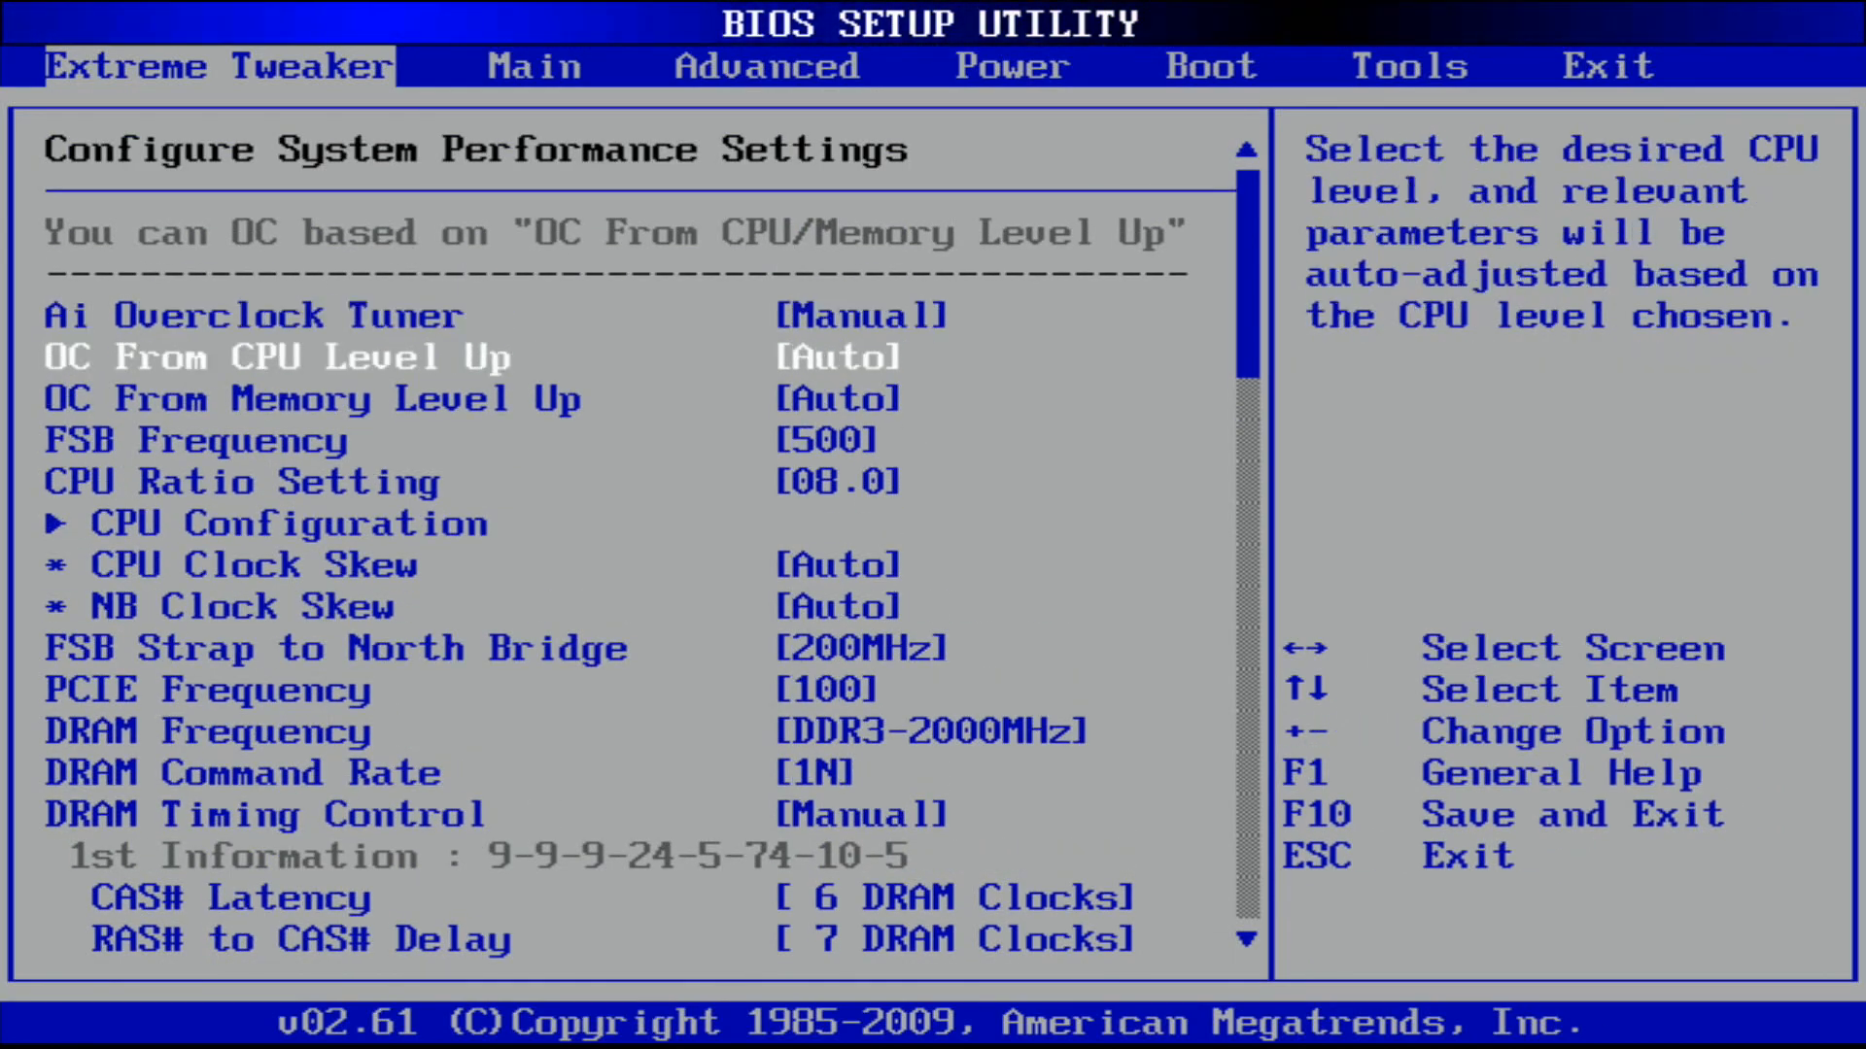
pyautogui.press('down')
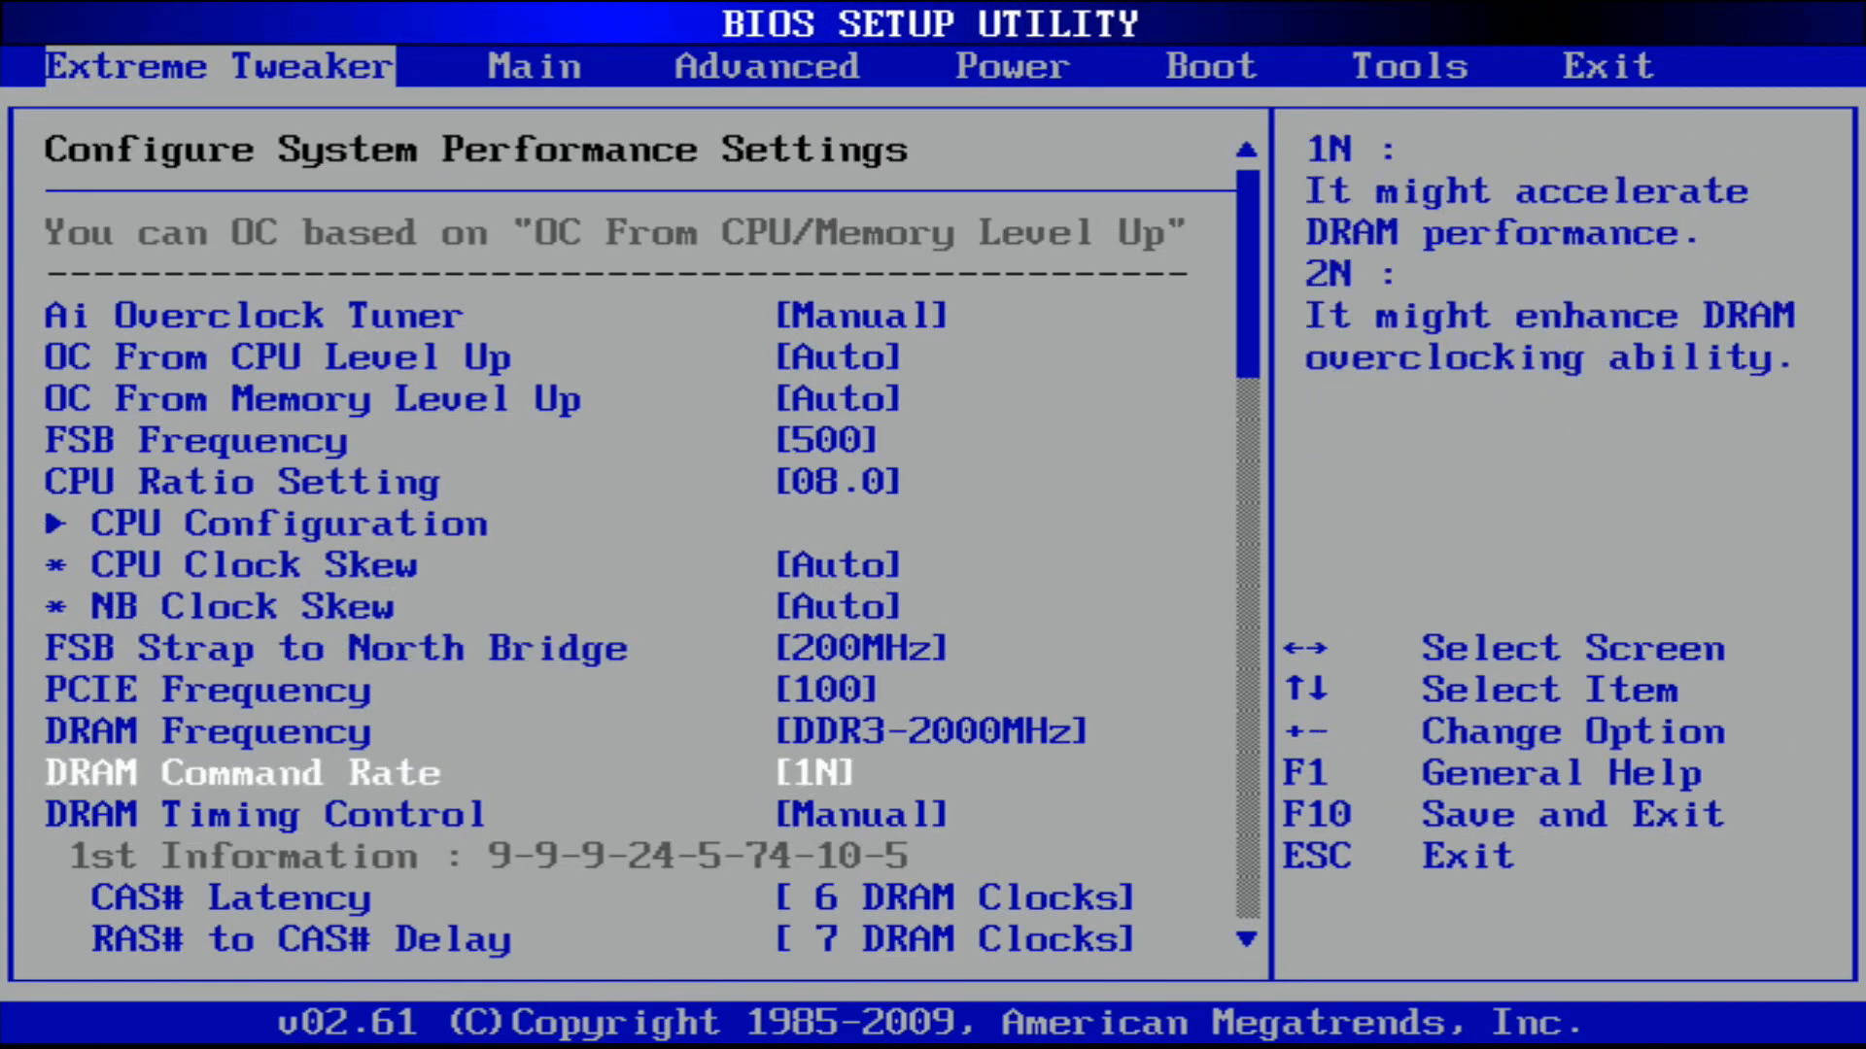
pyautogui.scroll(-3)
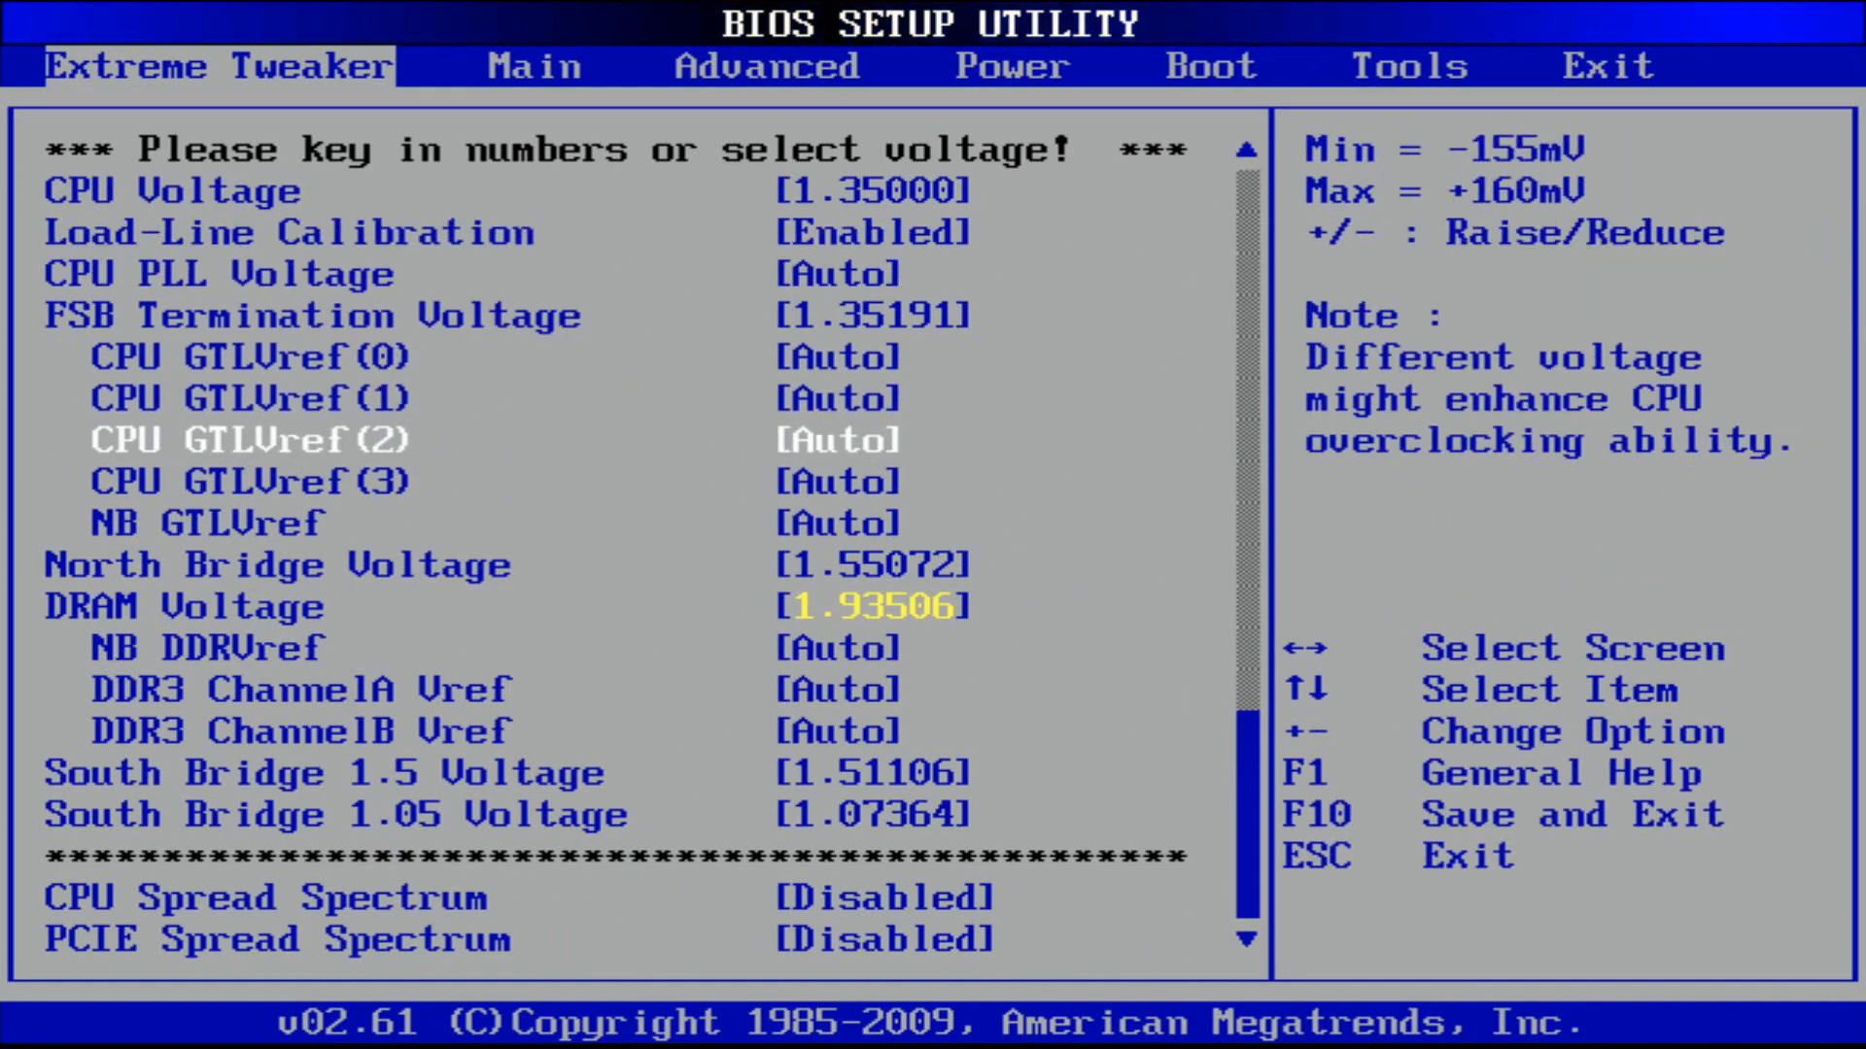
# Step: Set North Bridge voltage to 1.63022 V and review the remaining voltage and timing entries
pyautogui.press('Down')
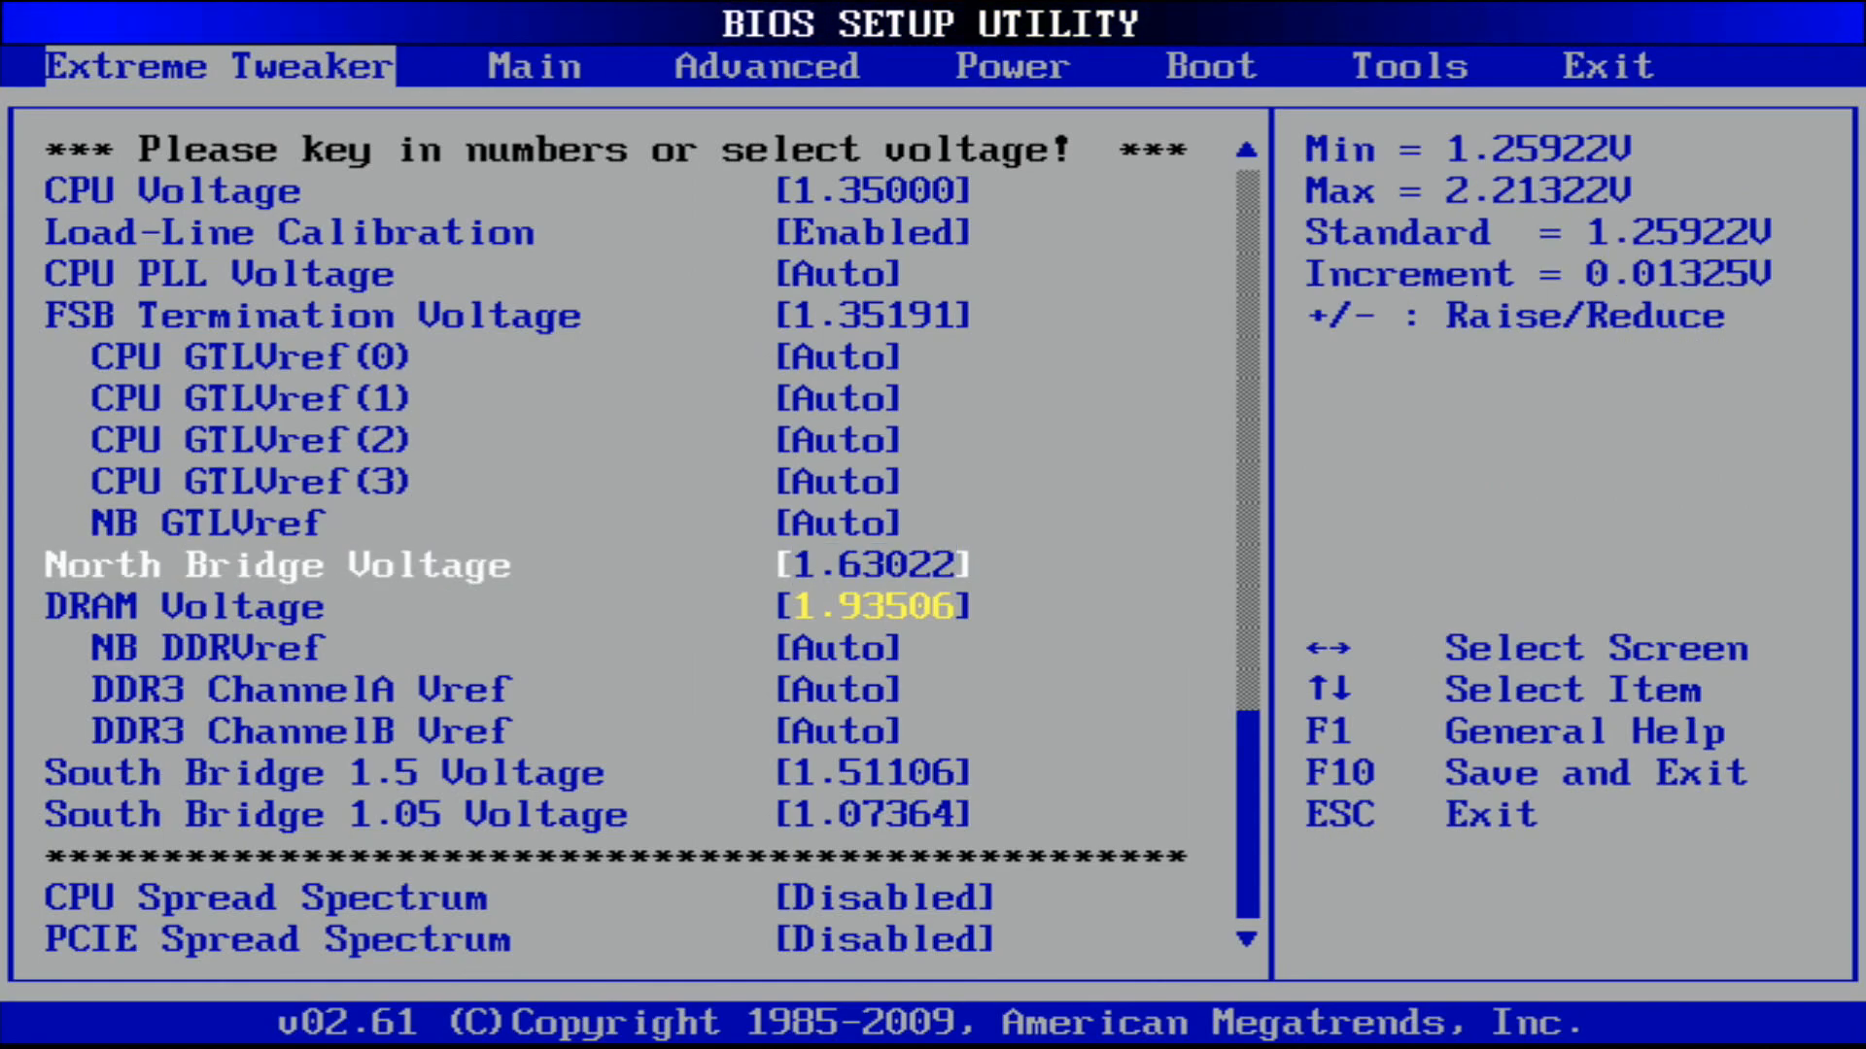
pyautogui.press('down')
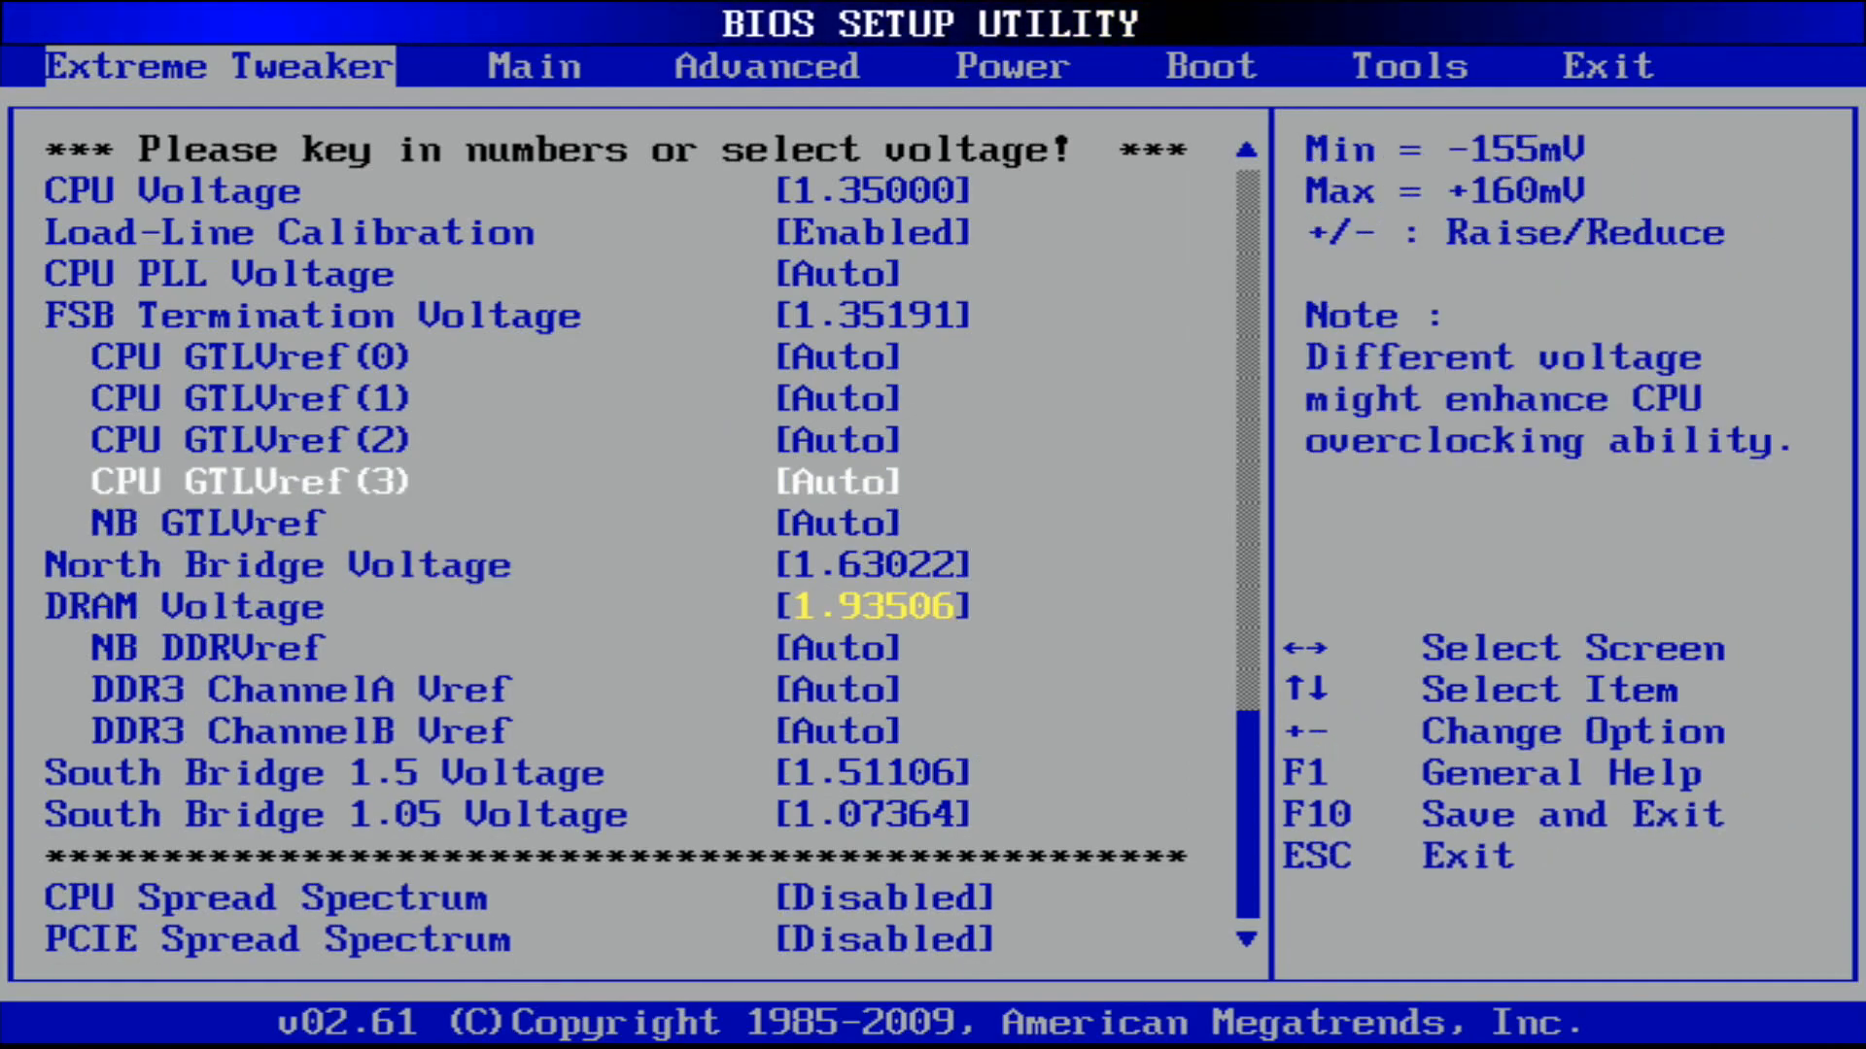
pyautogui.scroll(-3)
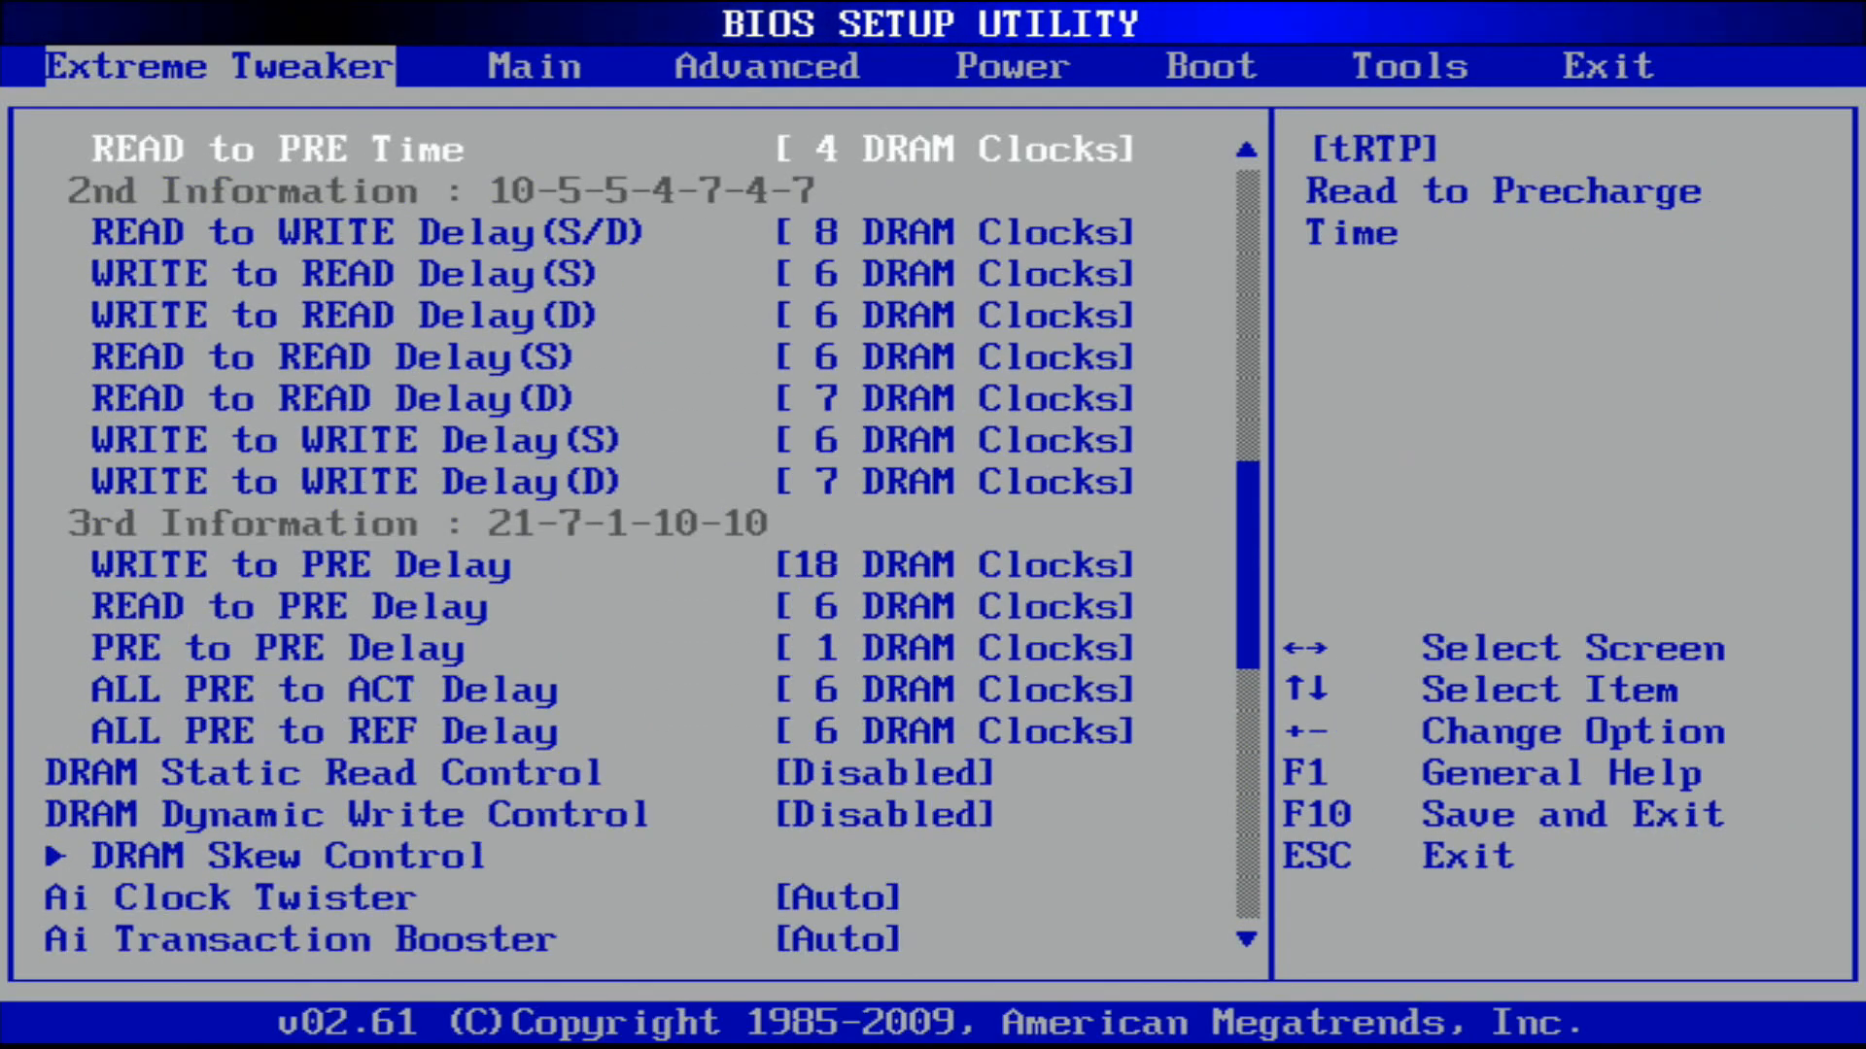
pyautogui.scroll(3)
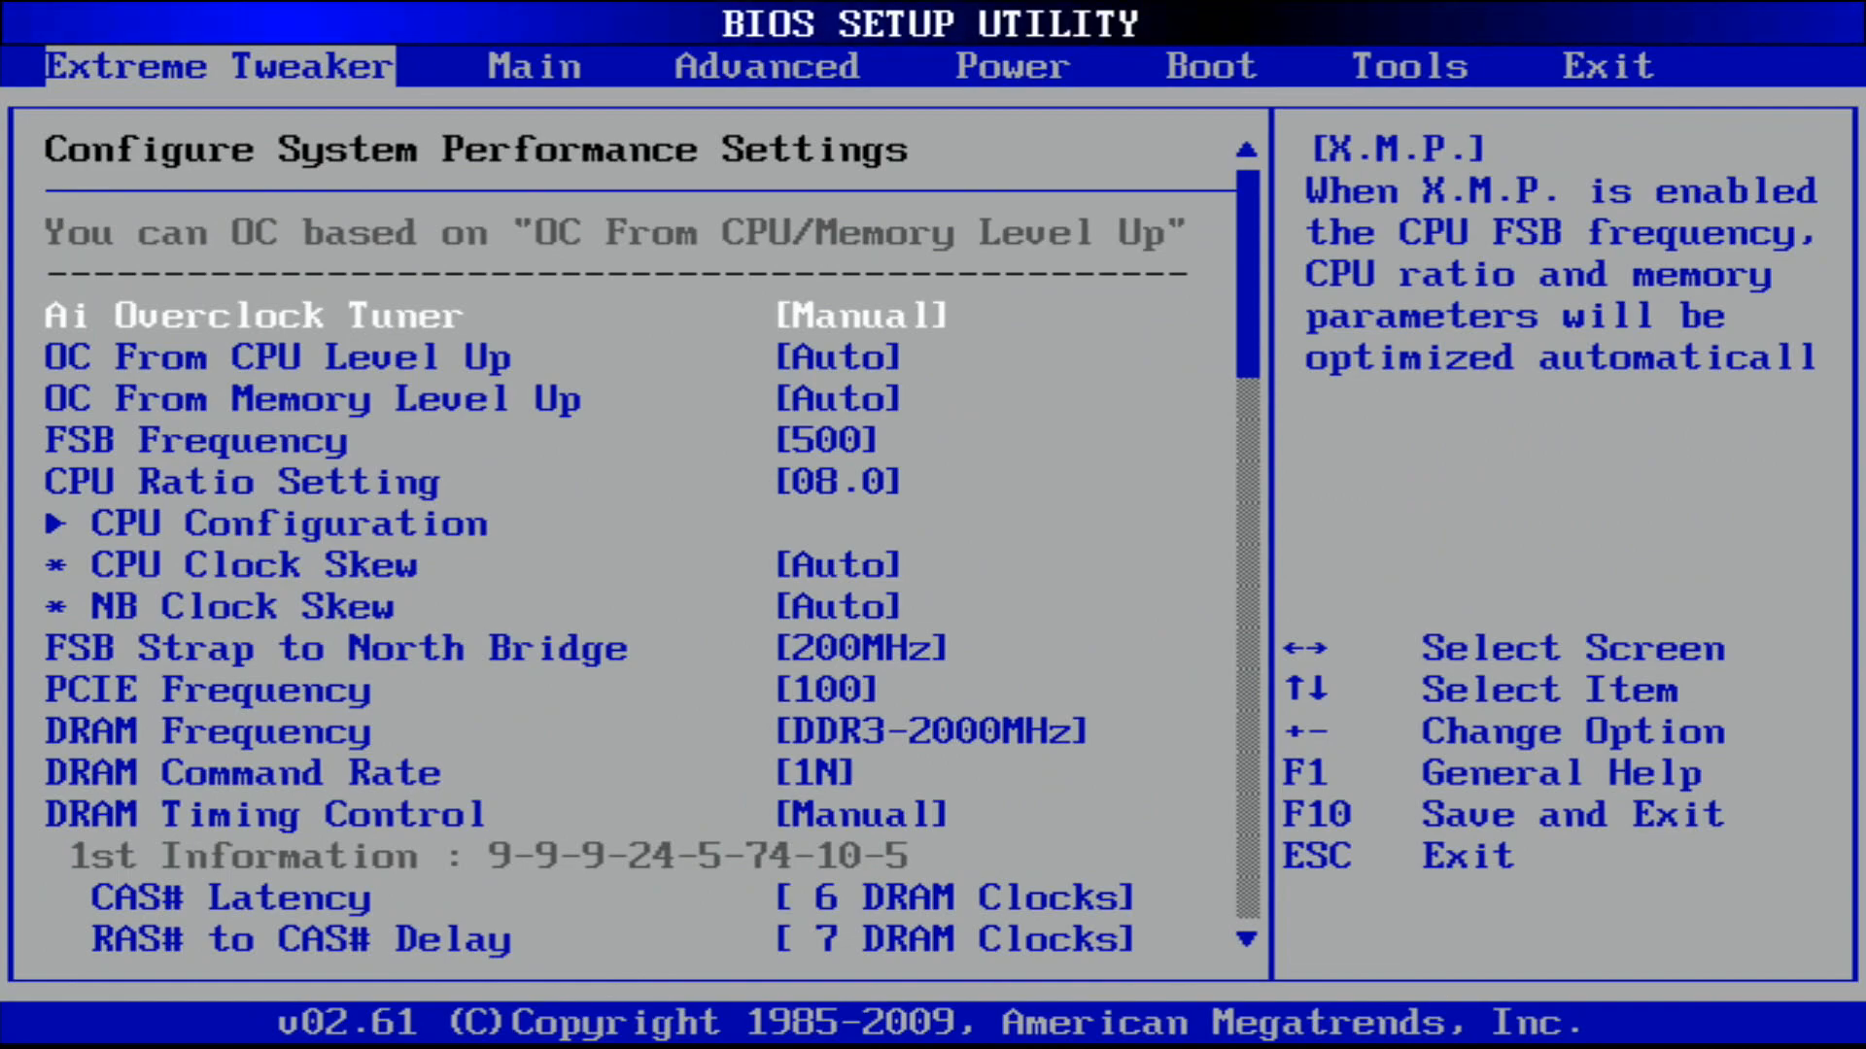
pyautogui.scroll(-3)
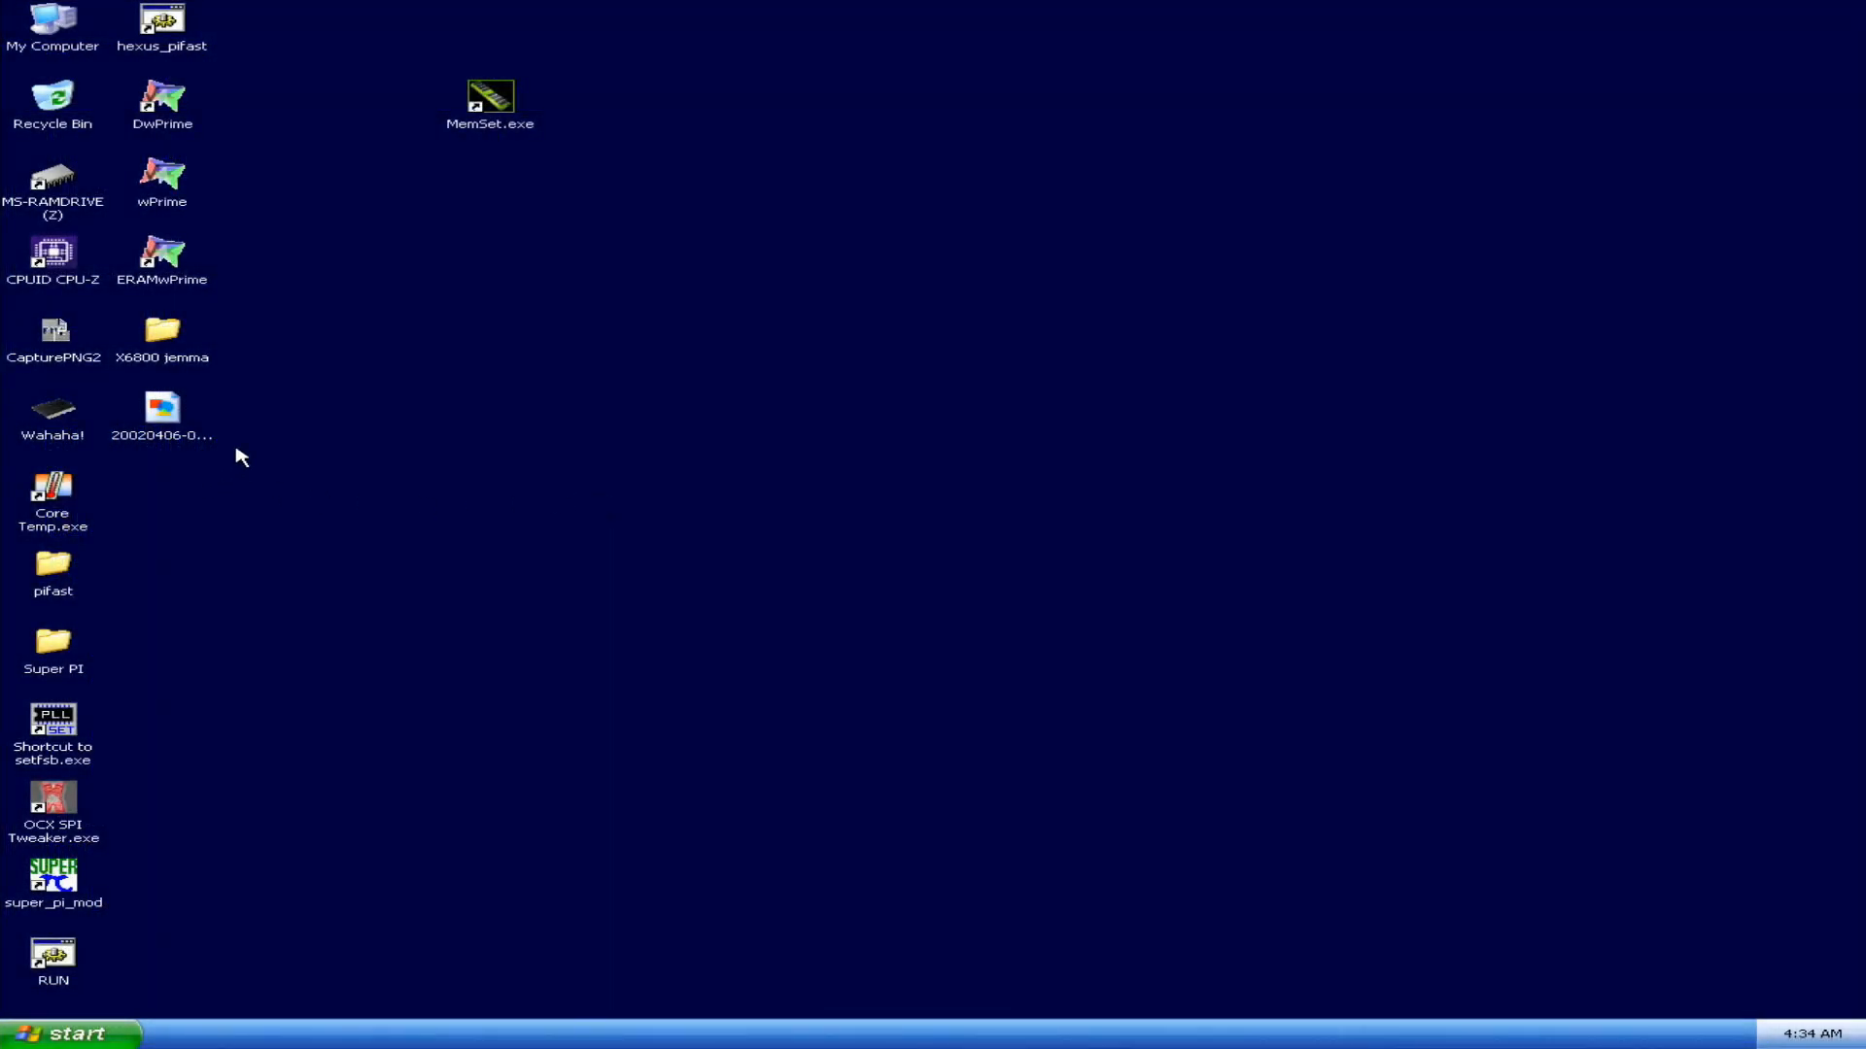
pyautogui.moveTo(470, 437)
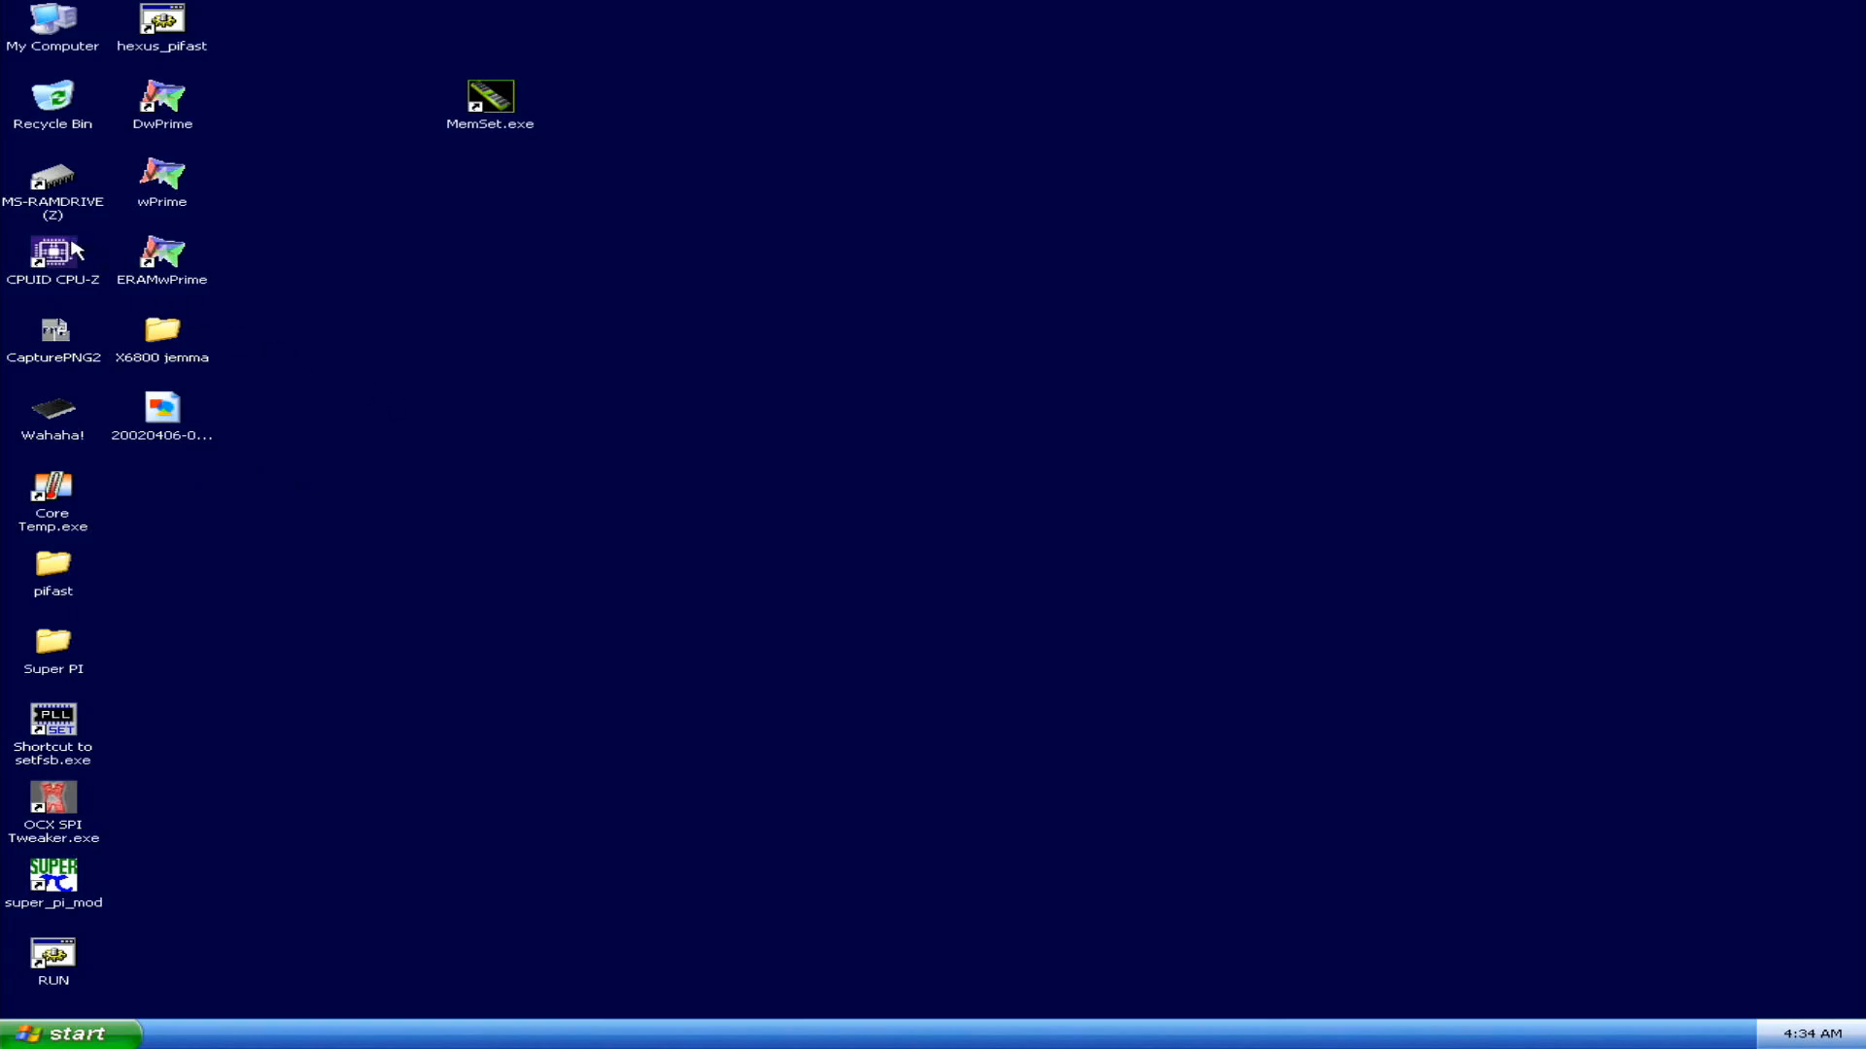
# Step: Launch CPU-Z to confirm the Q8400 at 4000 MHz, 500 MHz bus, 8x multiplier
pyautogui.doubleClick(52, 253)
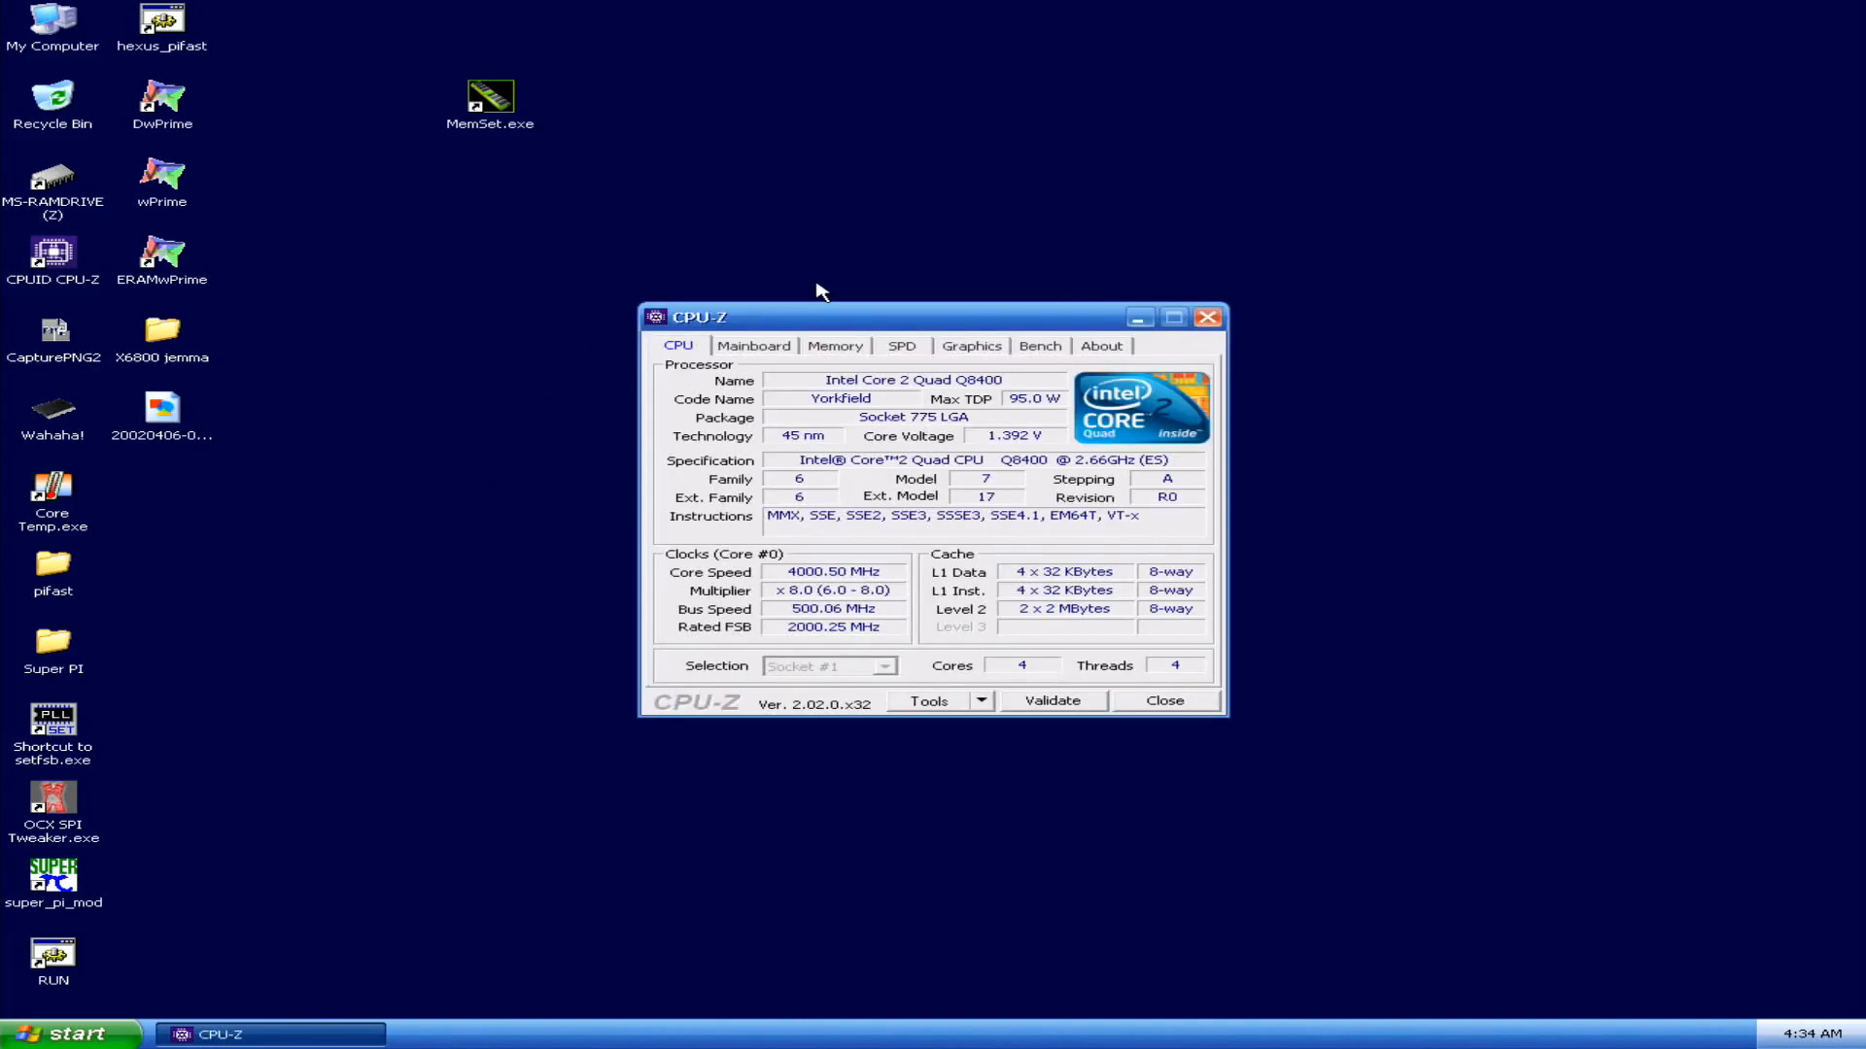
pyautogui.moveTo(813, 480)
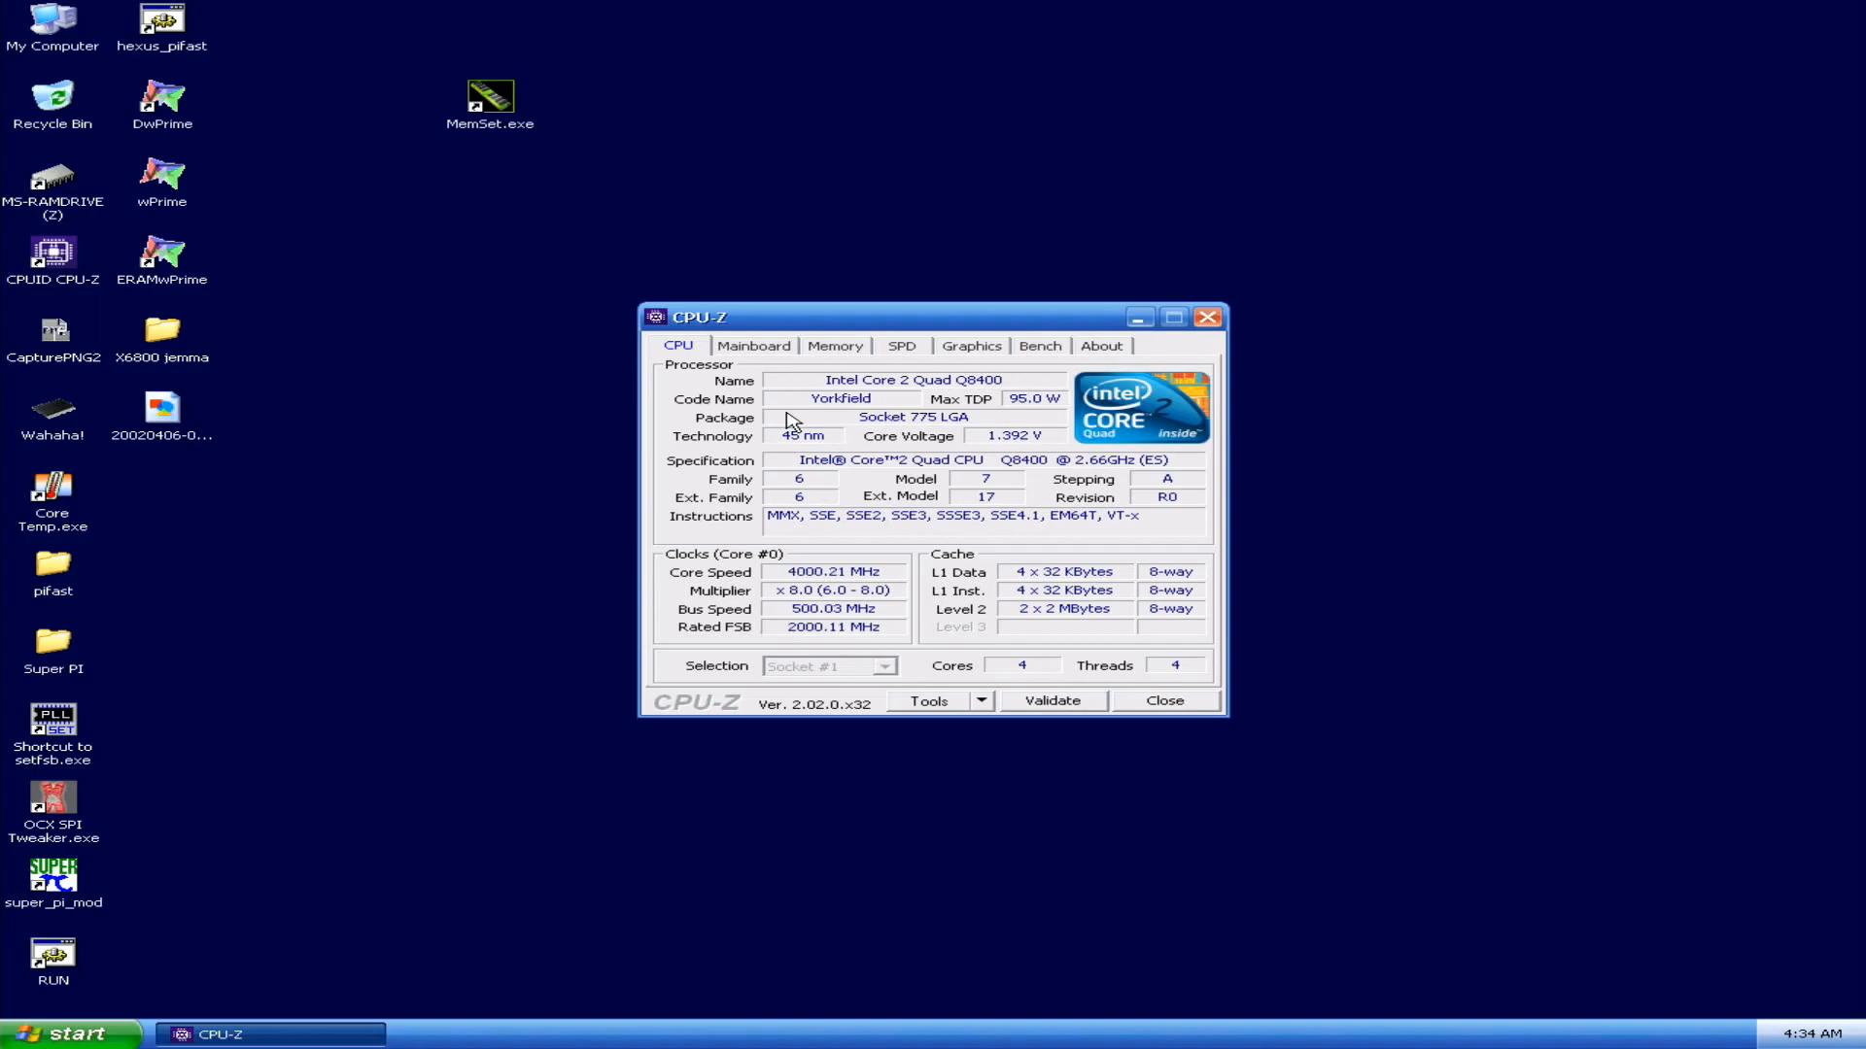
pyautogui.moveTo(971, 350)
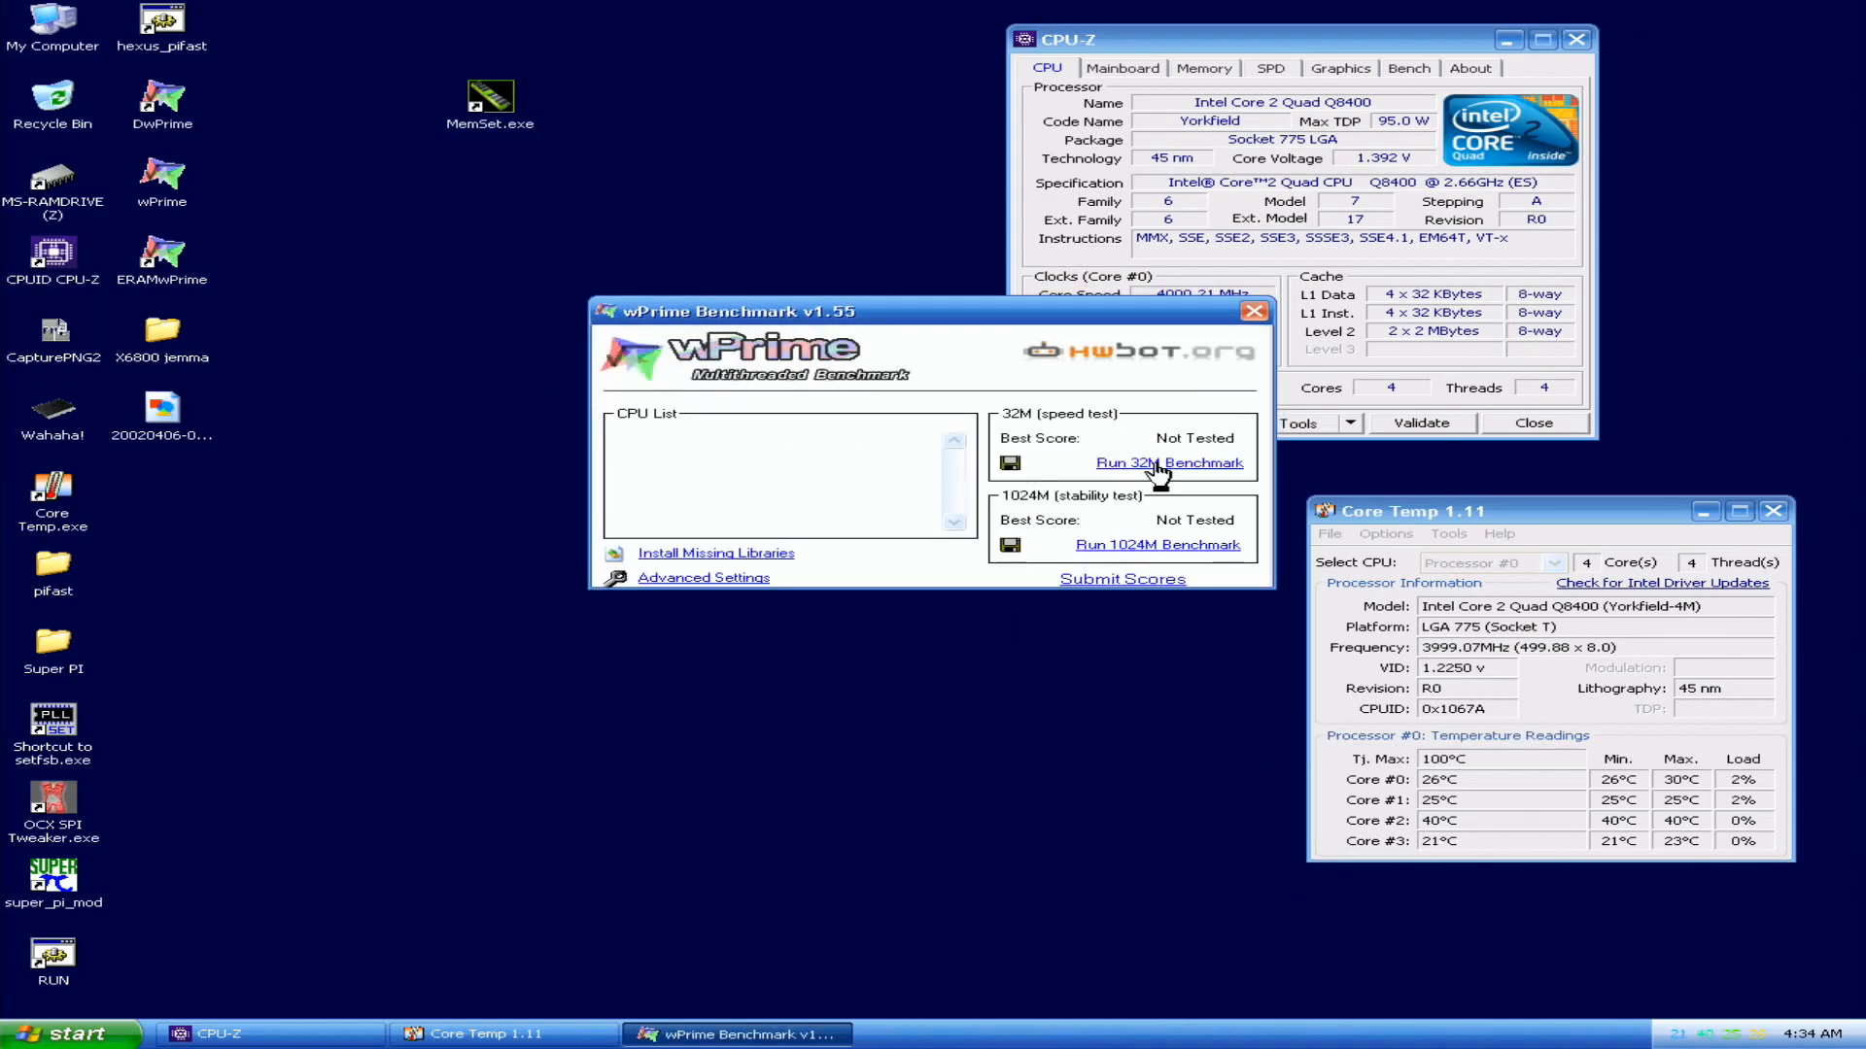
# Step: Run the wPrime 32M speed test for a 9.39 s best score
pyautogui.click(1168, 463)
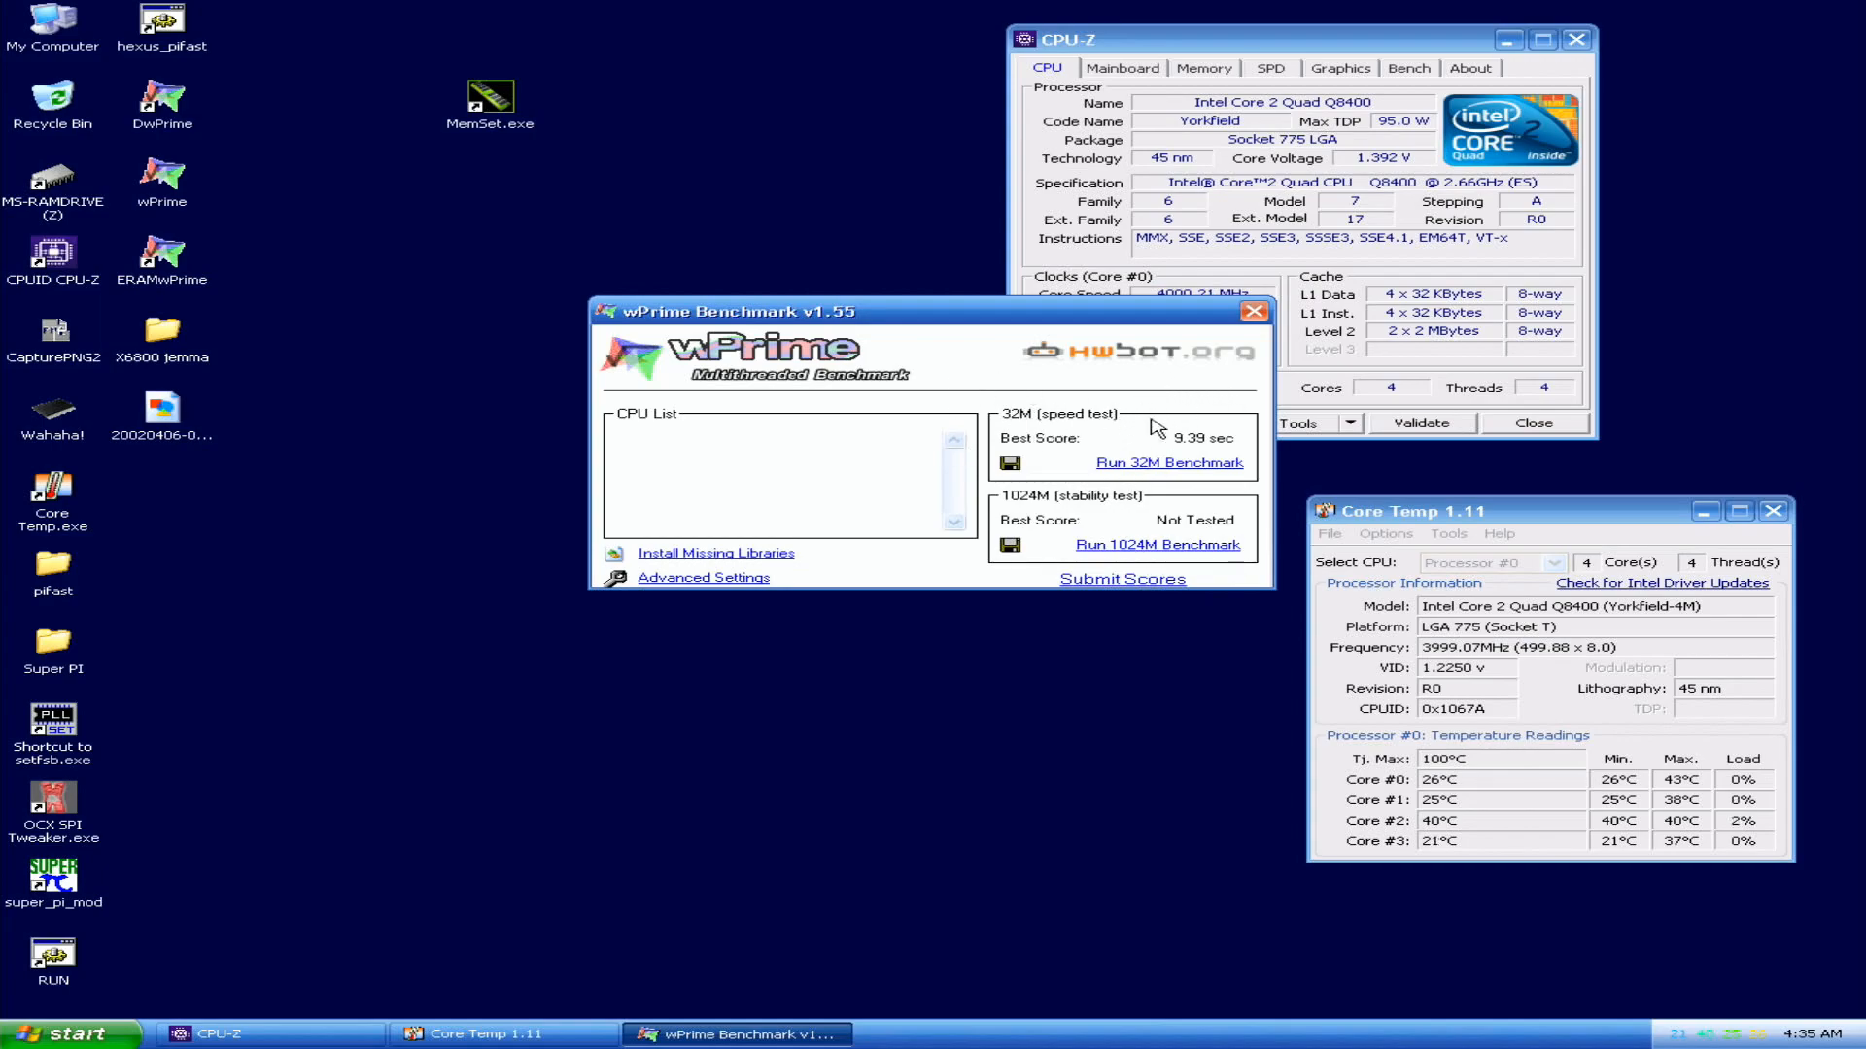
pyautogui.moveTo(1106, 432)
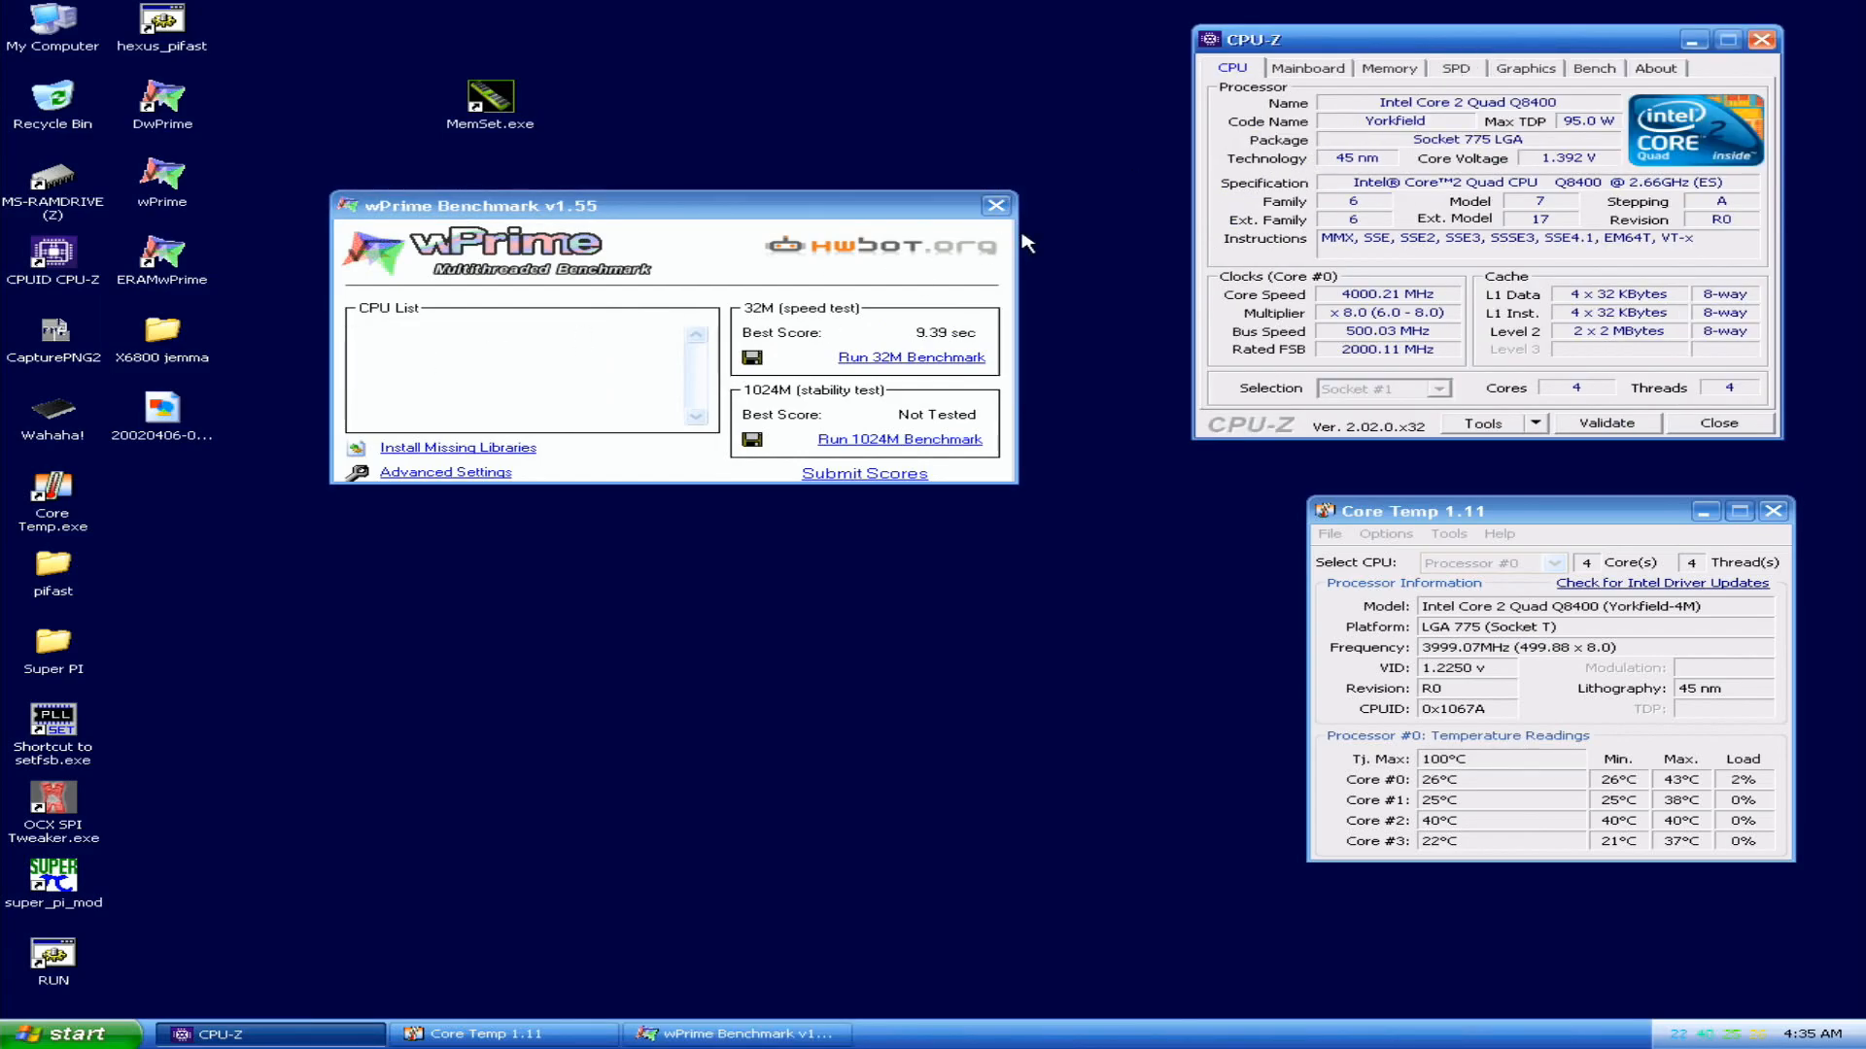
# Step: Close wPrime, run hexus_pifast to a 24.22 s result and dismiss its console
pyautogui.click(995, 204)
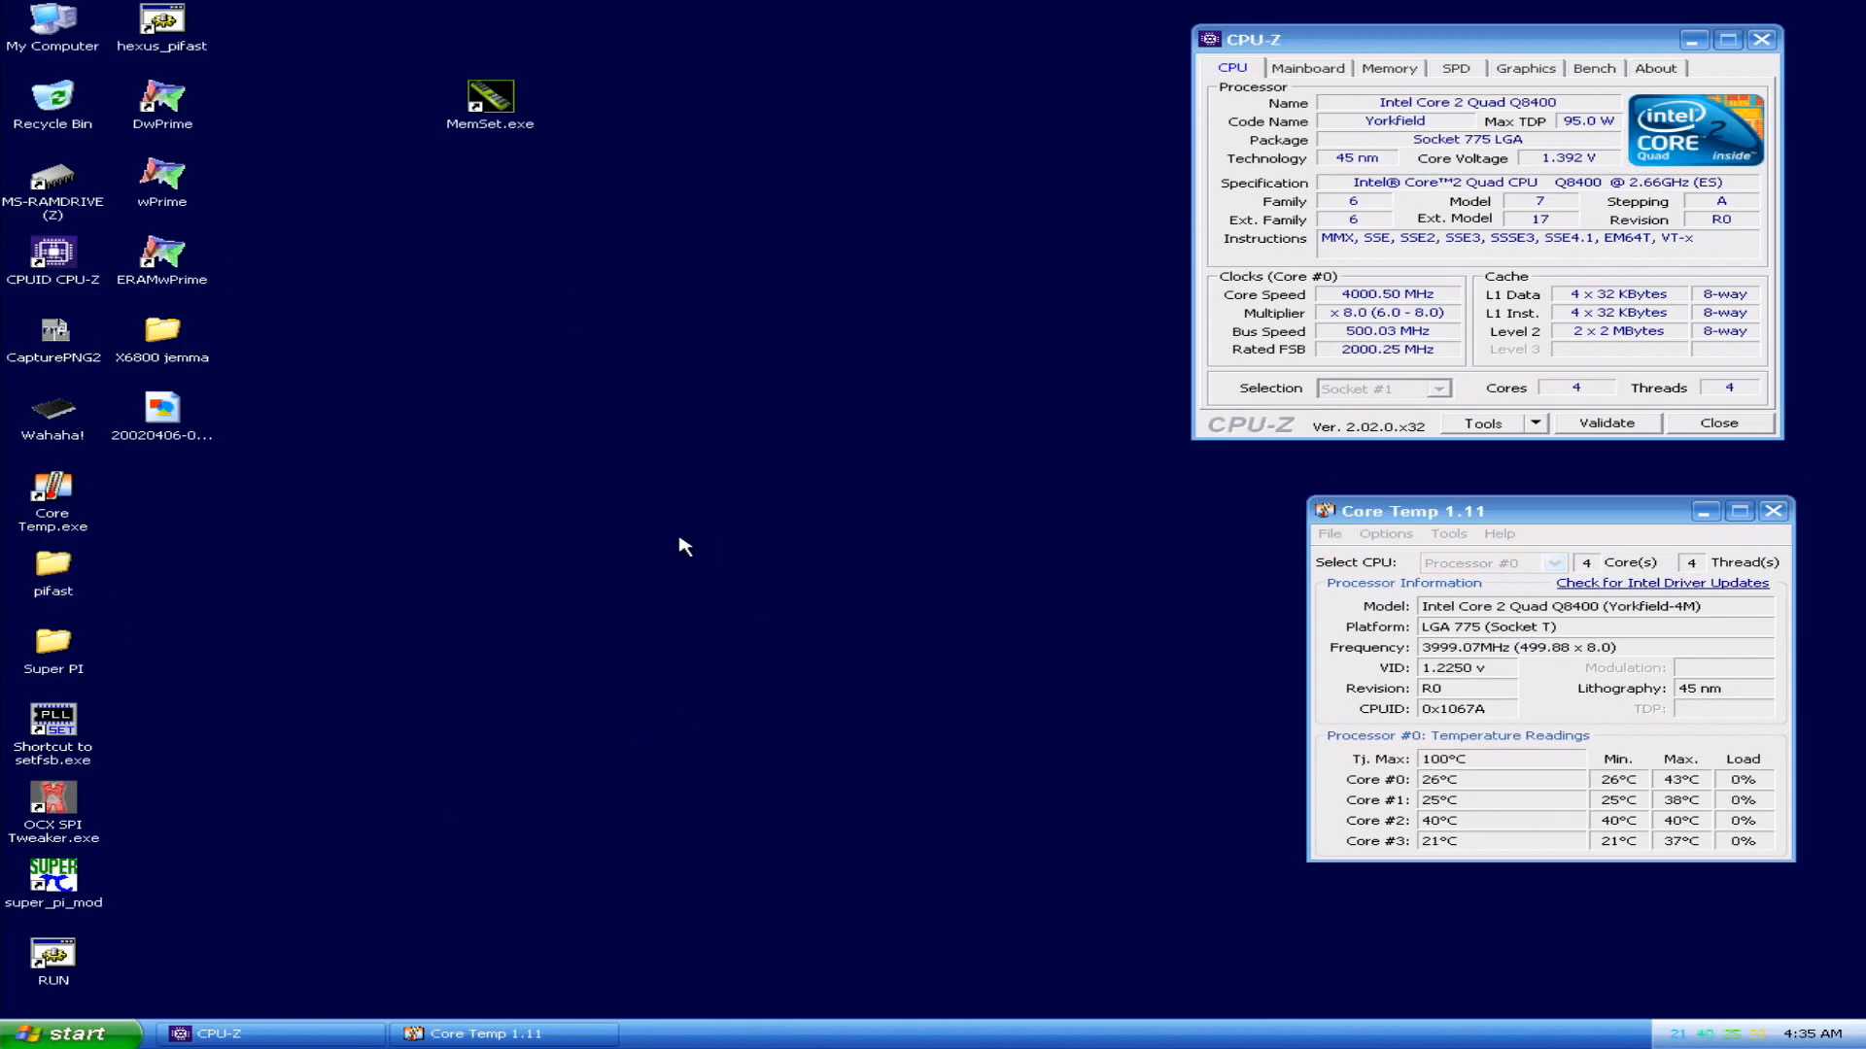
pyautogui.doubleClick(161, 24)
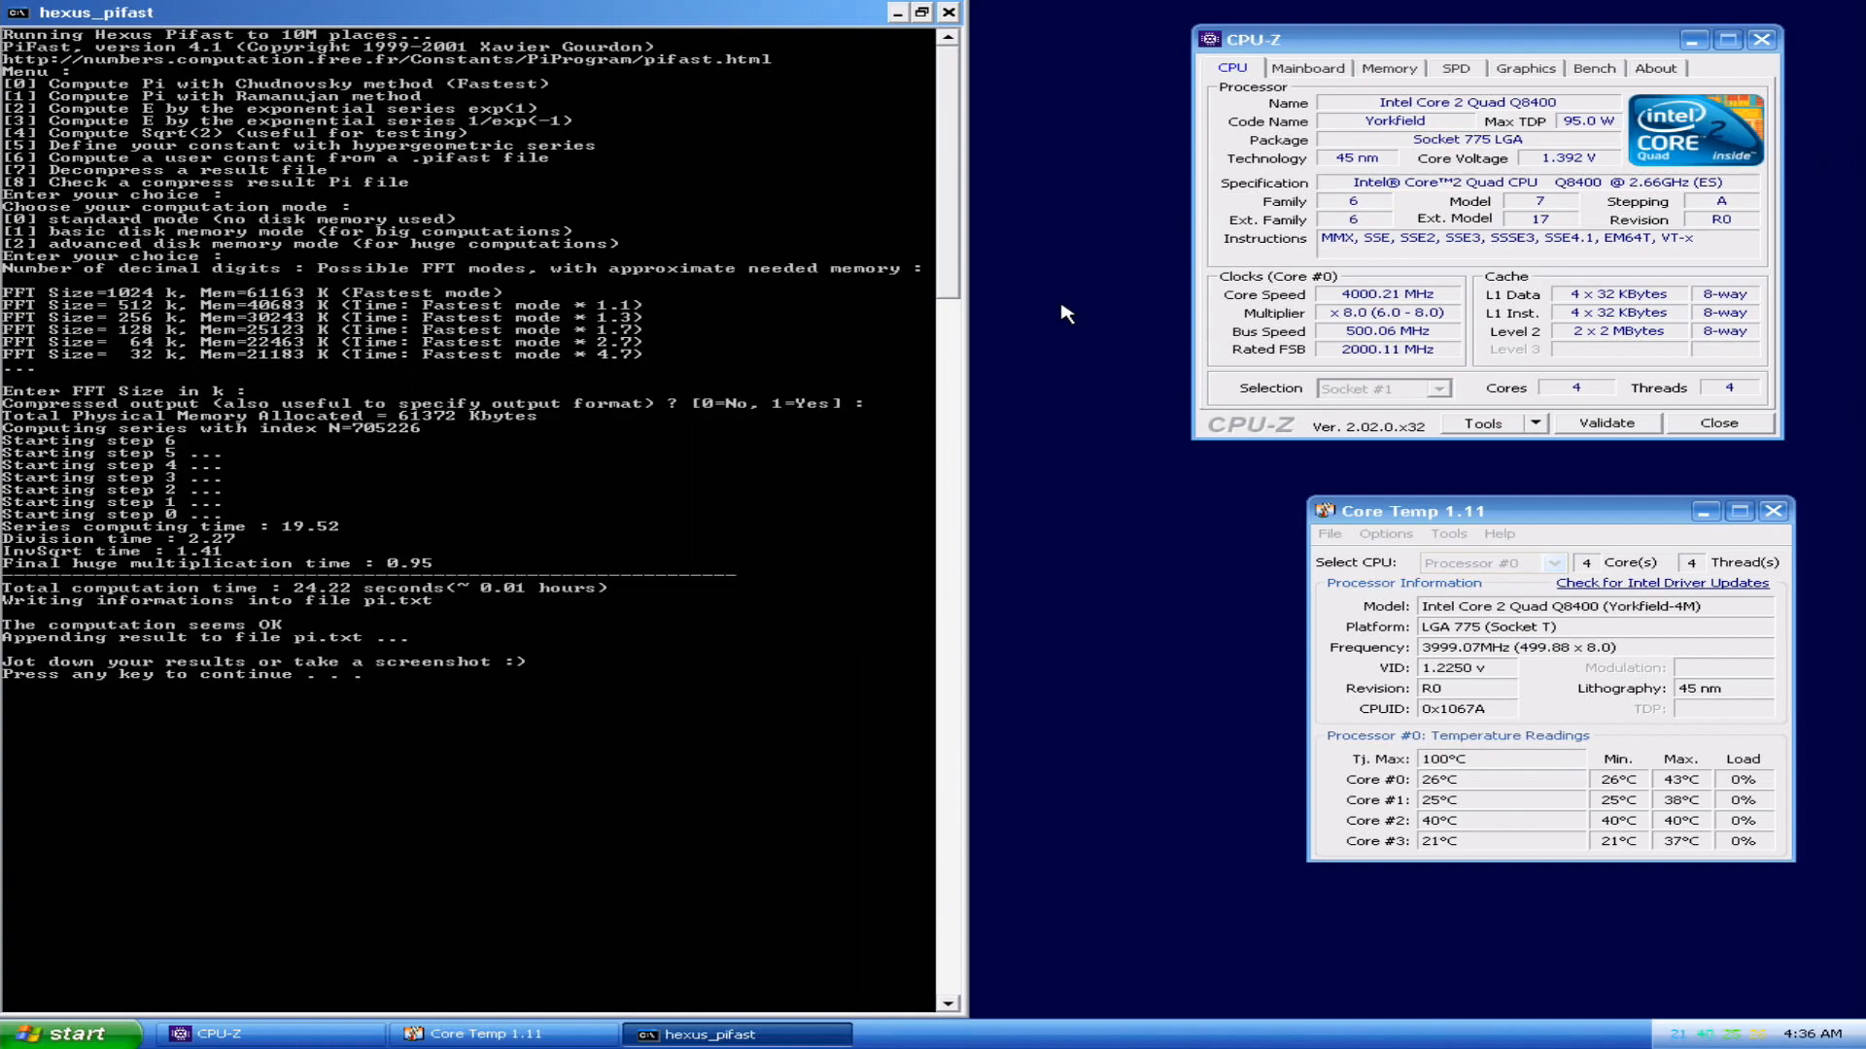
pyautogui.moveTo(767, 497)
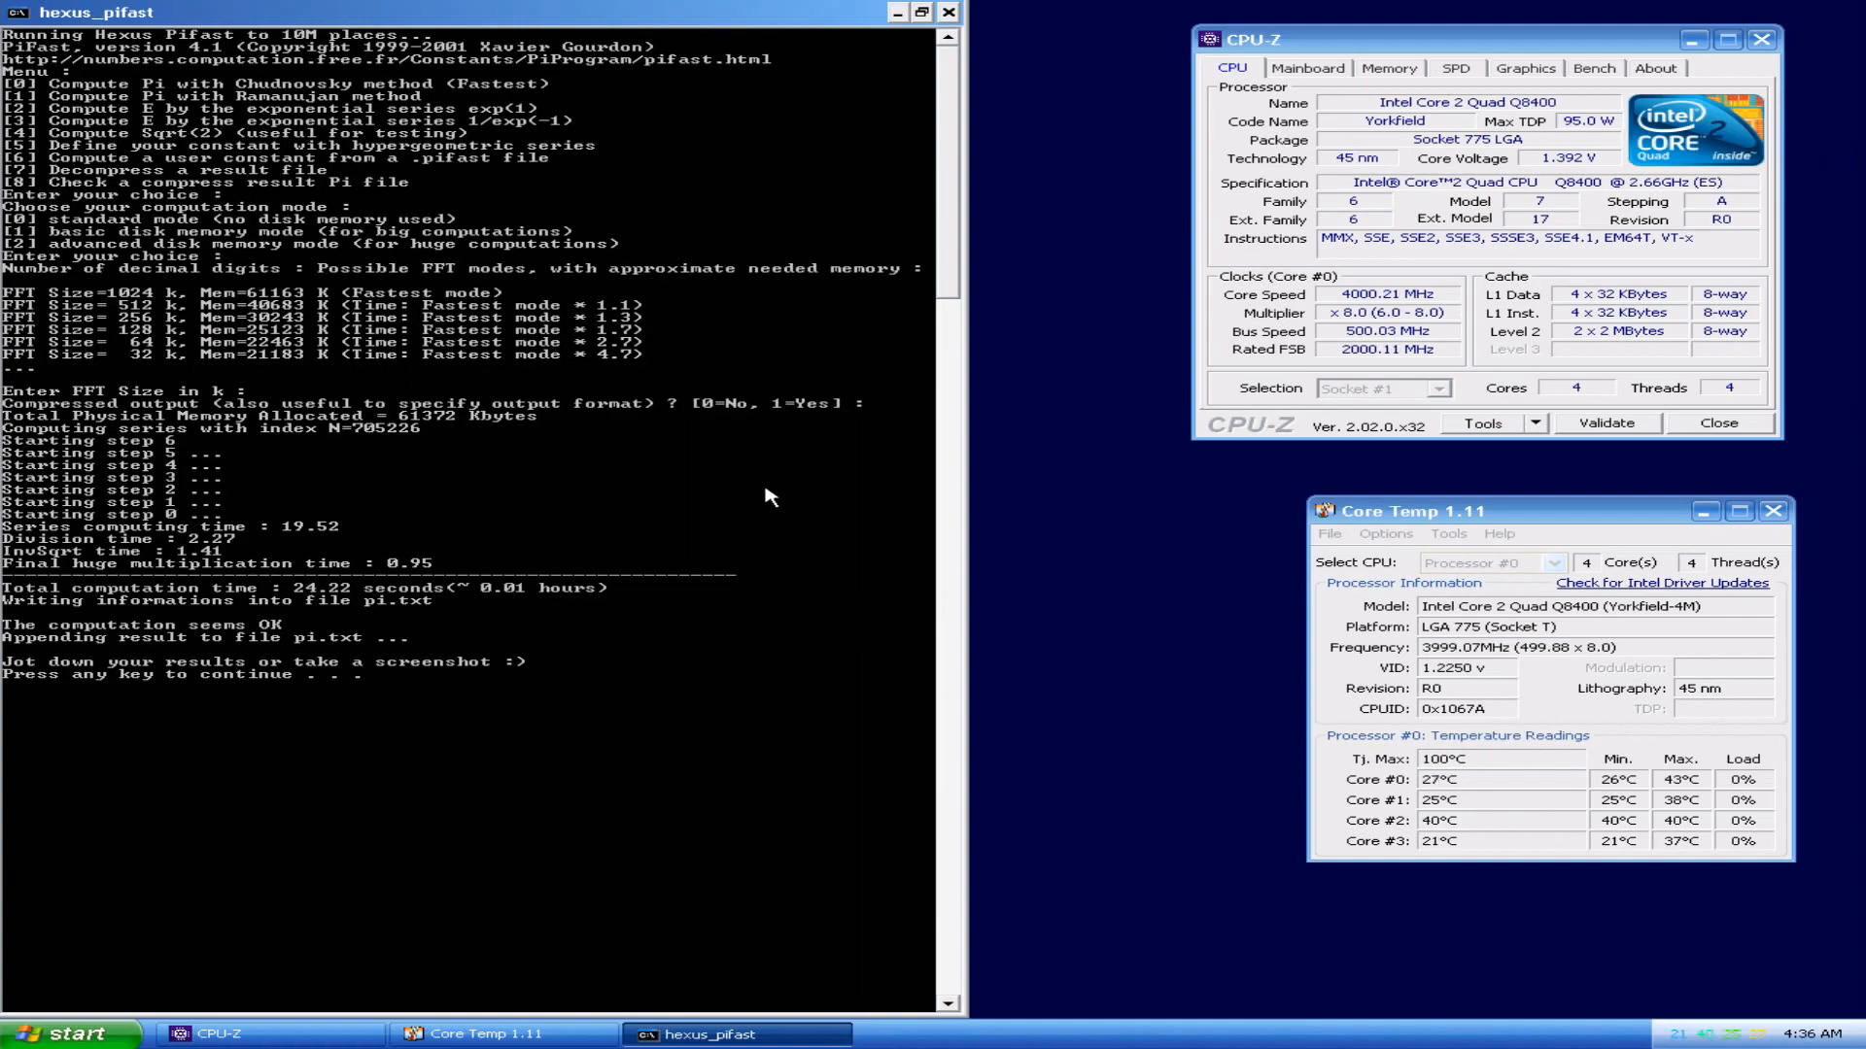
pyautogui.click(931, 11)
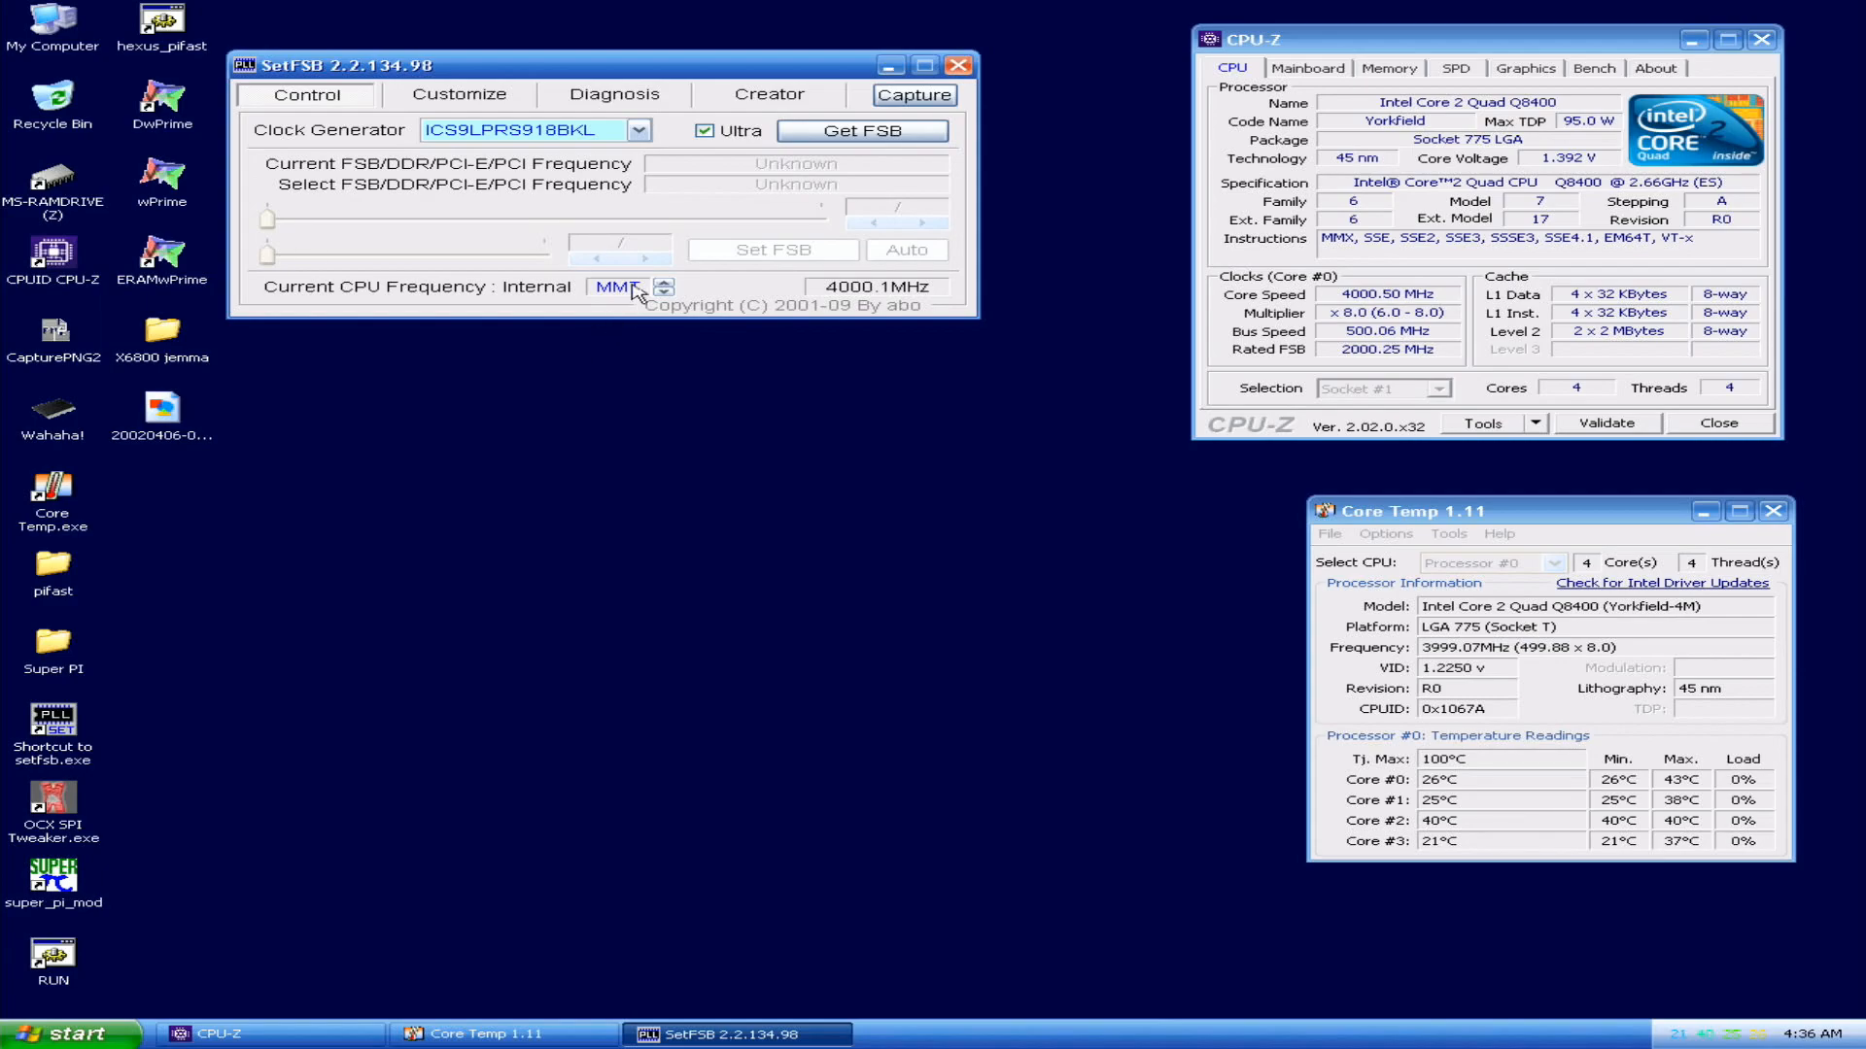
# Step: Step the SetFSB bus frequency from 500 up to about 506.7 MHz (≈4054 MHz CPU)
pyautogui.click(861, 130)
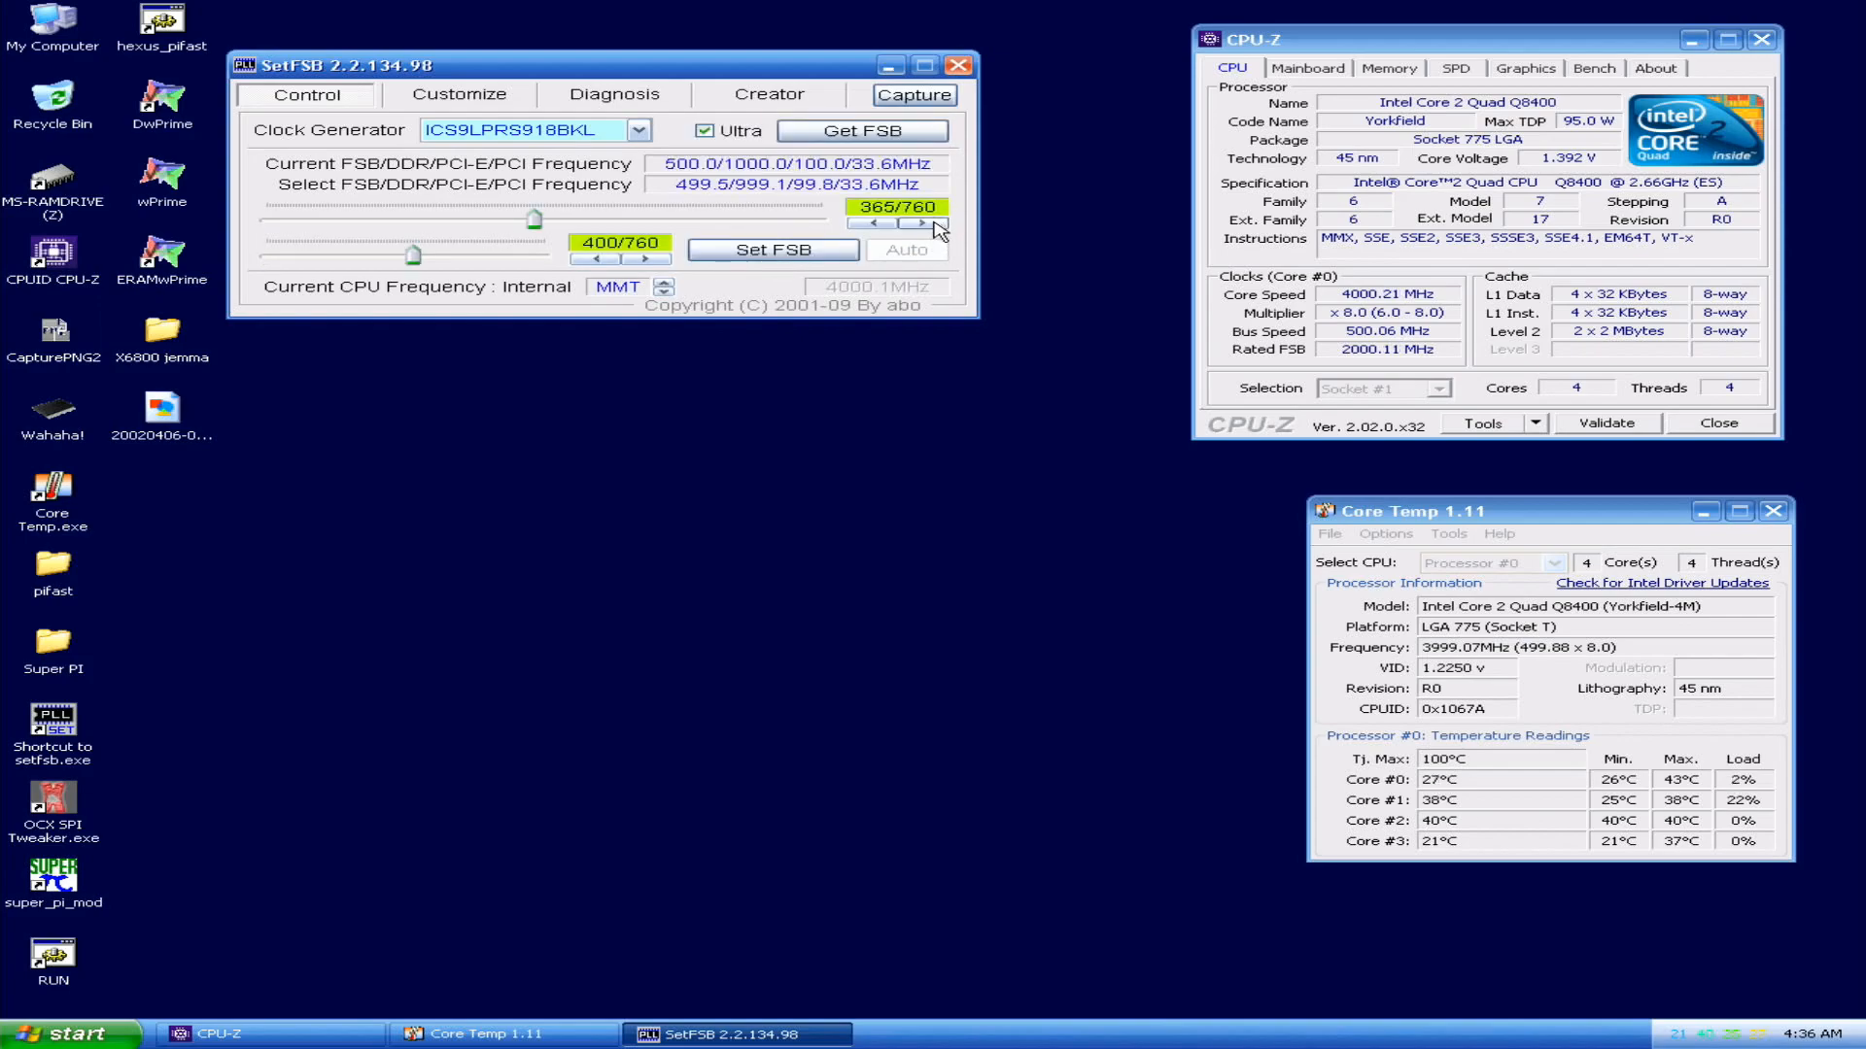
pyautogui.click(920, 224)
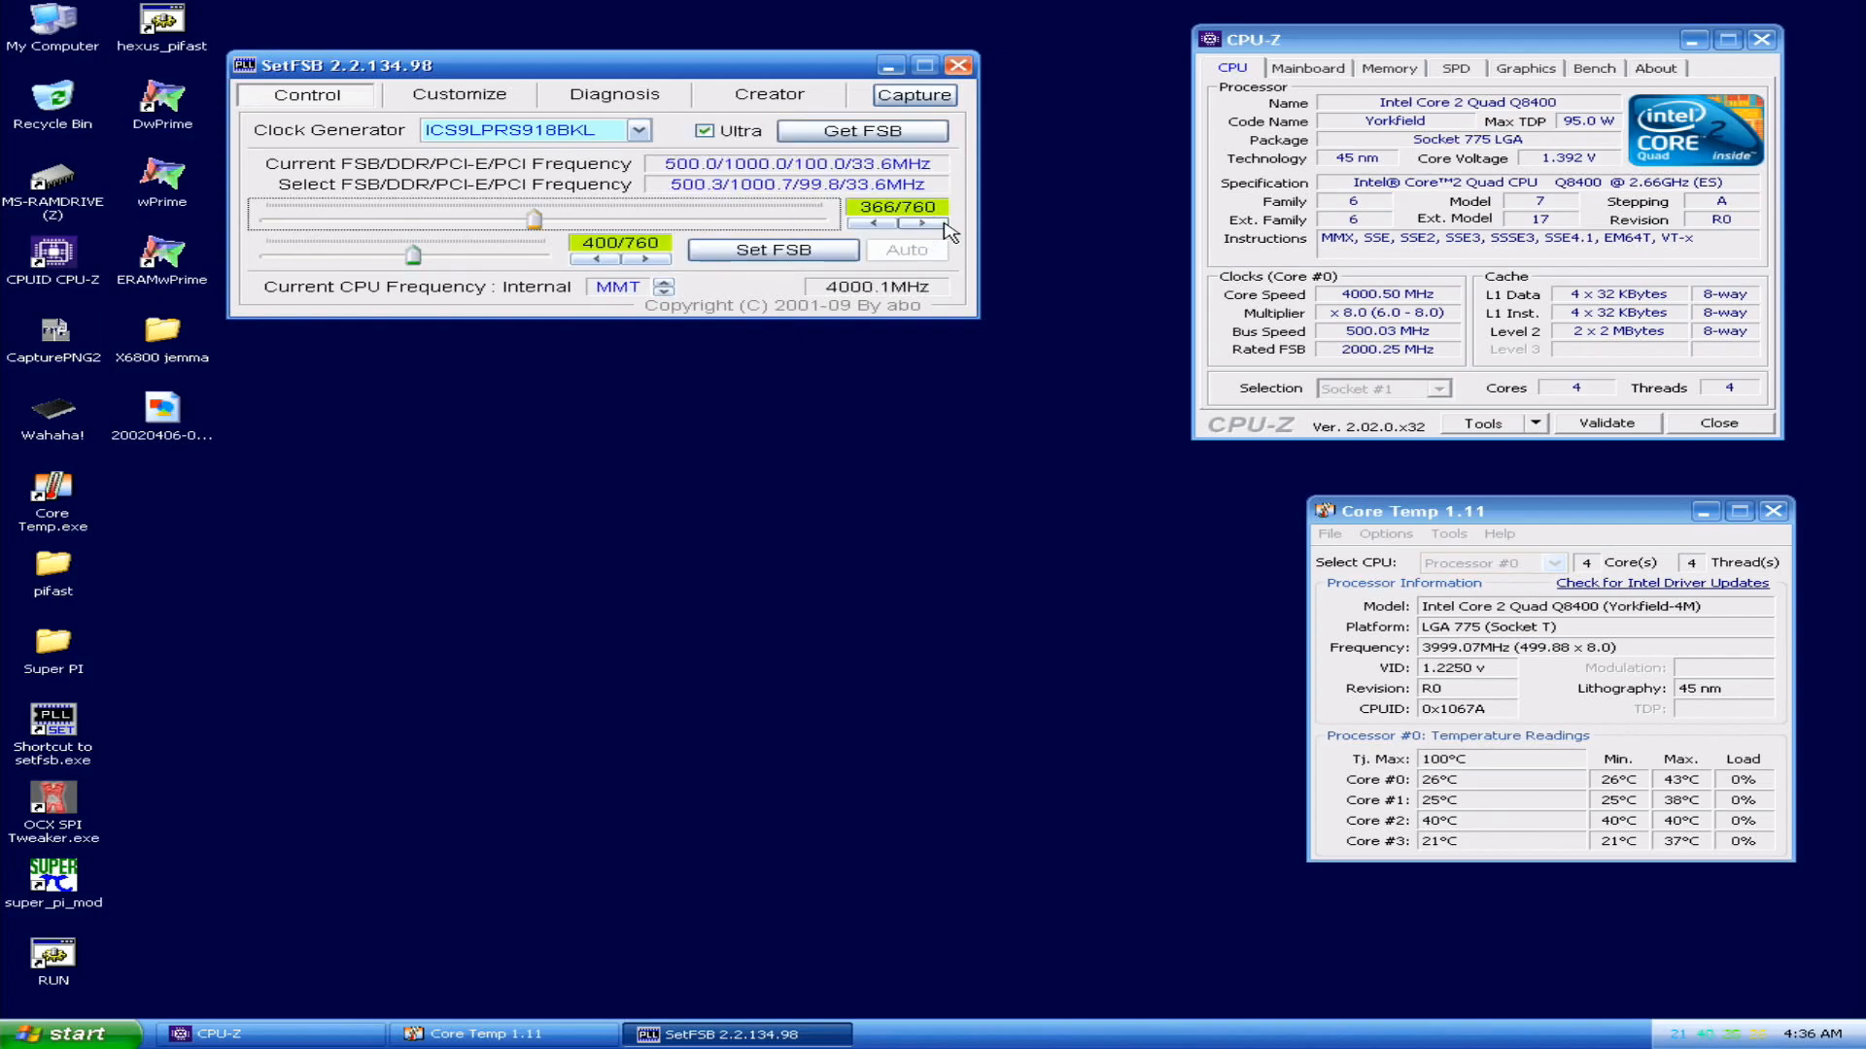
pyautogui.click(919, 224)
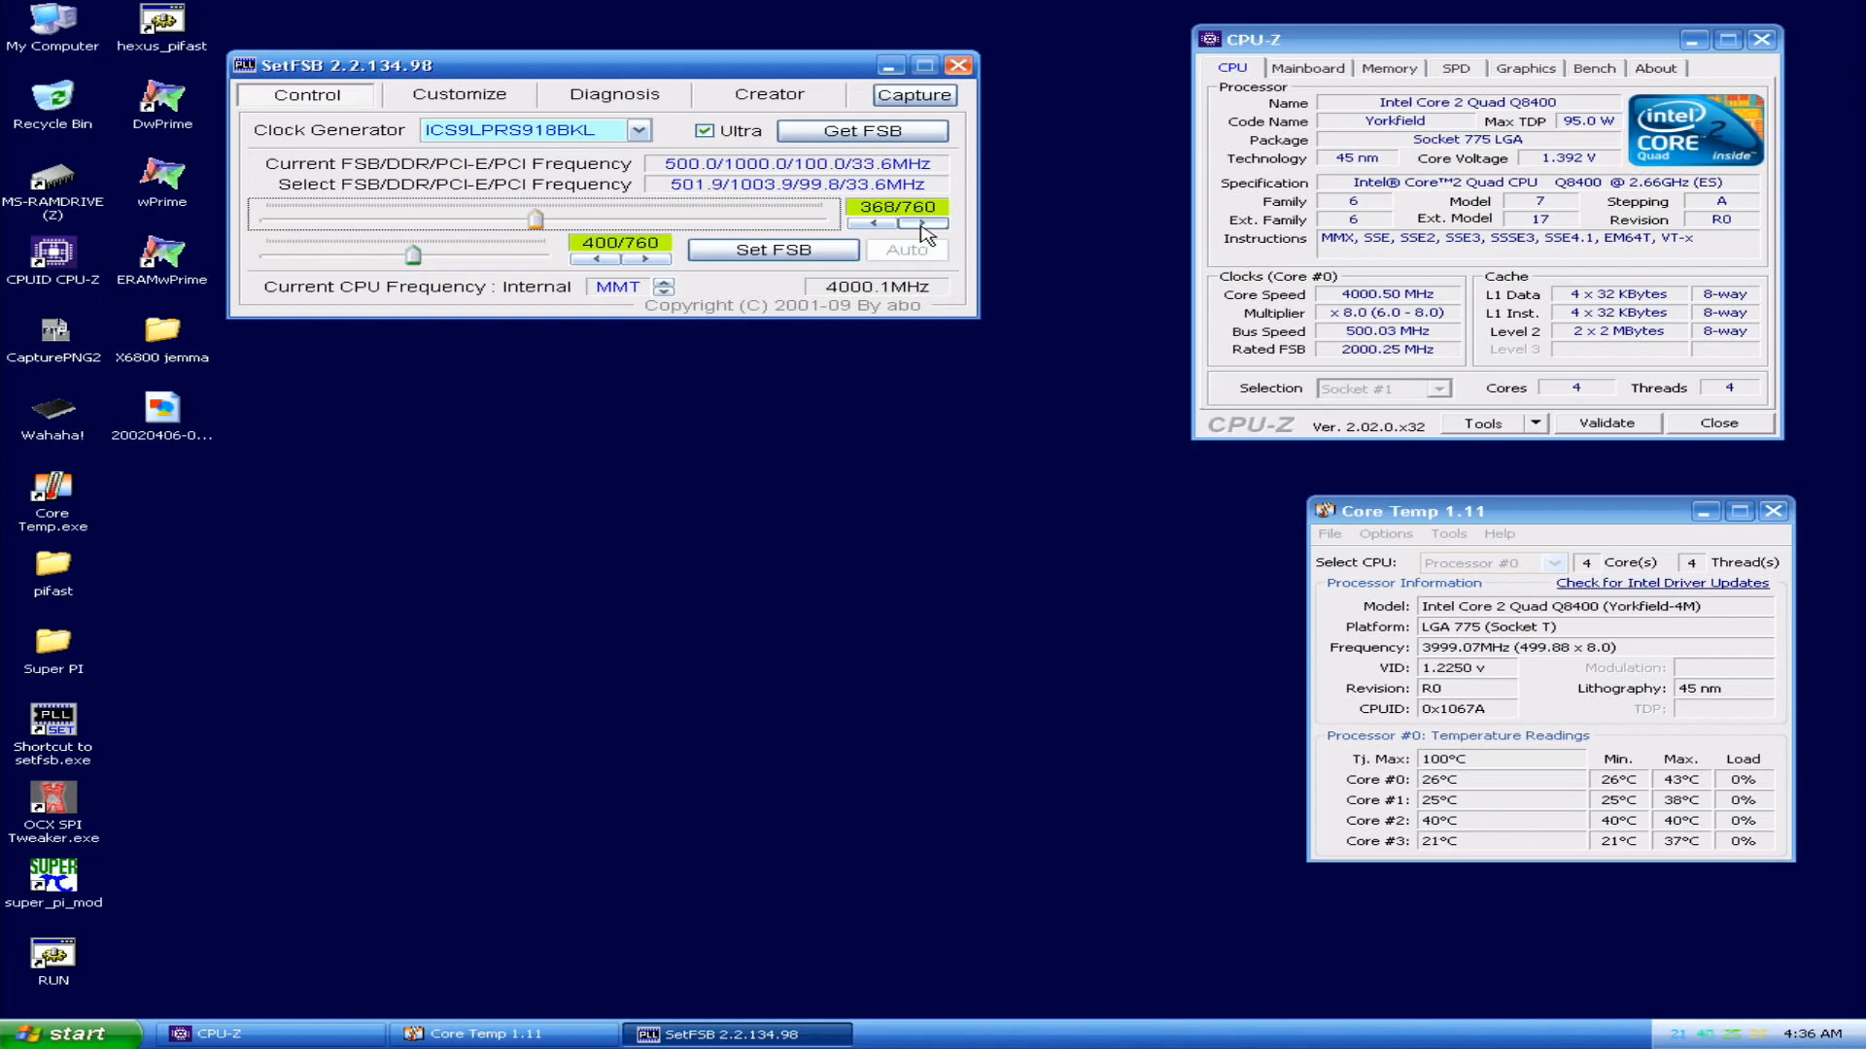
pyautogui.click(931, 223)
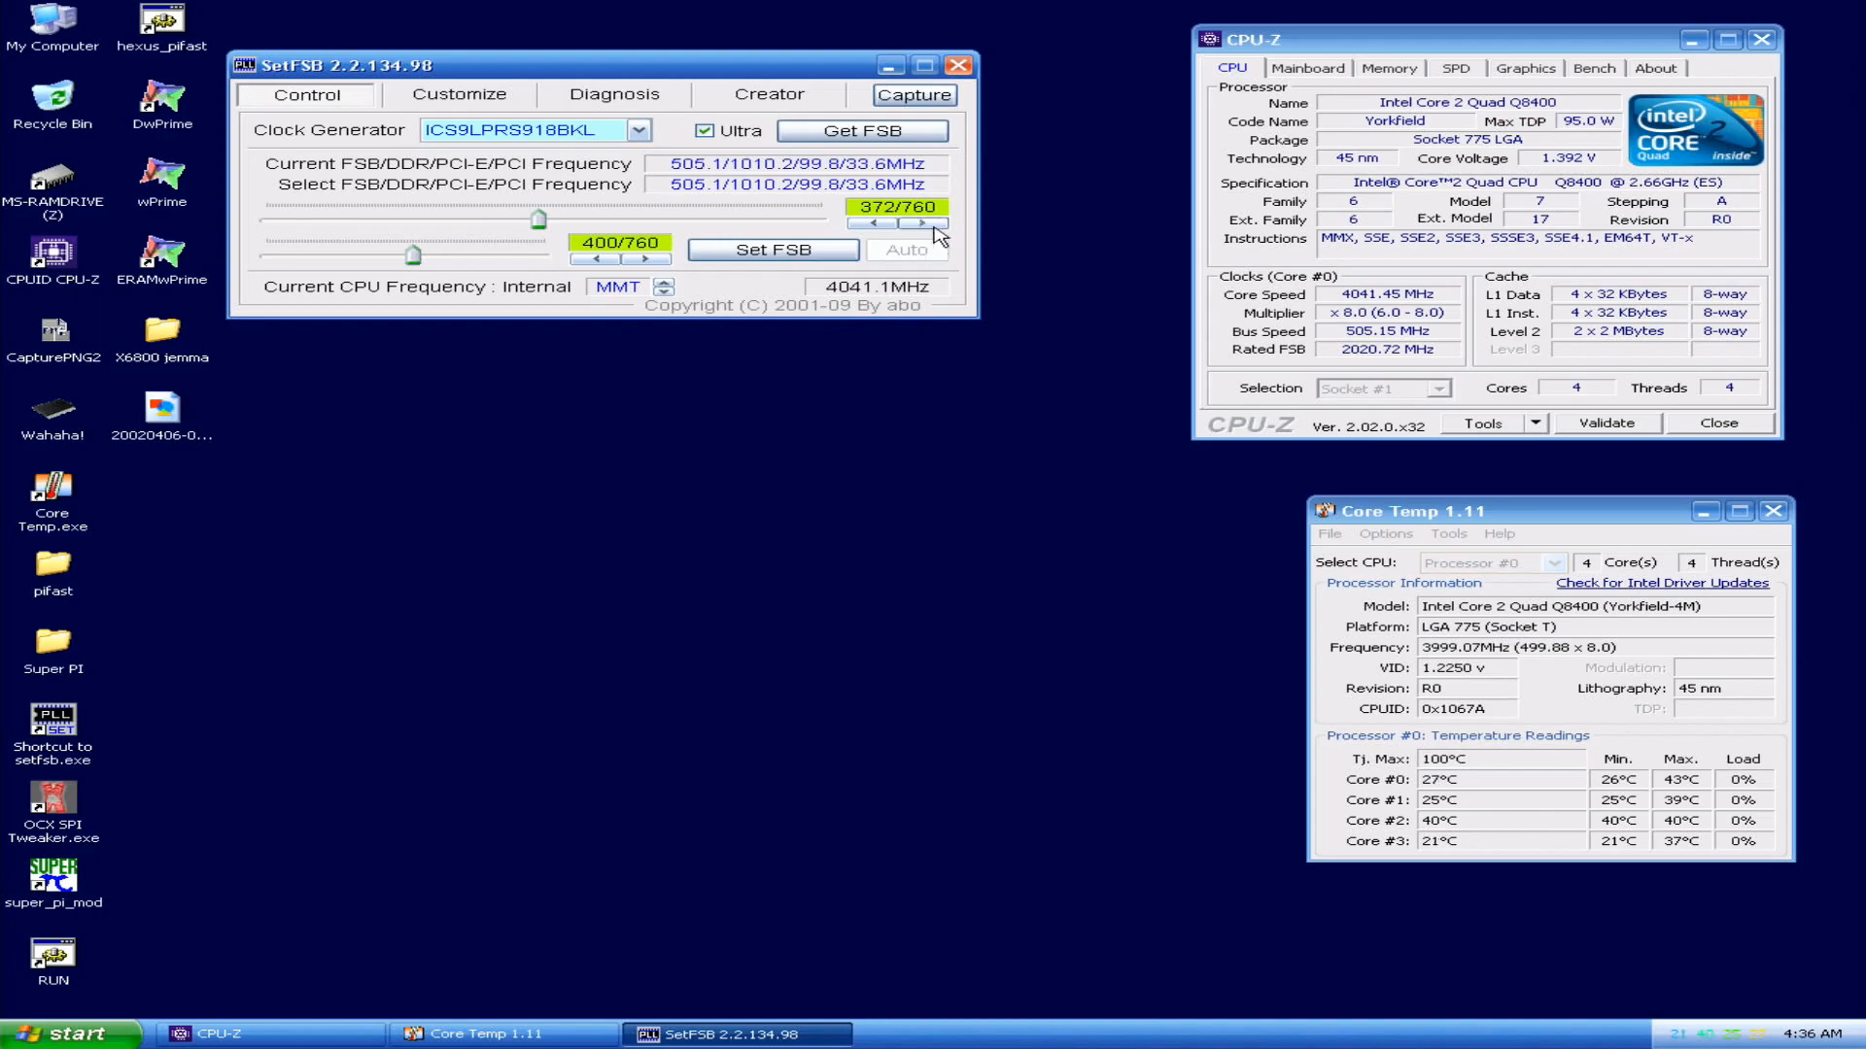
pyautogui.click(919, 223)
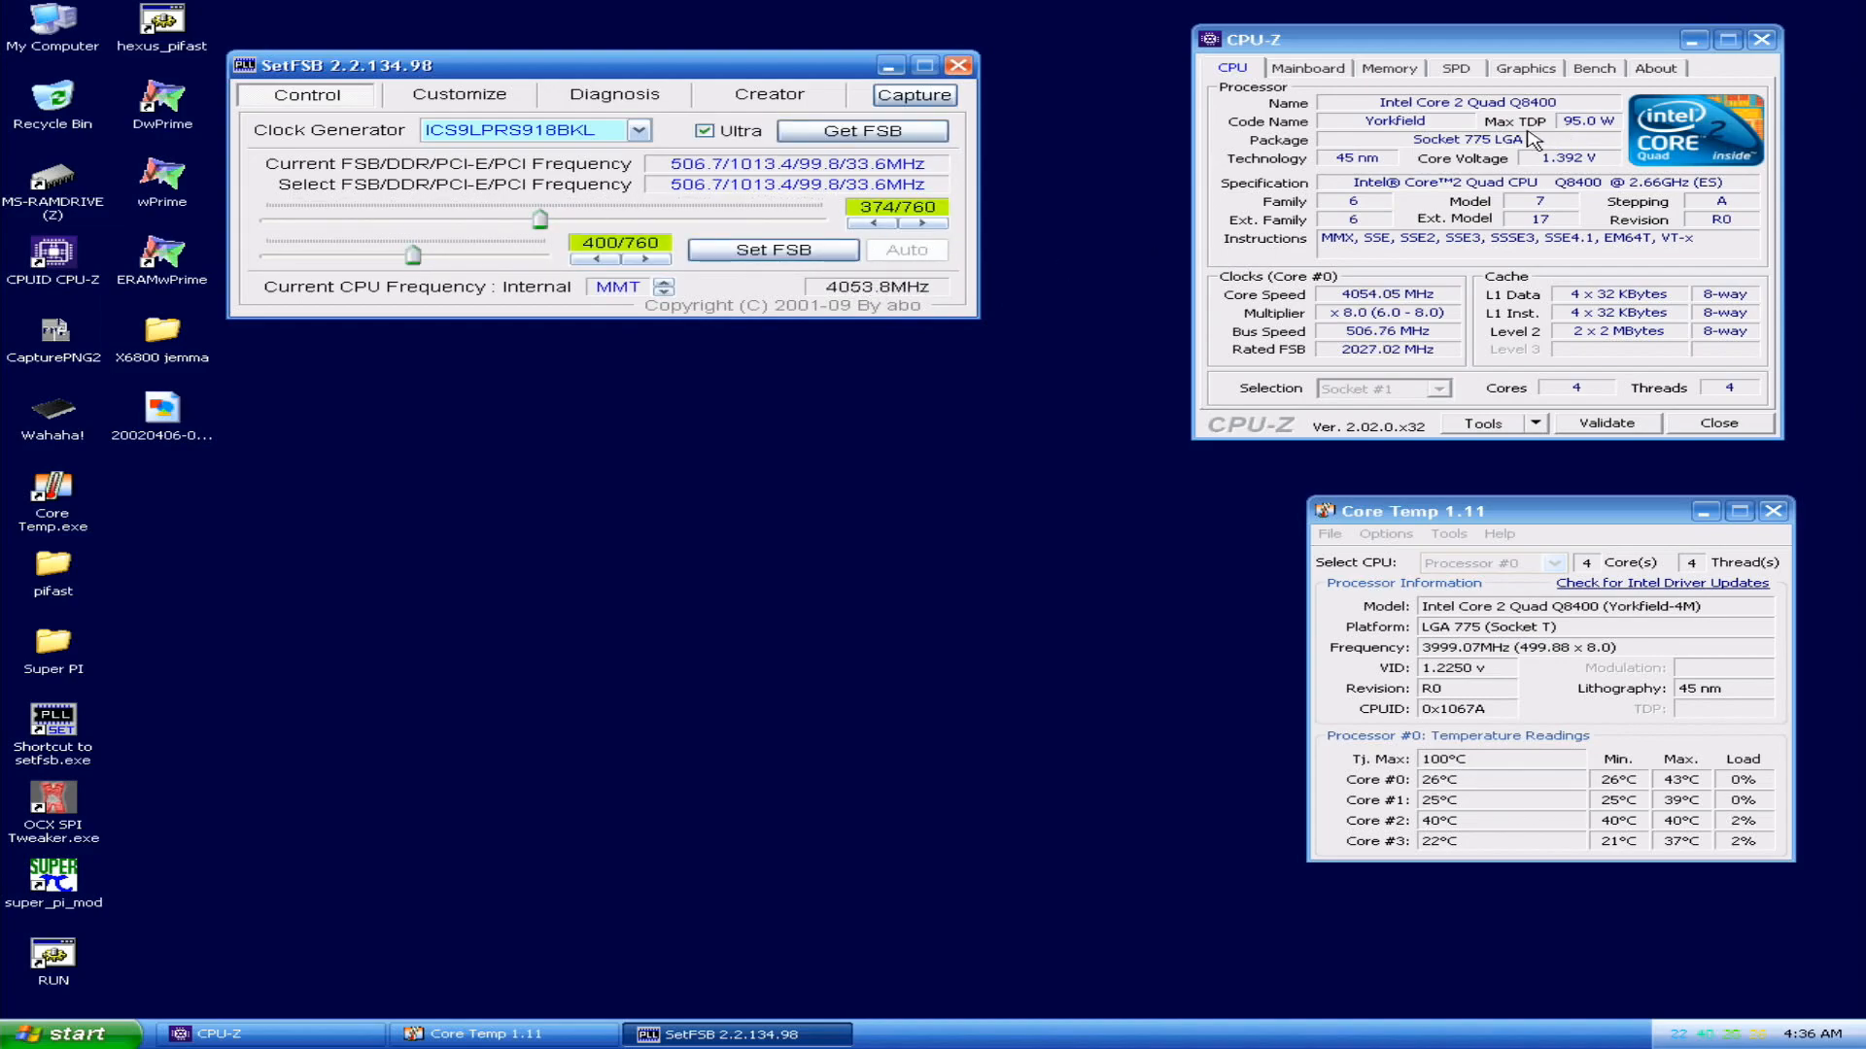
pyautogui.click(1388, 68)
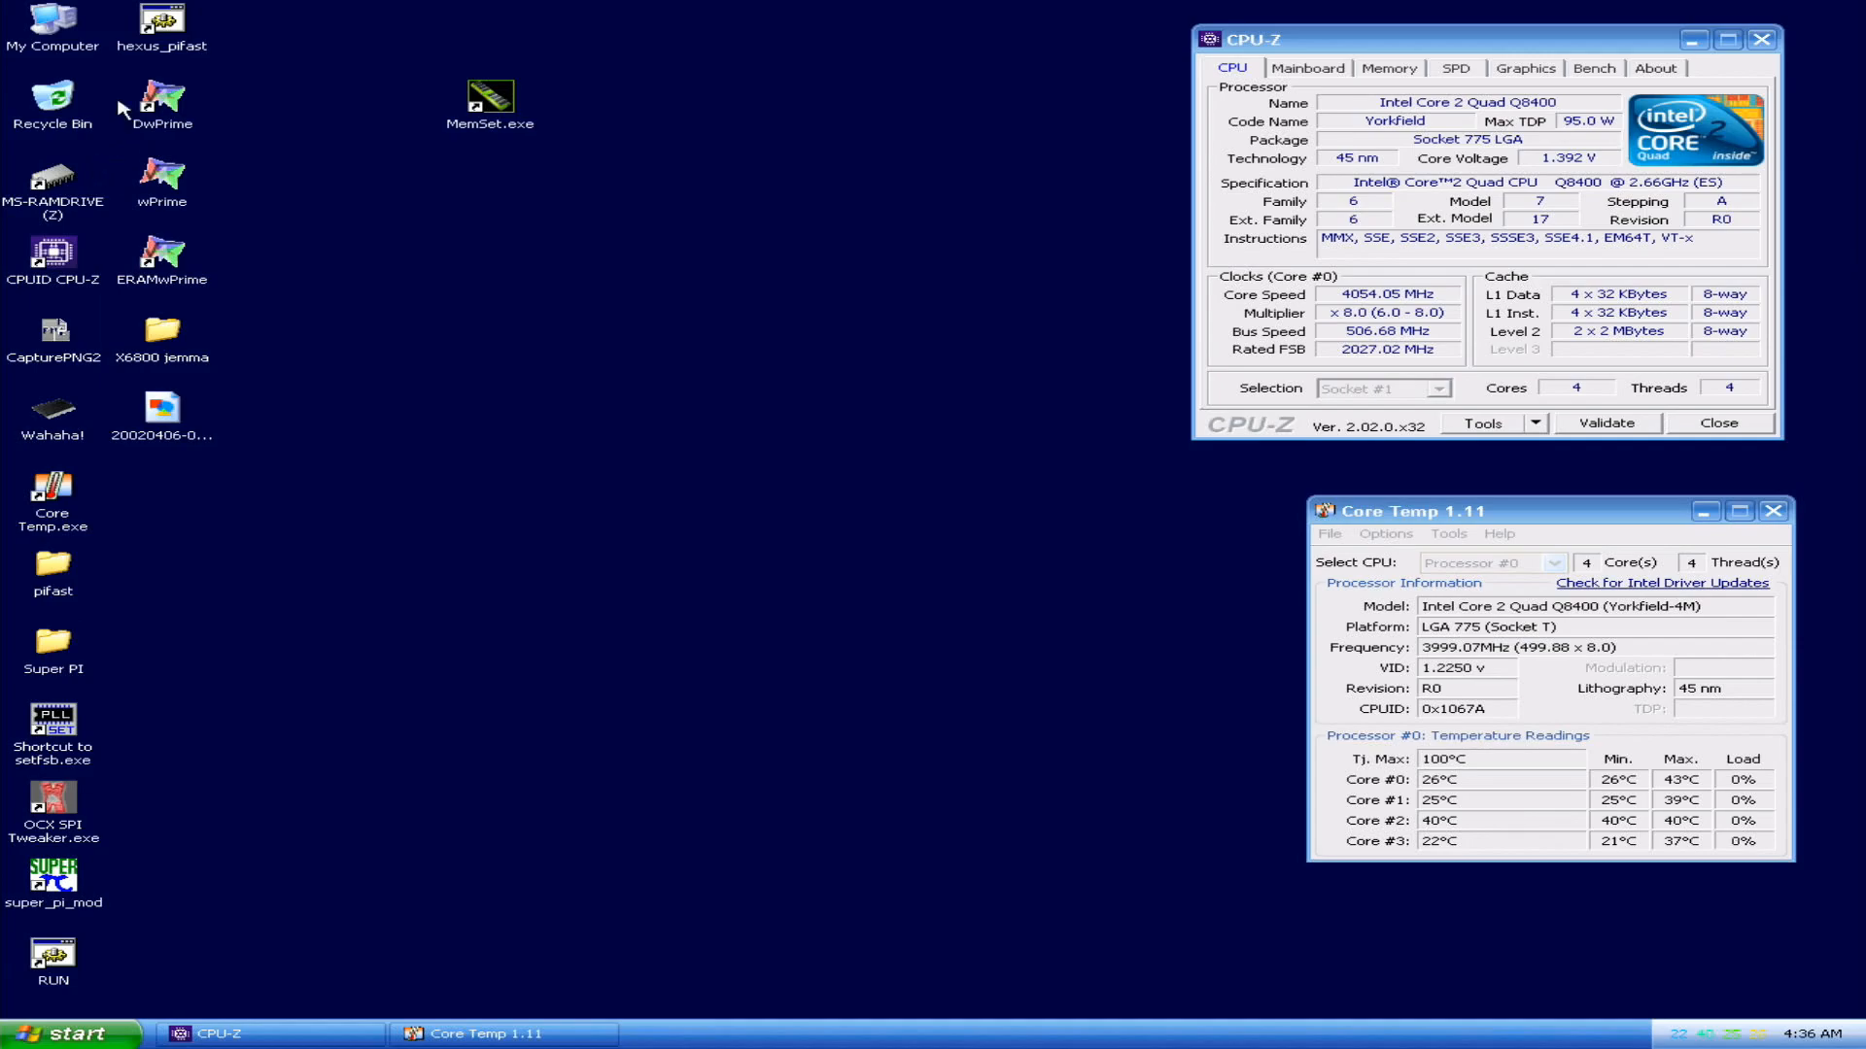
# Step: Launch hexus_pifast on the dual-core 4040 MHz setup
pyautogui.click(161, 21)
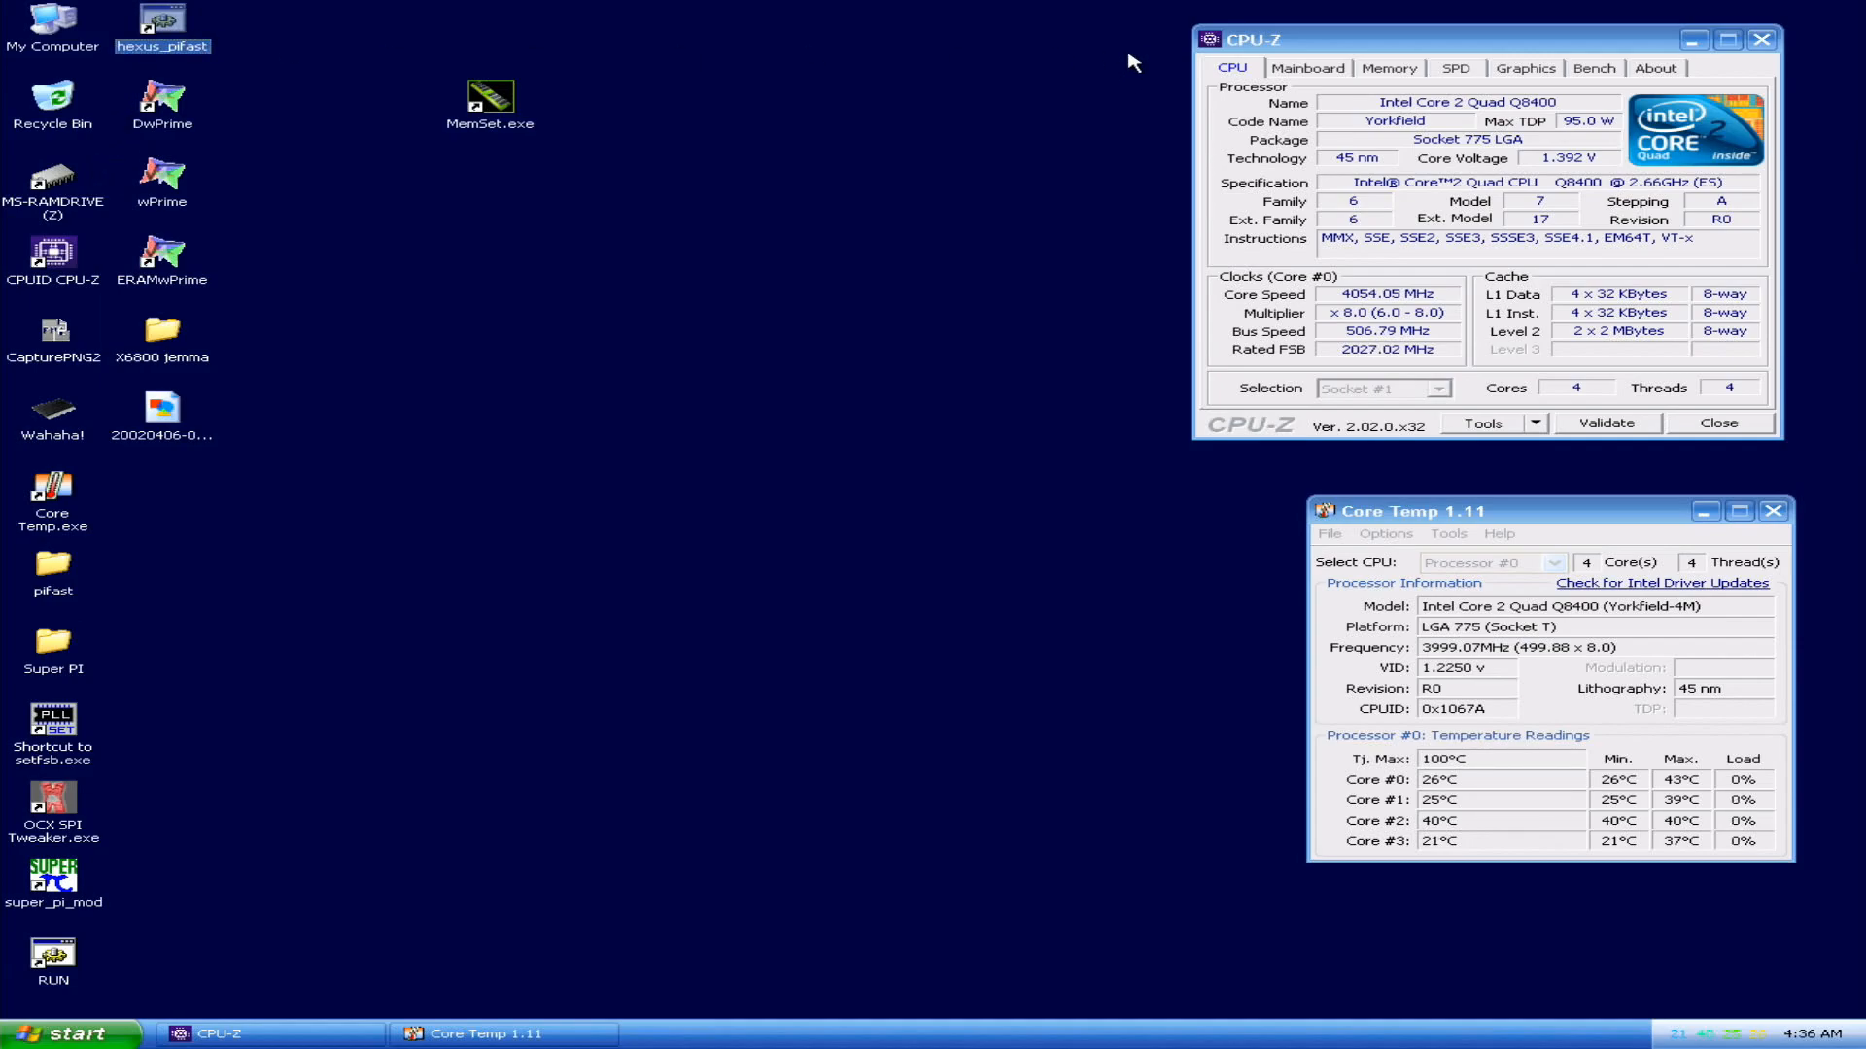
pyautogui.doubleClick(161, 26)
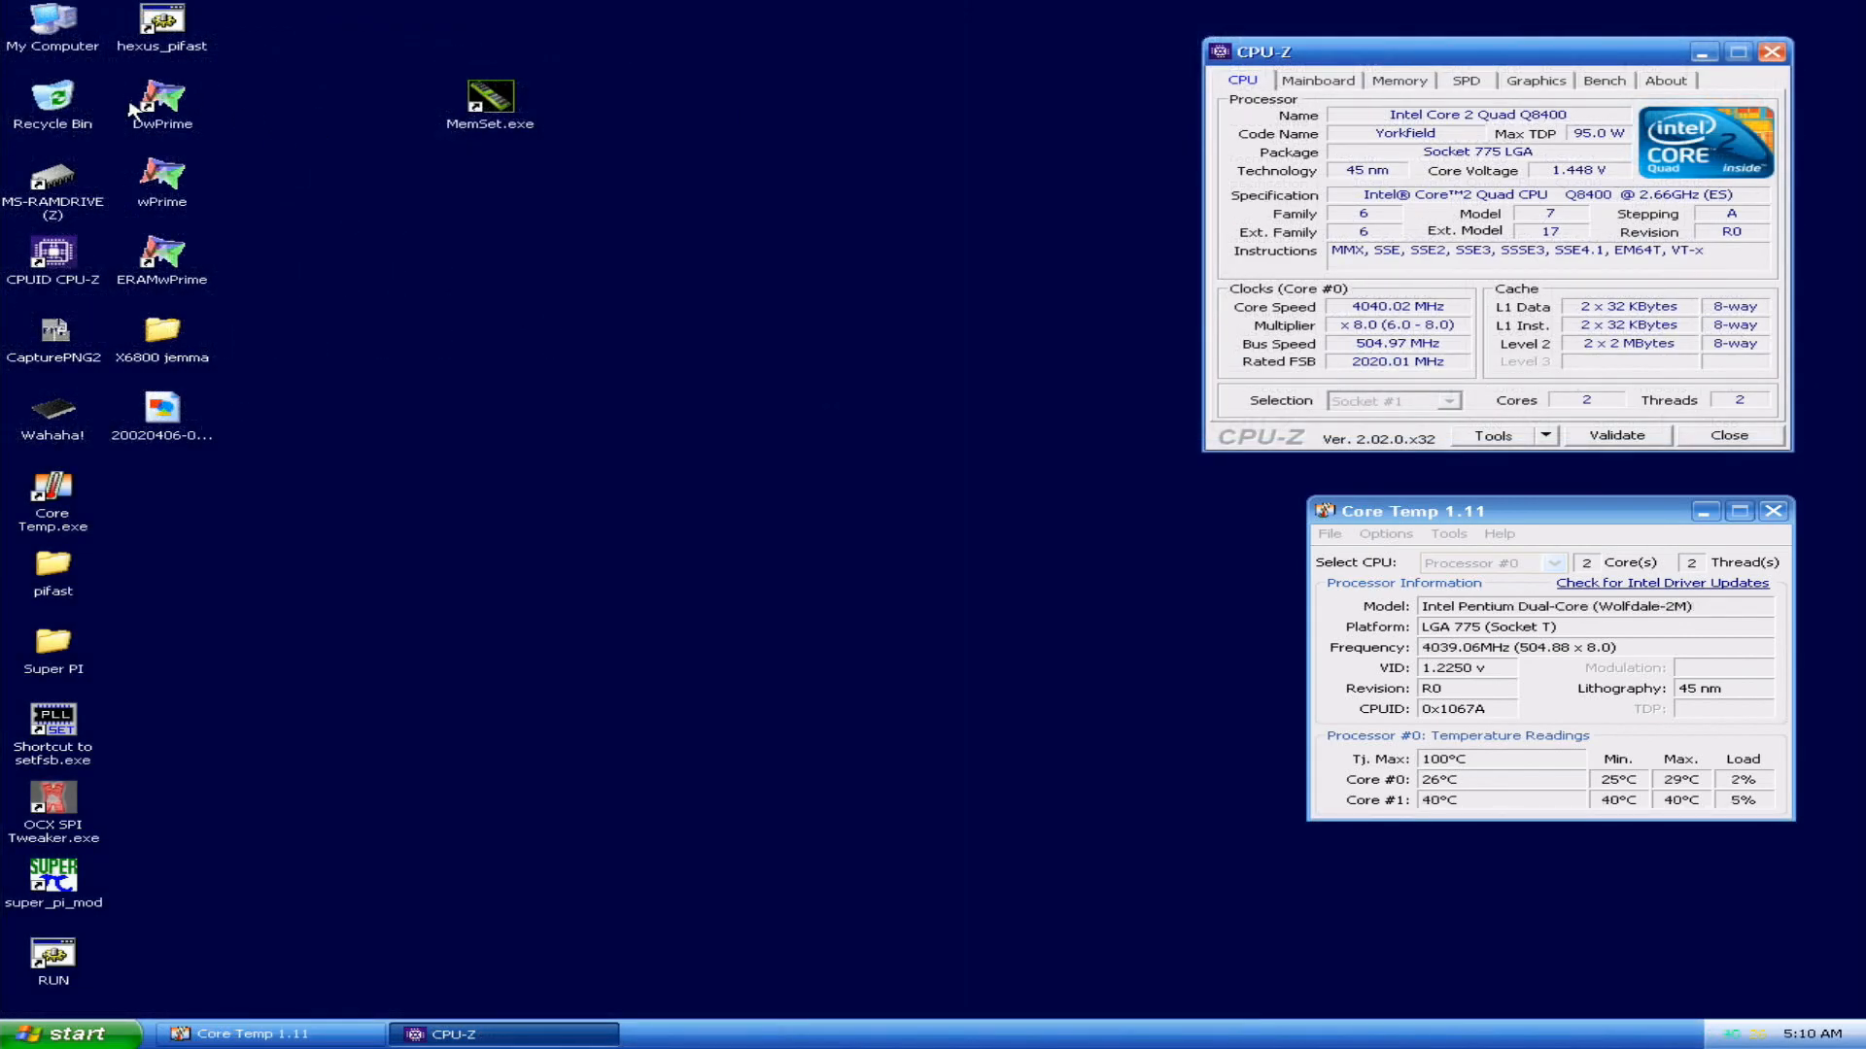
pyautogui.moveTo(39, 575)
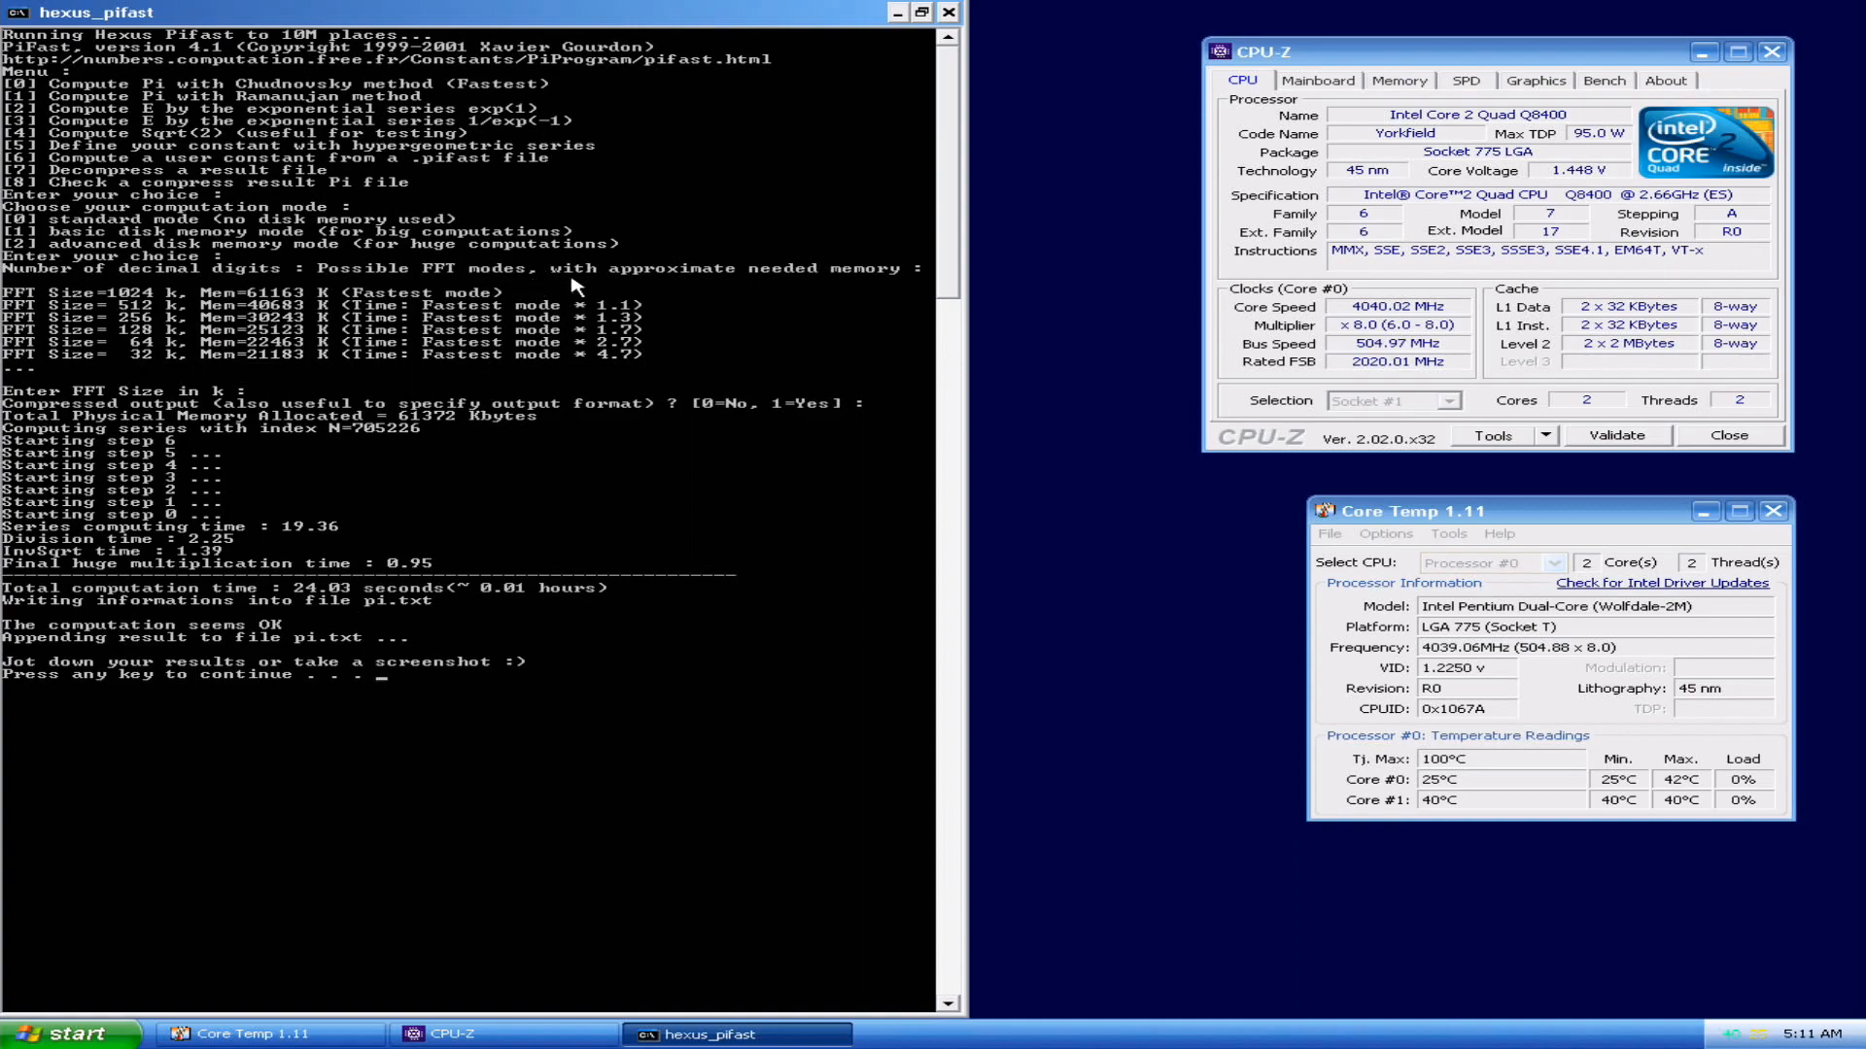
pyautogui.moveTo(678, 295)
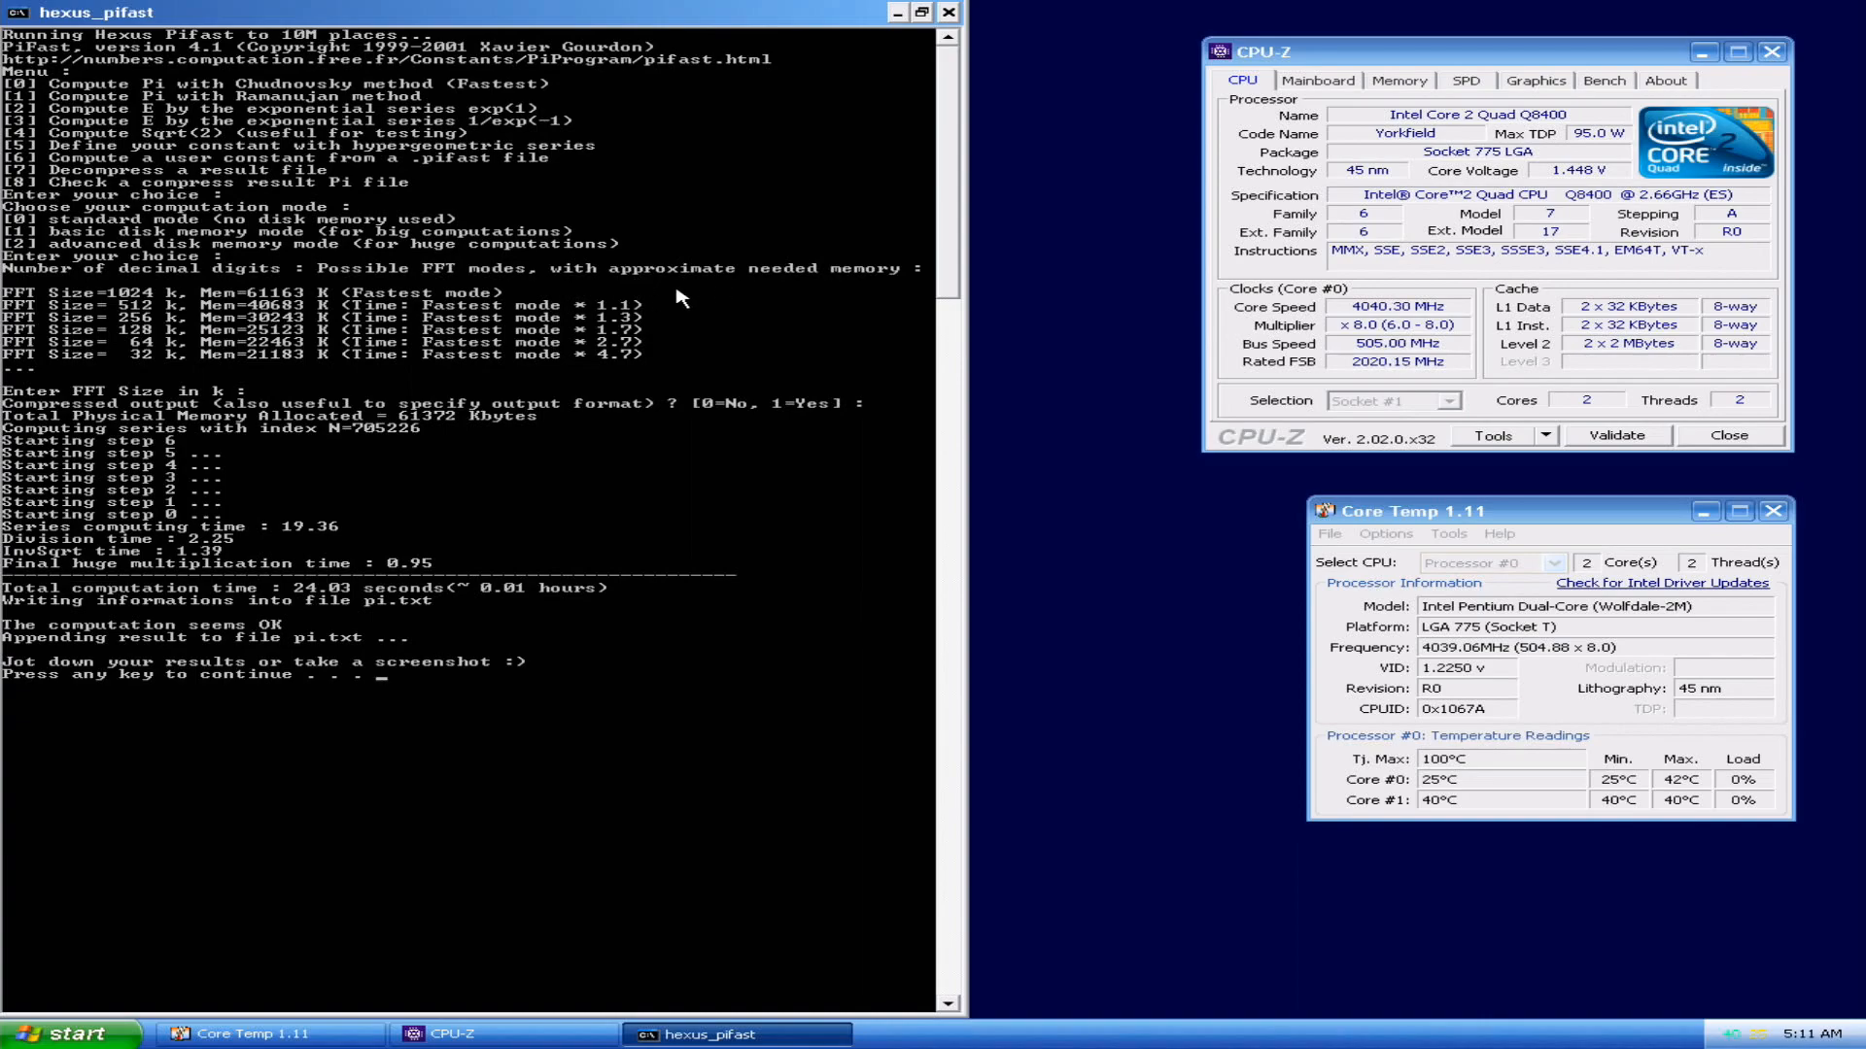
# Step: Dismiss the finished PiFast console after the 24.03 s run
pyautogui.click(896, 11)
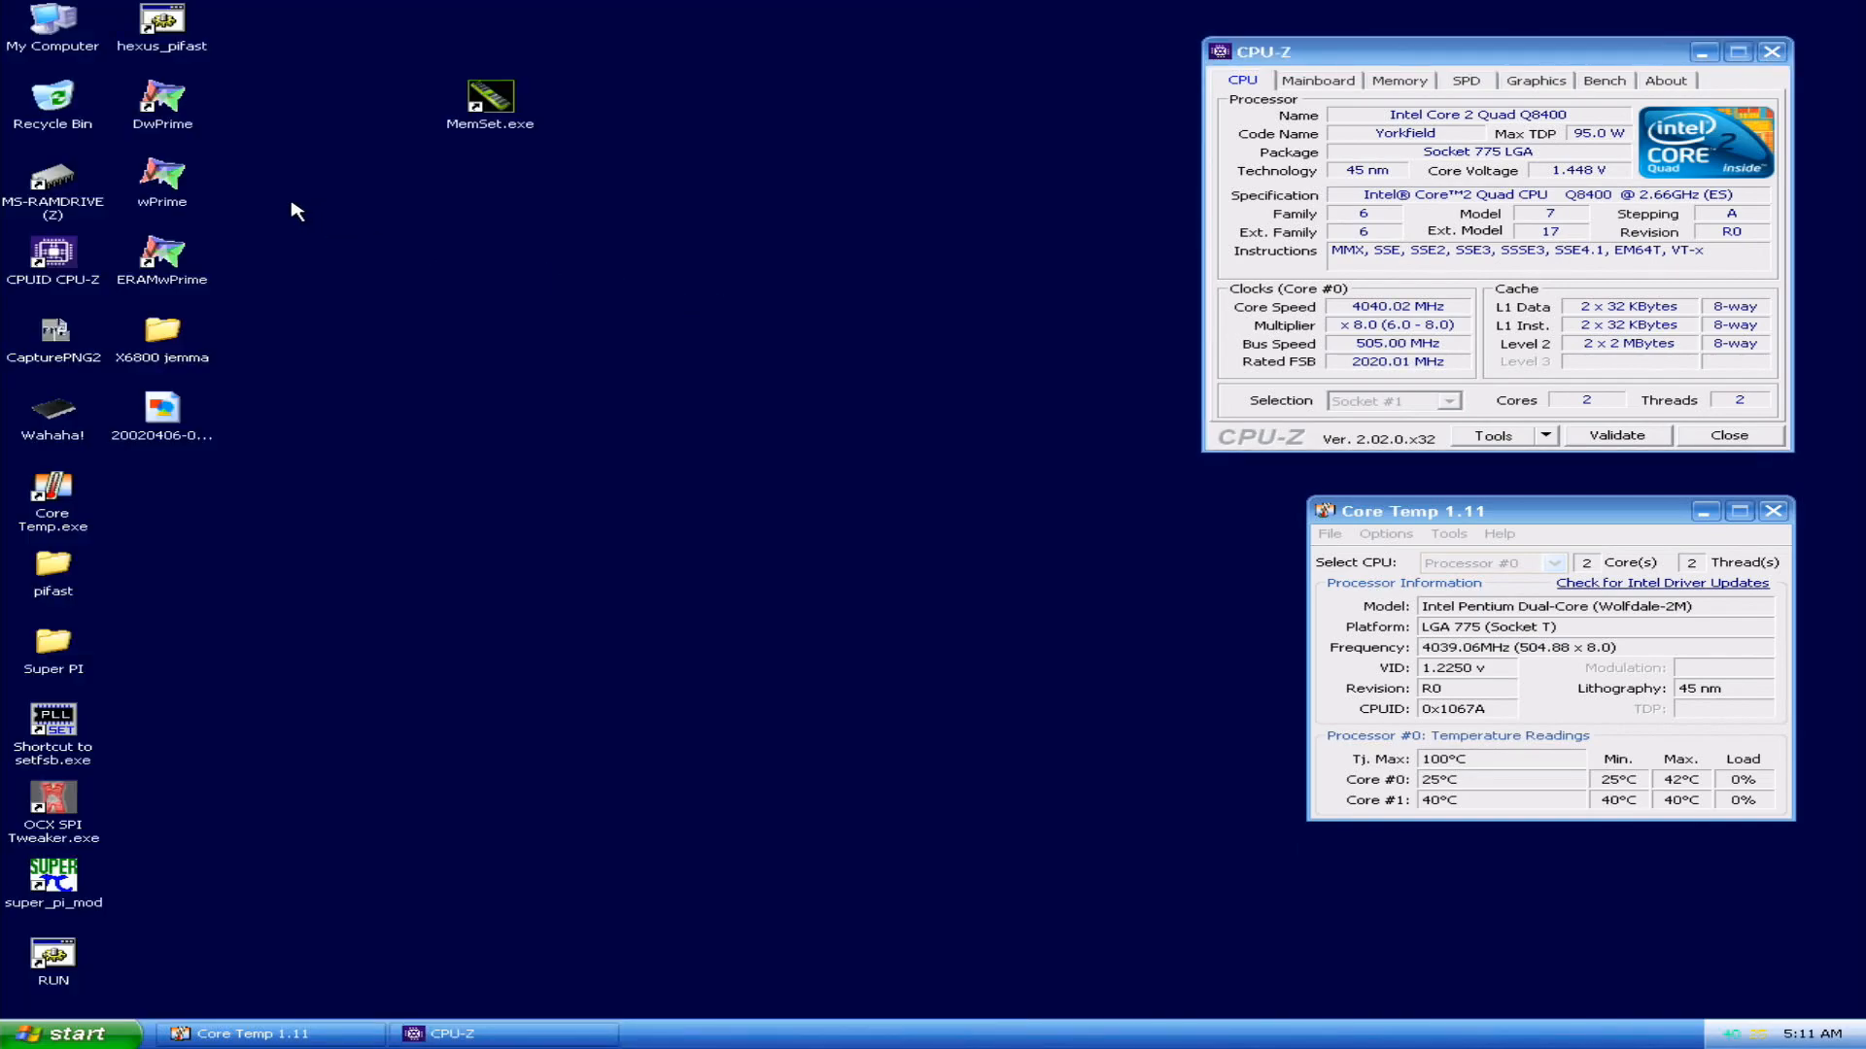
# Step: Launch SetFSB, read the current FSB and apply a 510.7 MHz bus (≈4086 MHz CPU)
pyautogui.click(53, 723)
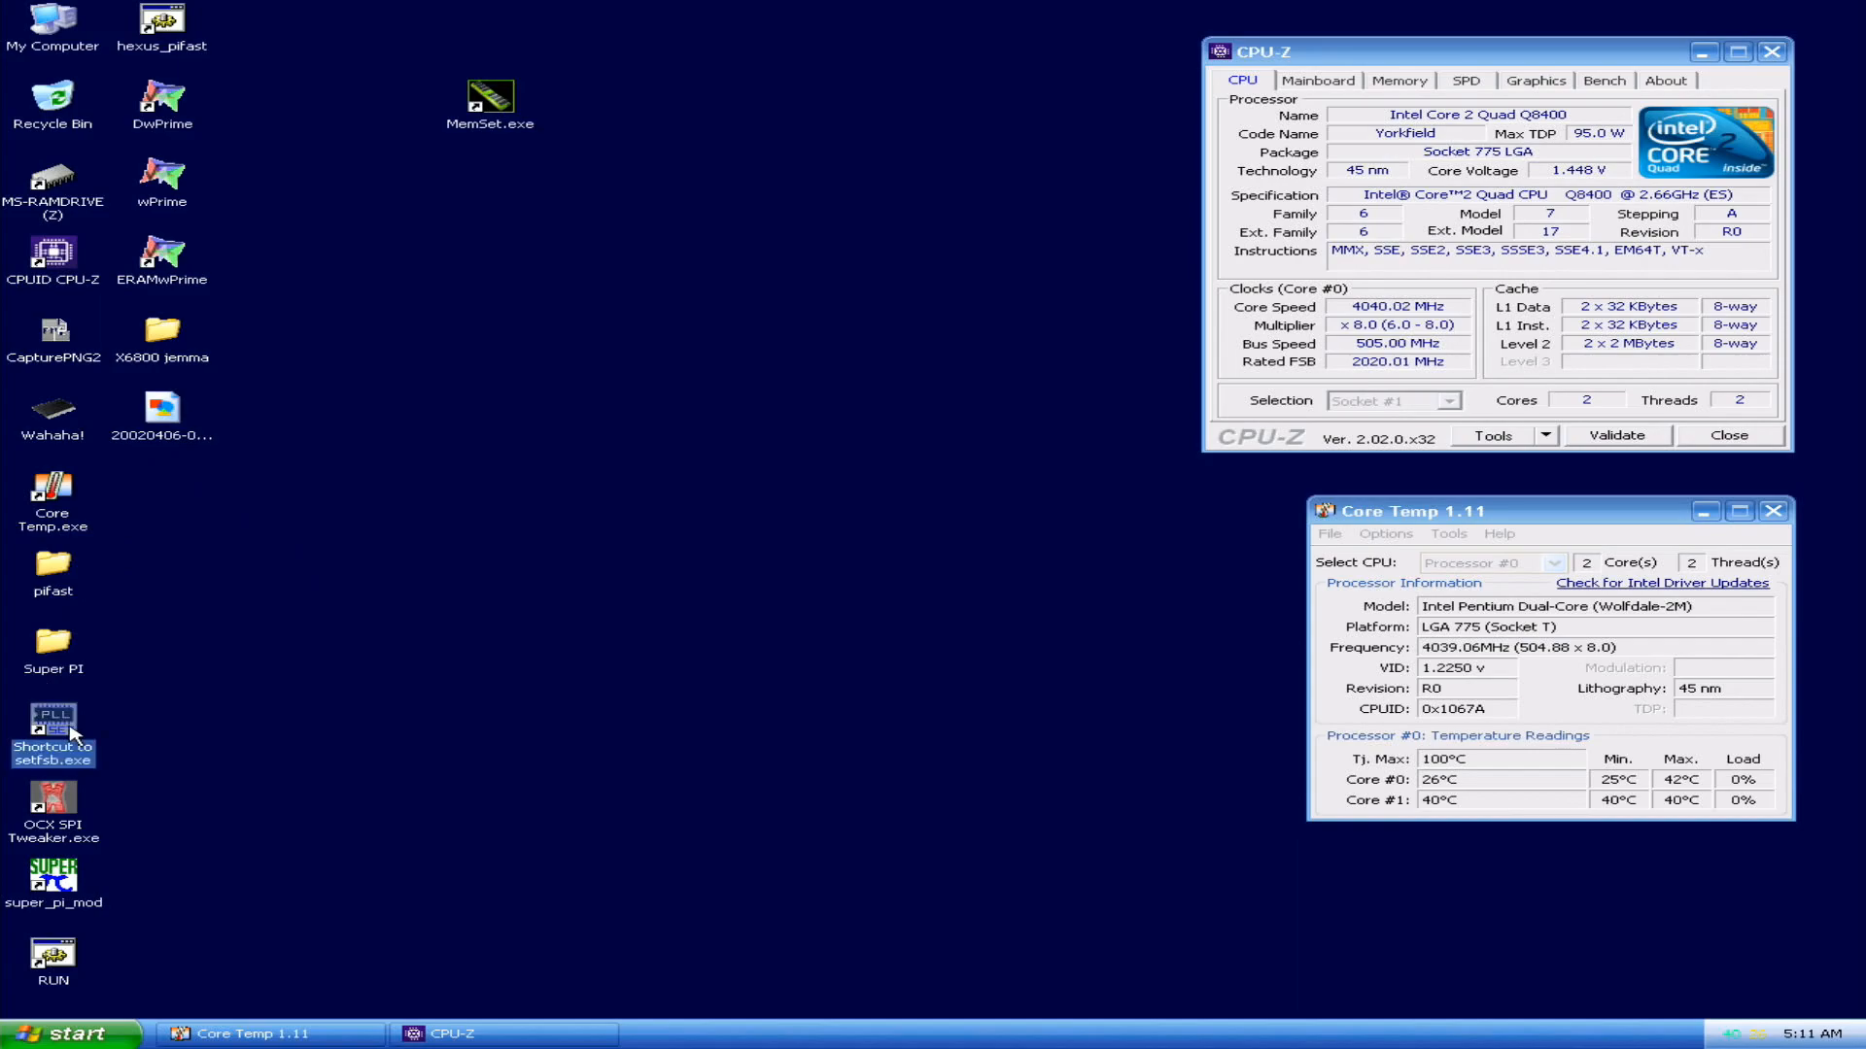
pyautogui.doubleClick(54, 719)
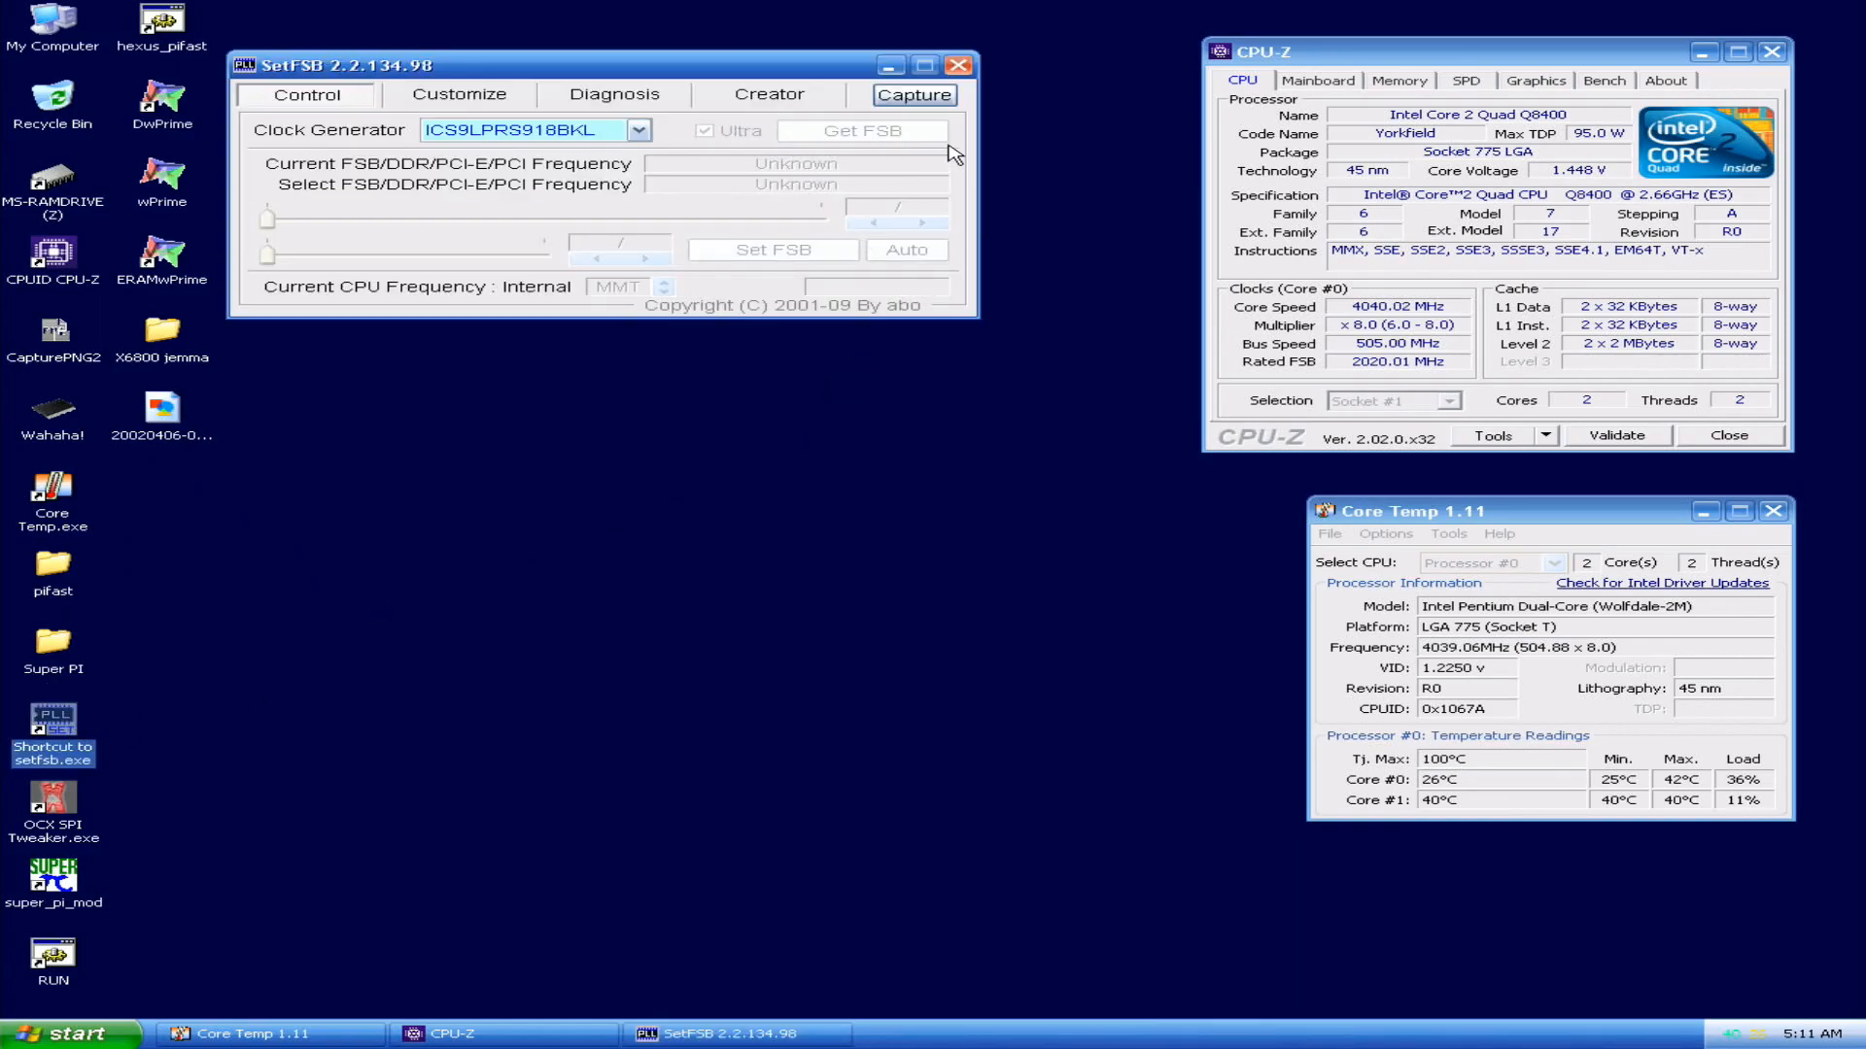
pyautogui.click(861, 130)
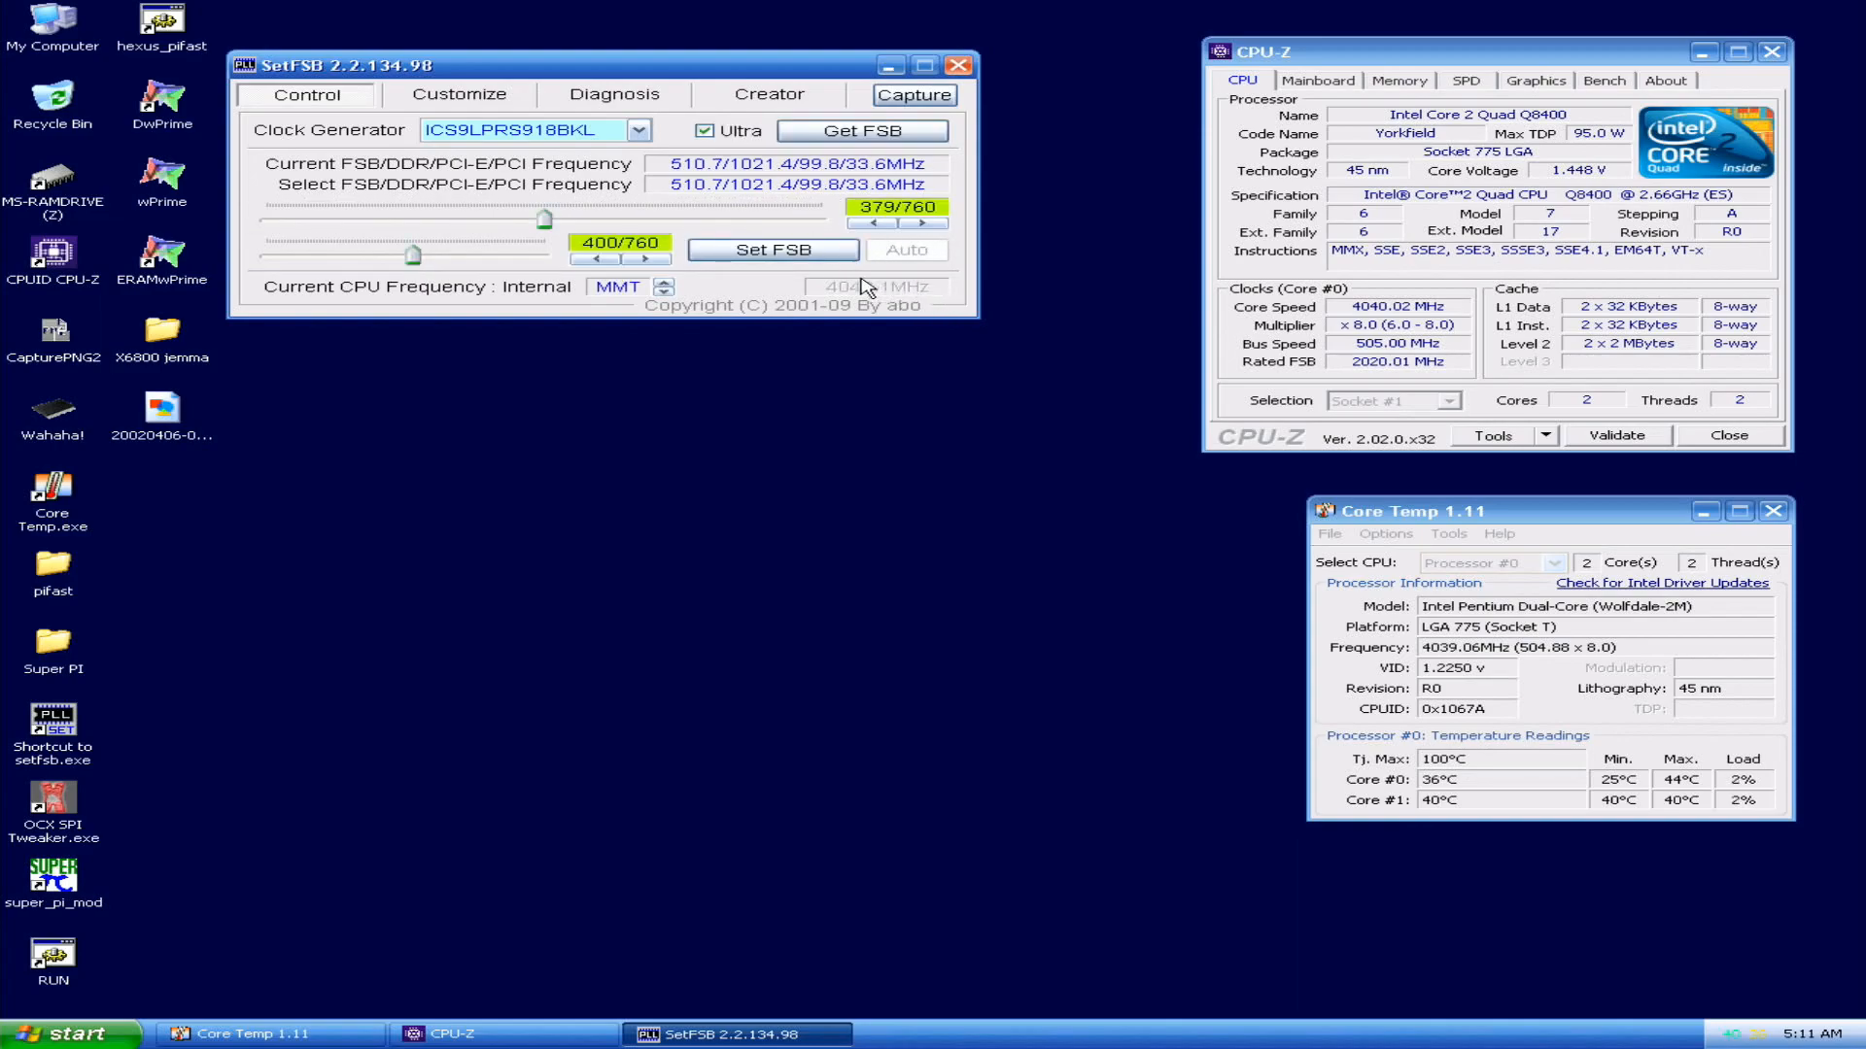
pyautogui.click(913, 94)
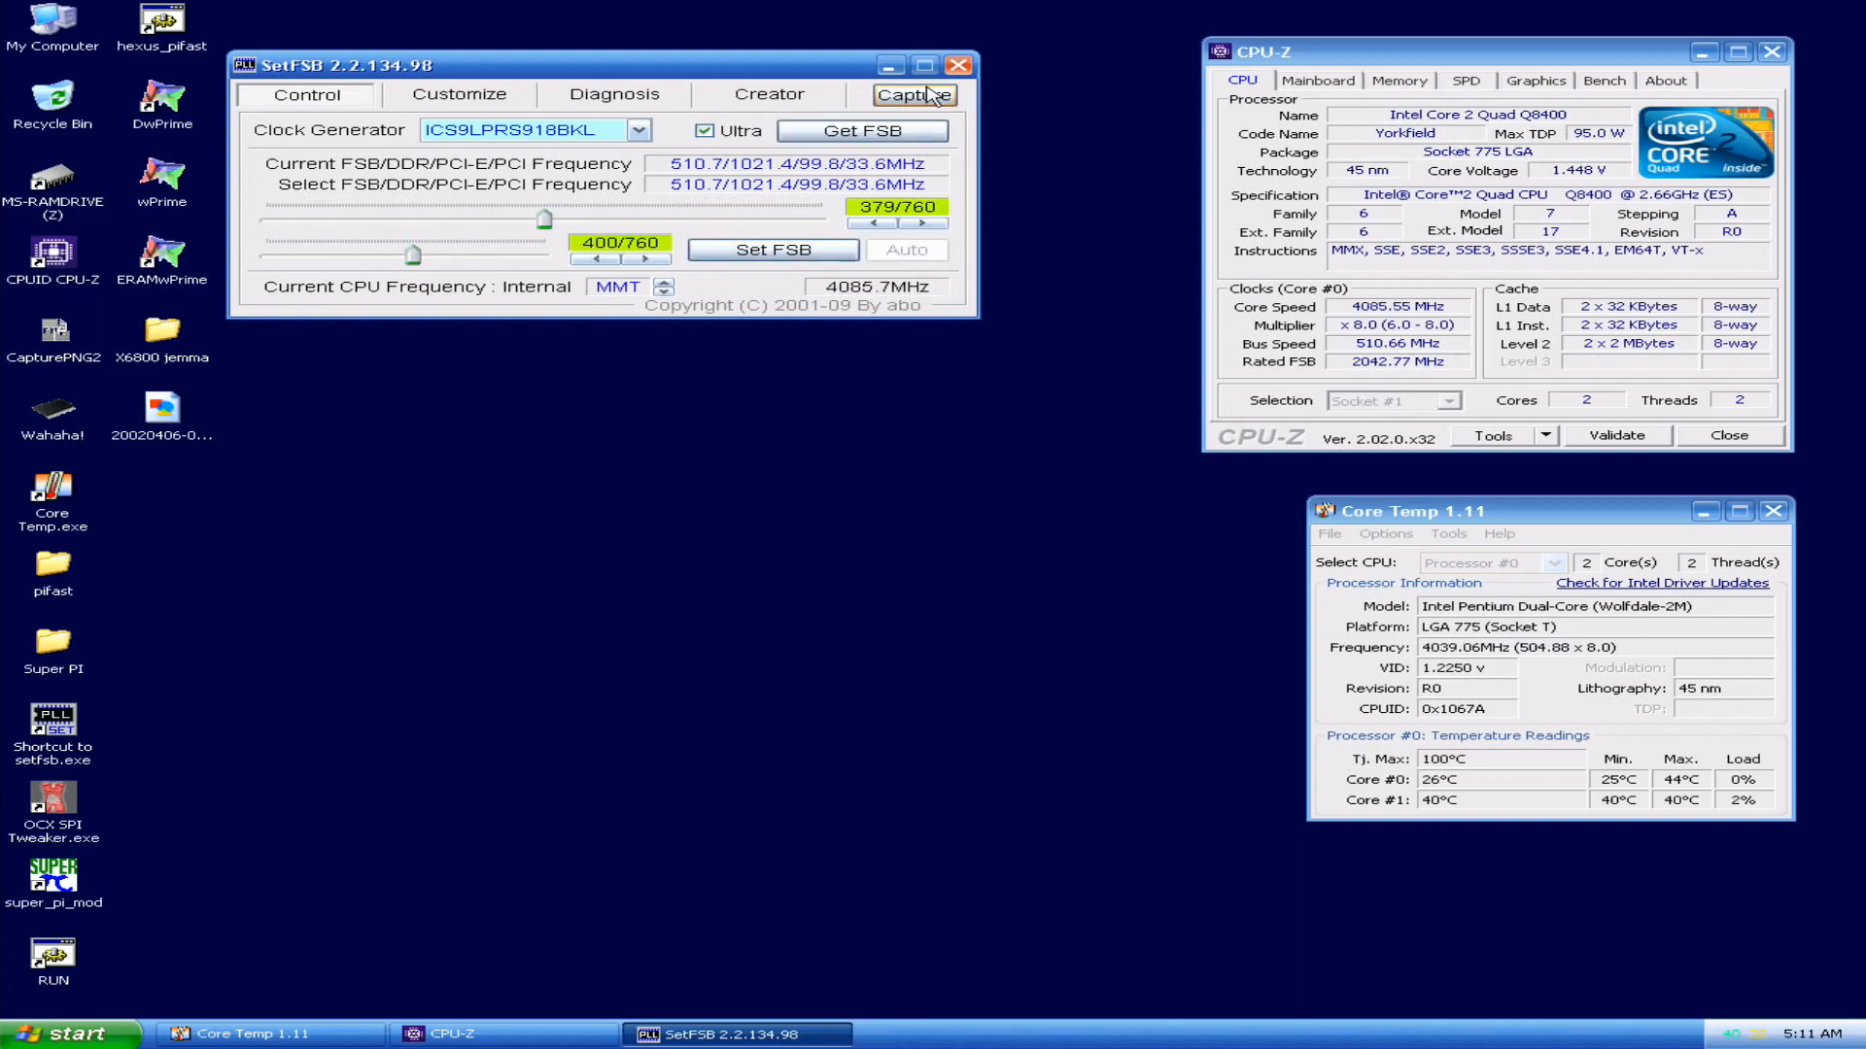
pyautogui.click(958, 64)
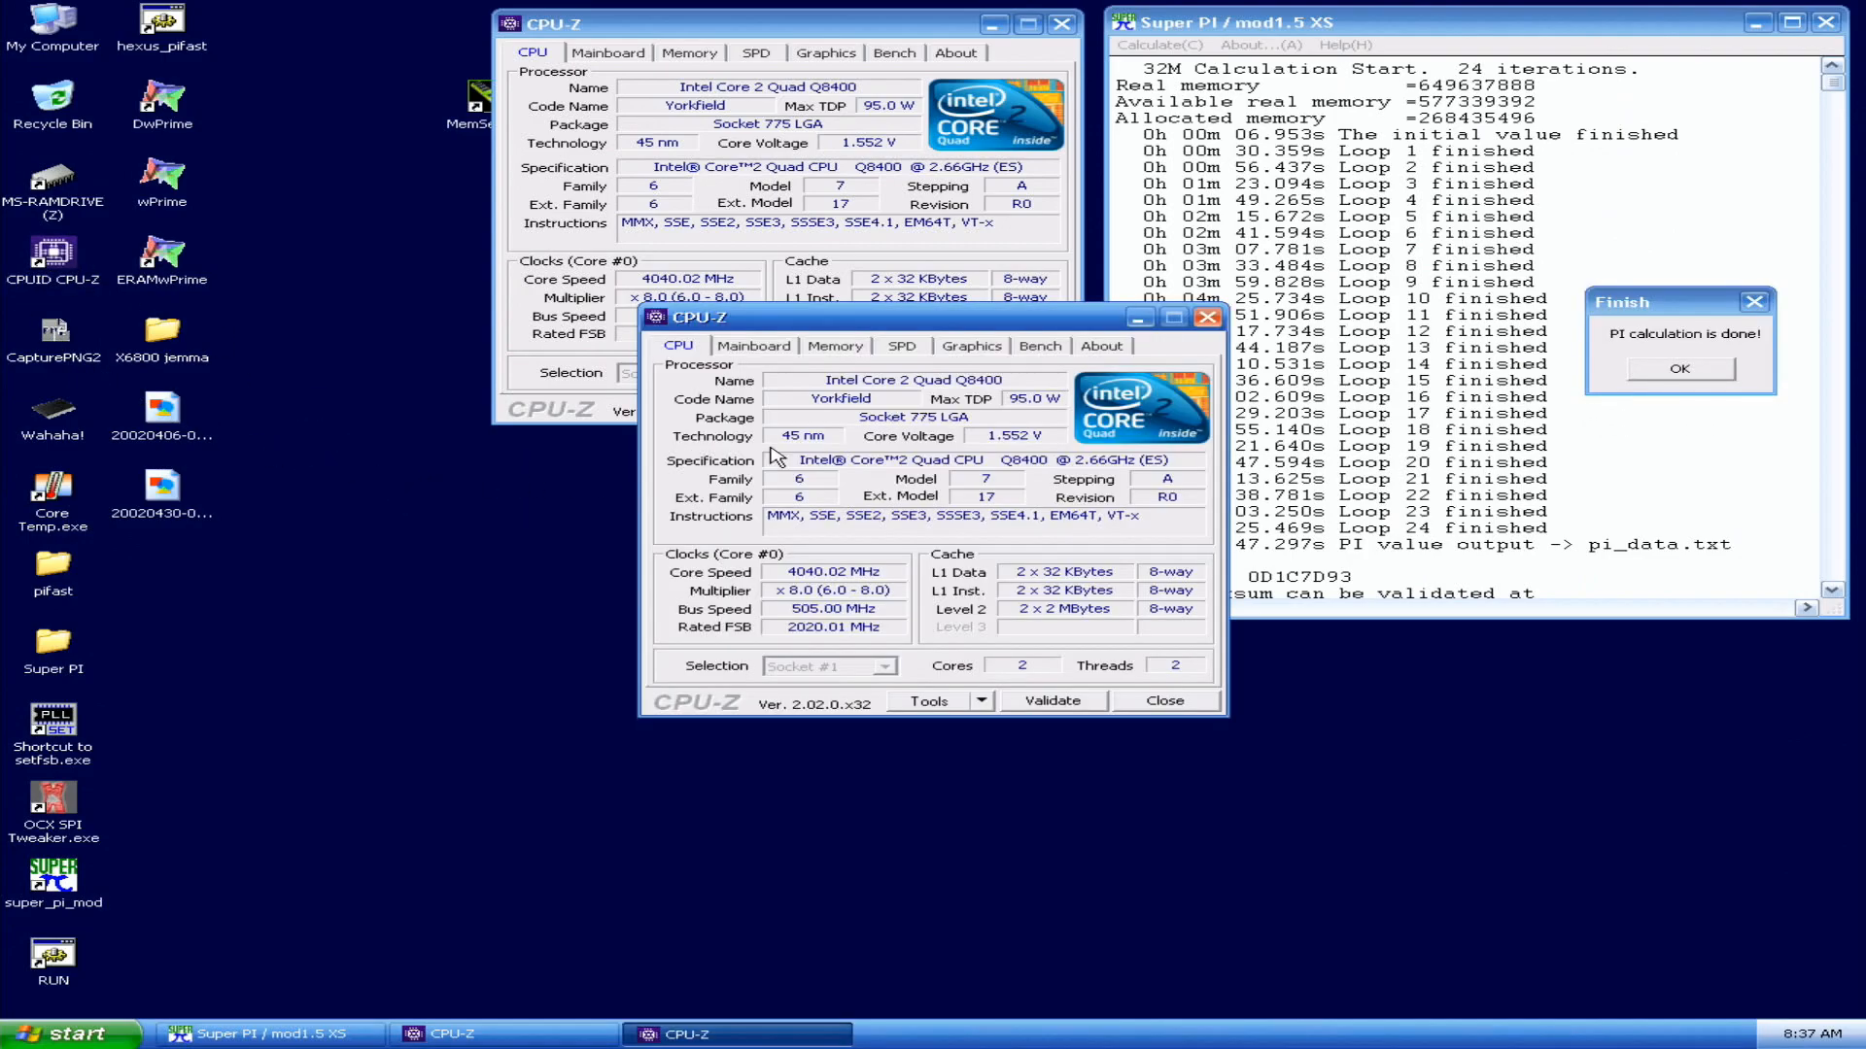
# Step: Show memory details in a second CPU-Z window beside the Super PI 32M result
pyautogui.click(834, 346)
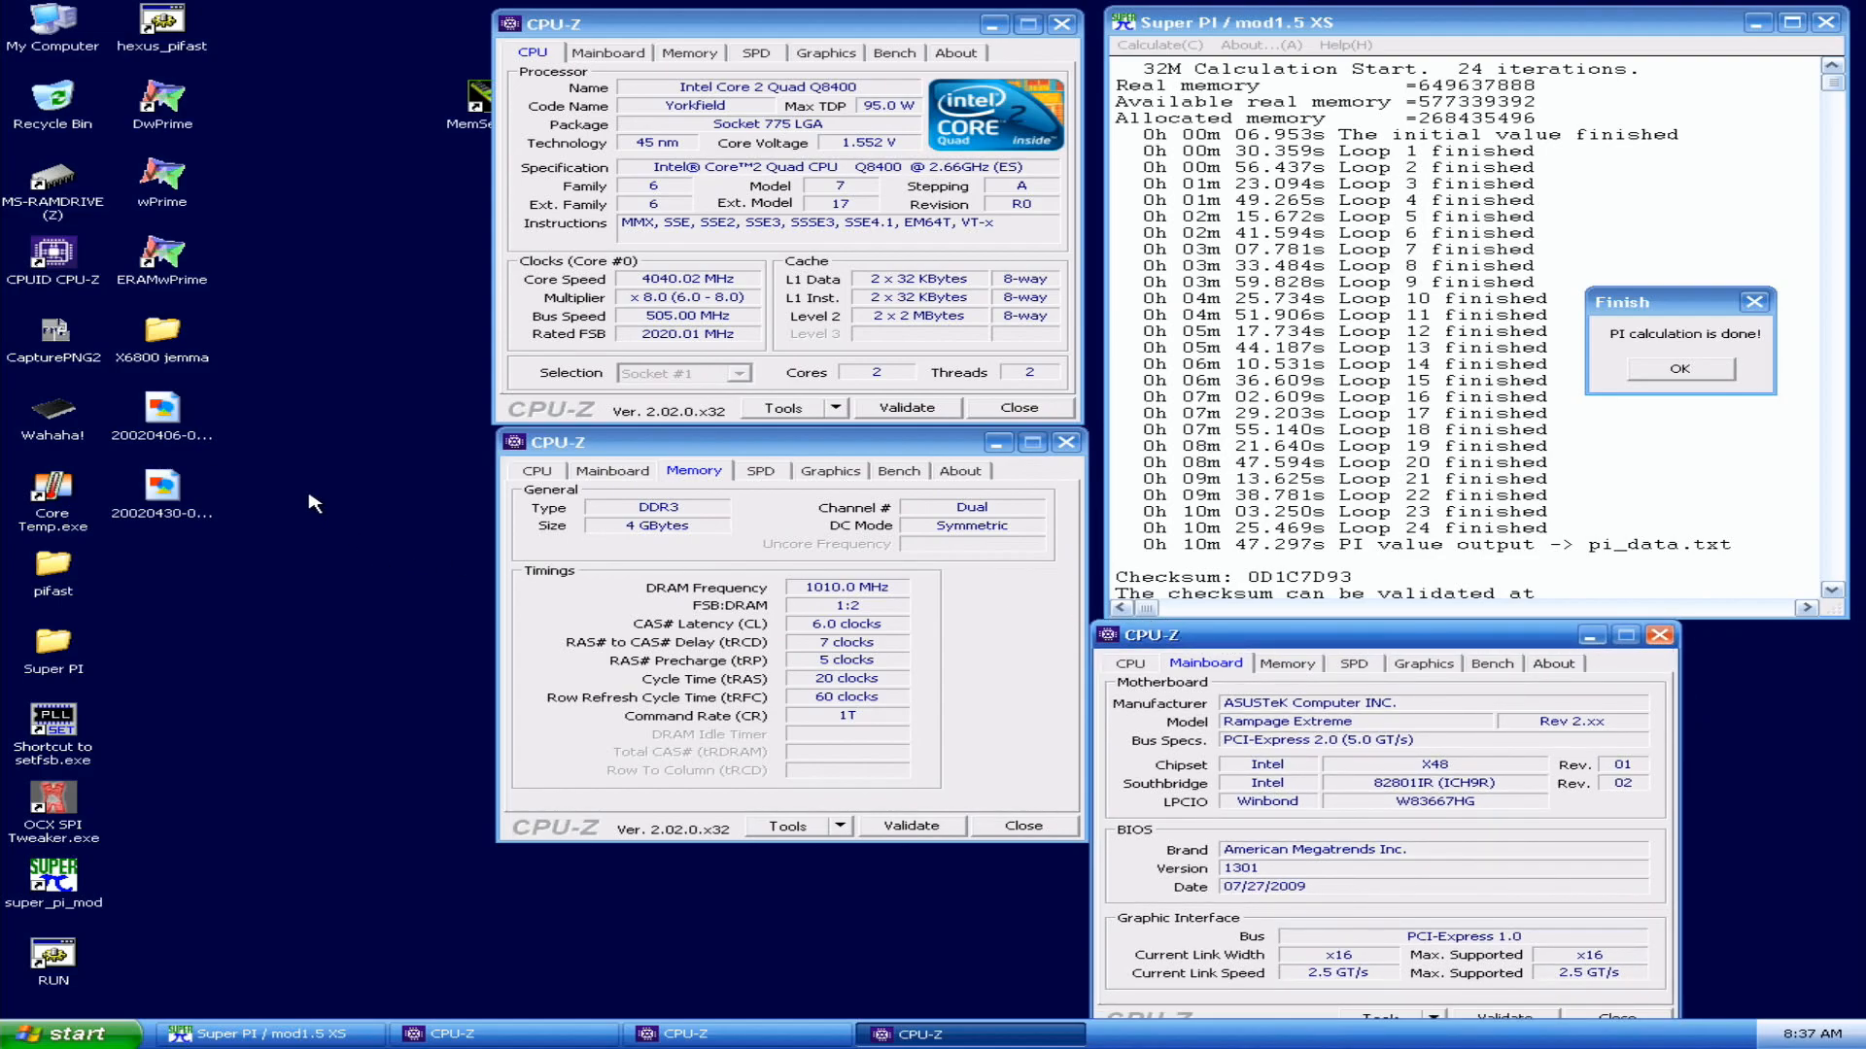
pyautogui.moveTo(317, 489)
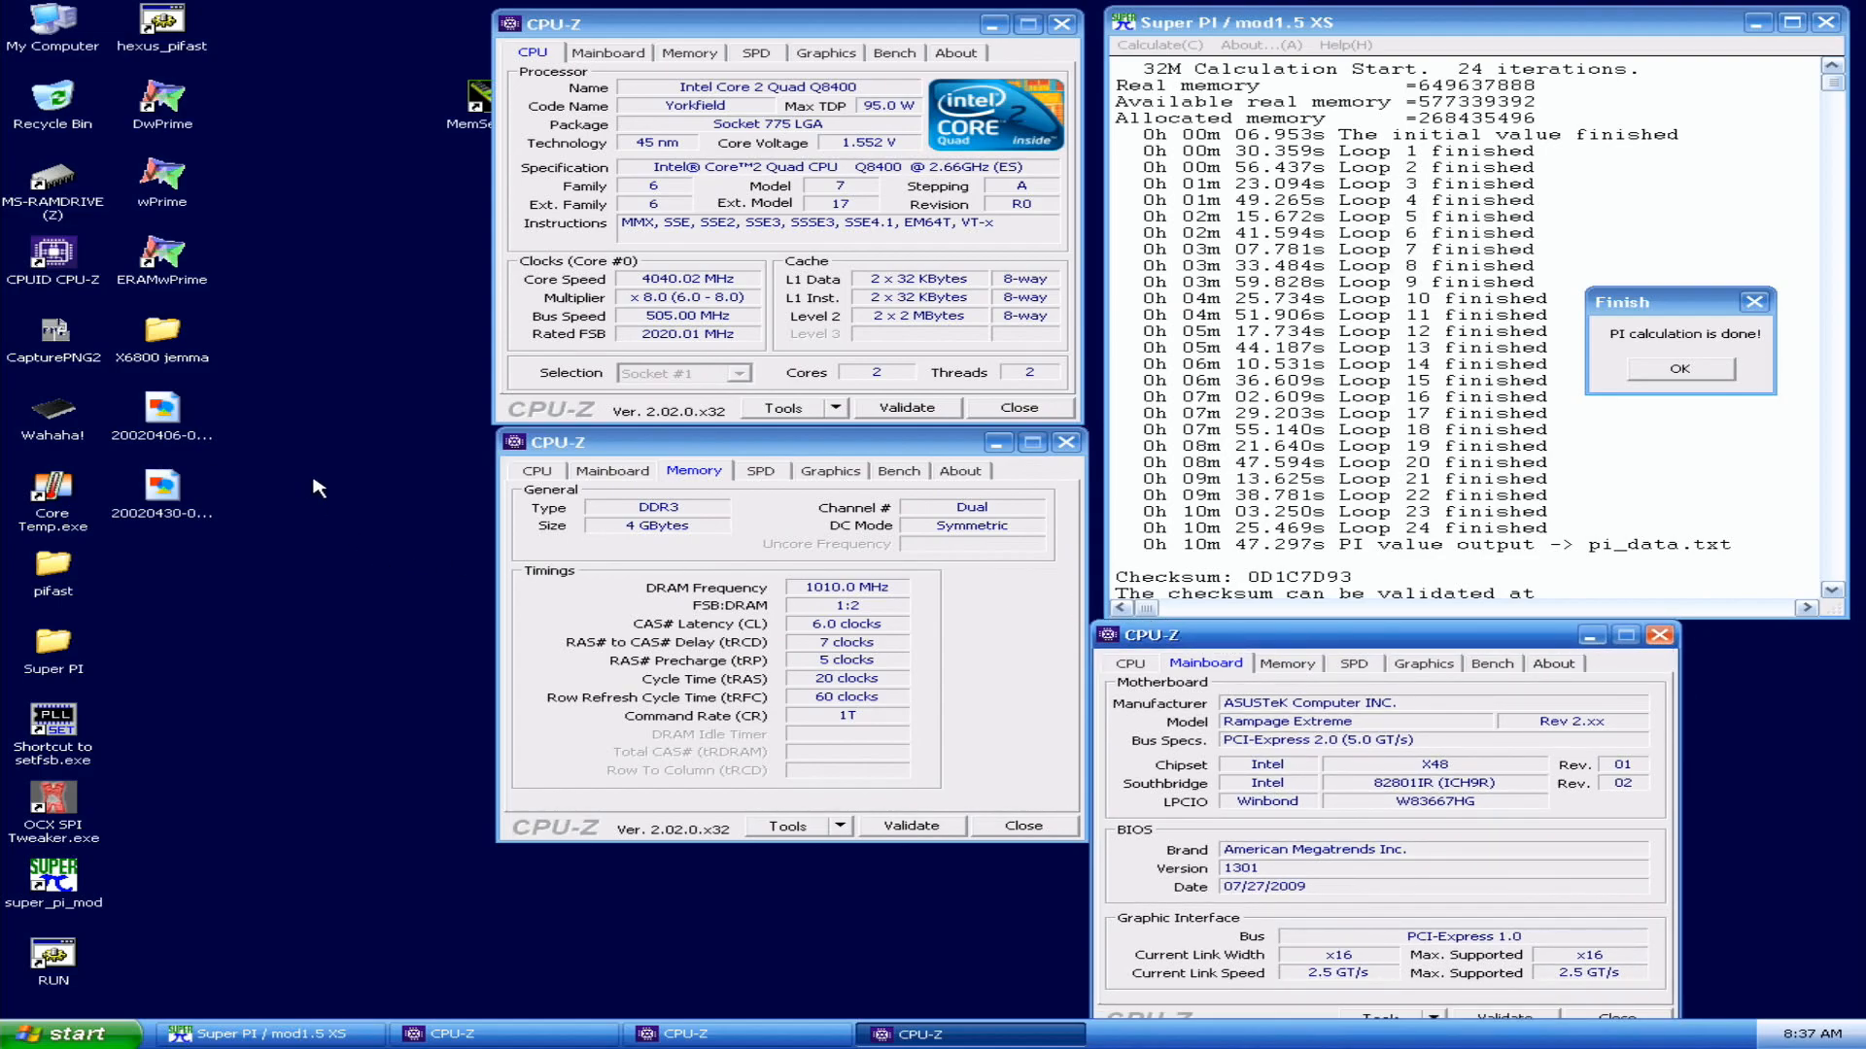
pyautogui.moveTo(595, 204)
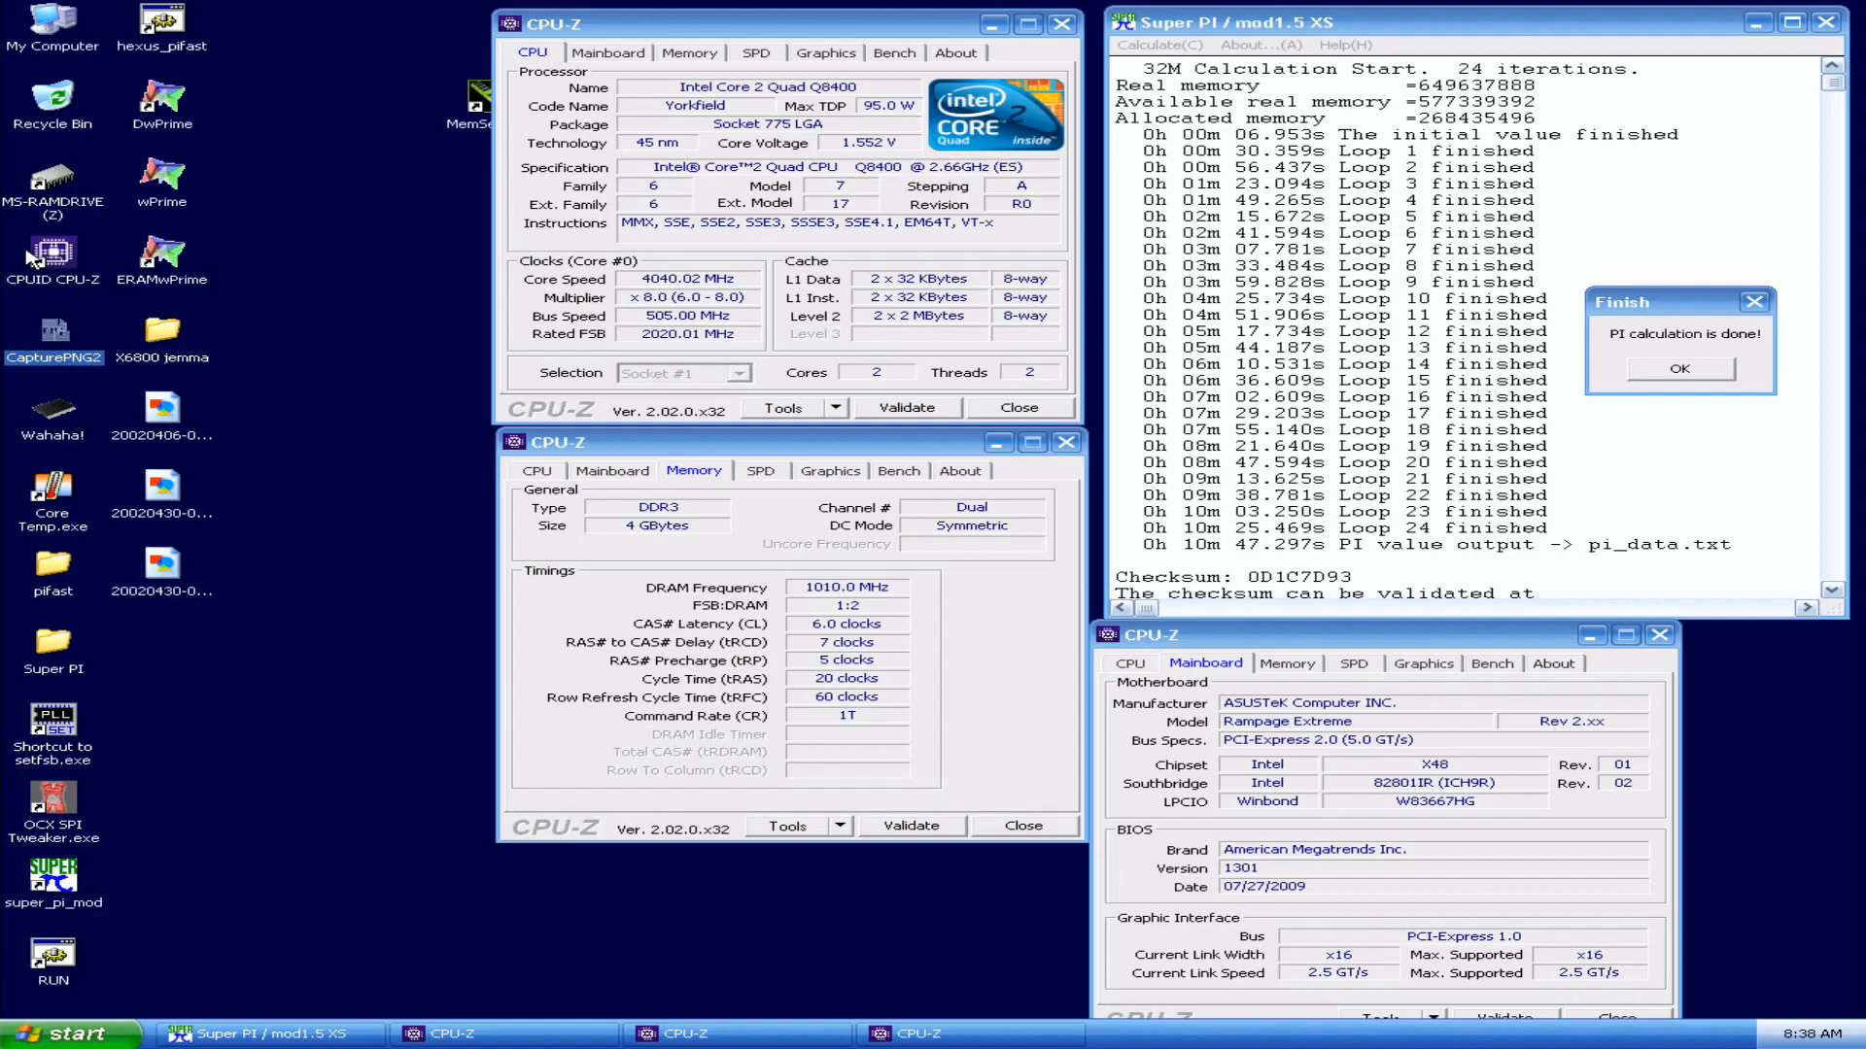
pyautogui.moveTo(29, 252)
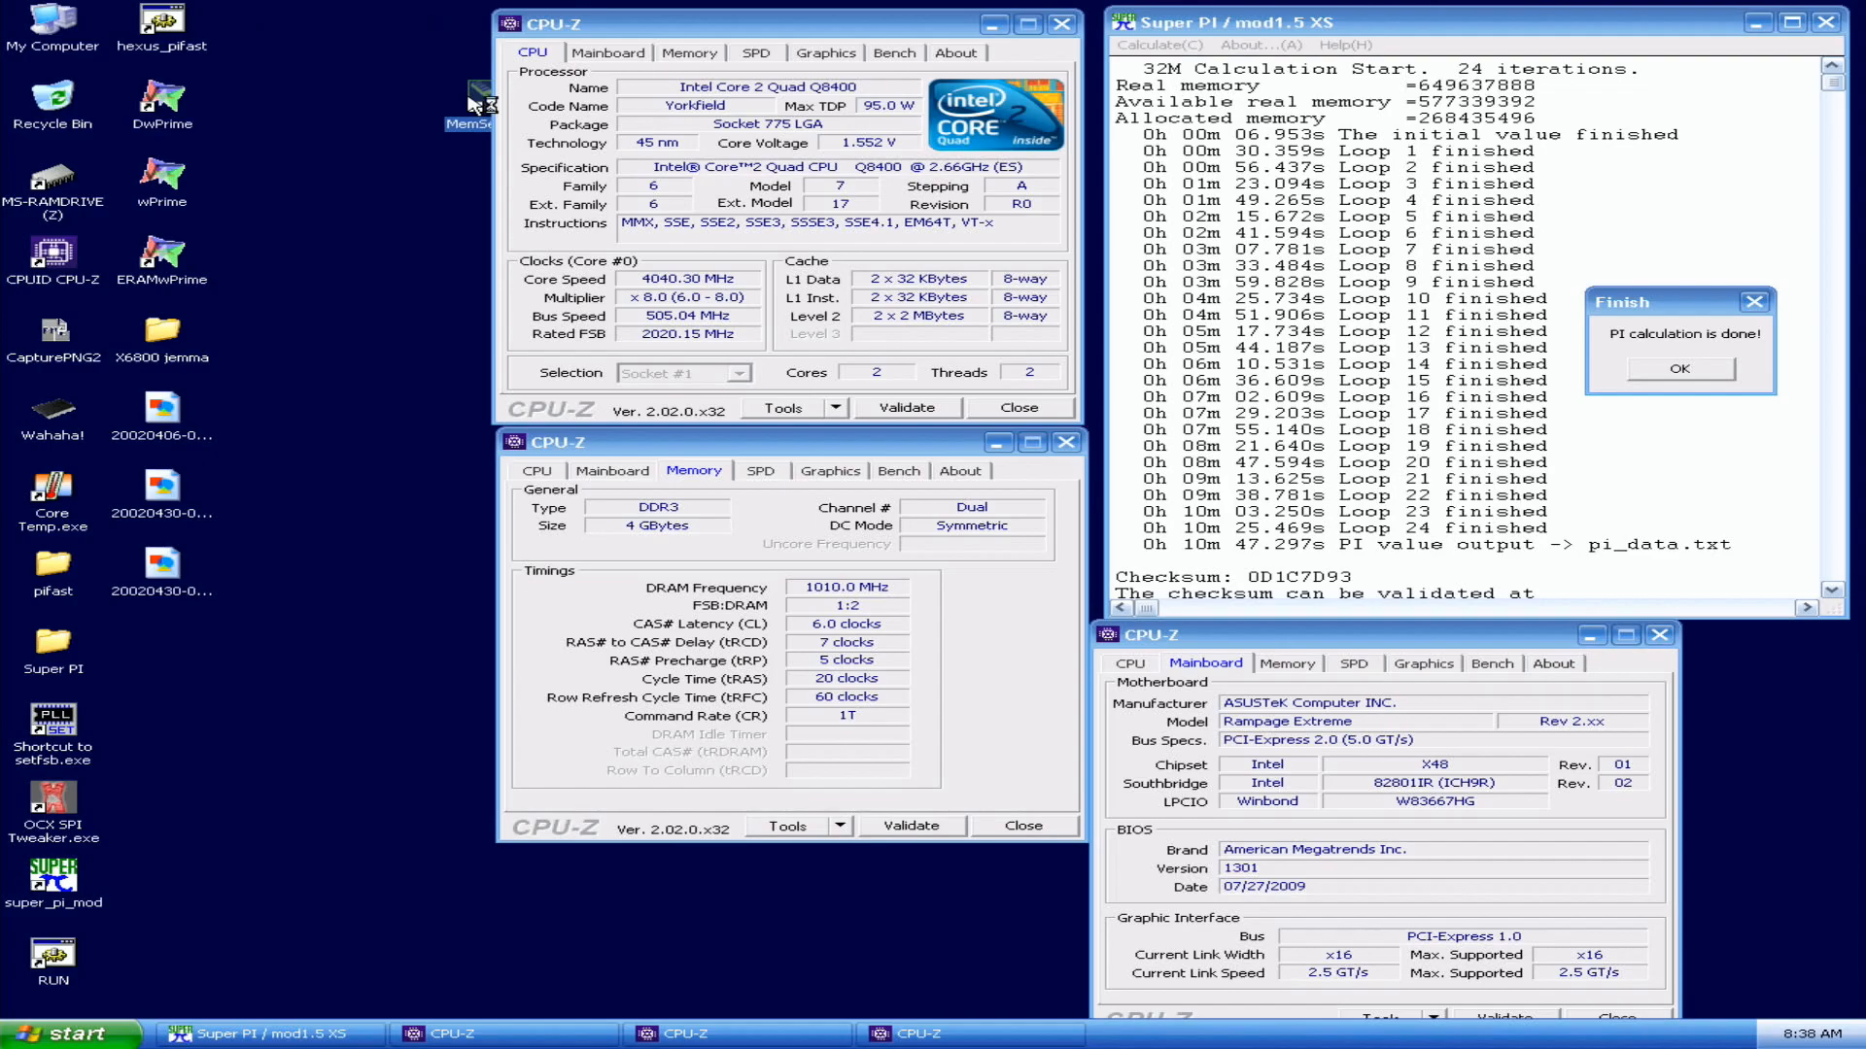
# Step: Launch MemSet 4.1 from the desktop to display the X48 DDR3 memory timings over CPU-Z
pyautogui.doubleClick(472, 101)
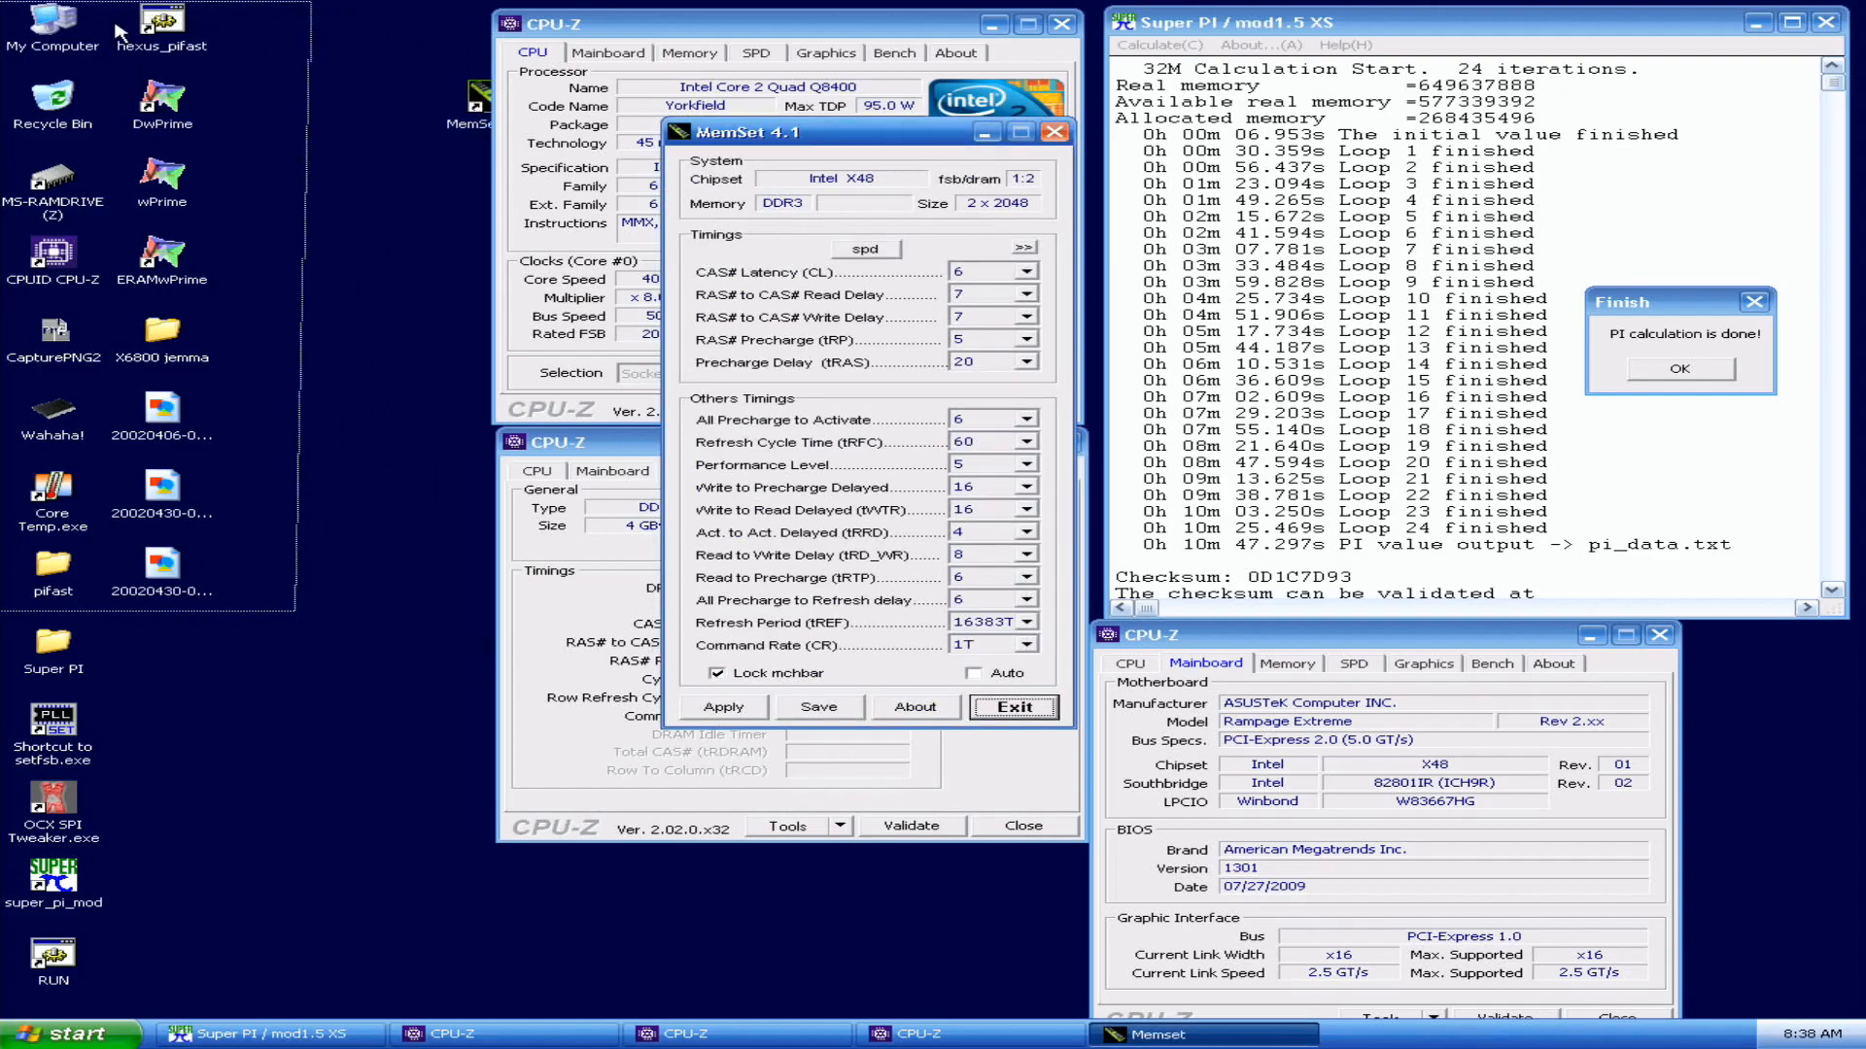